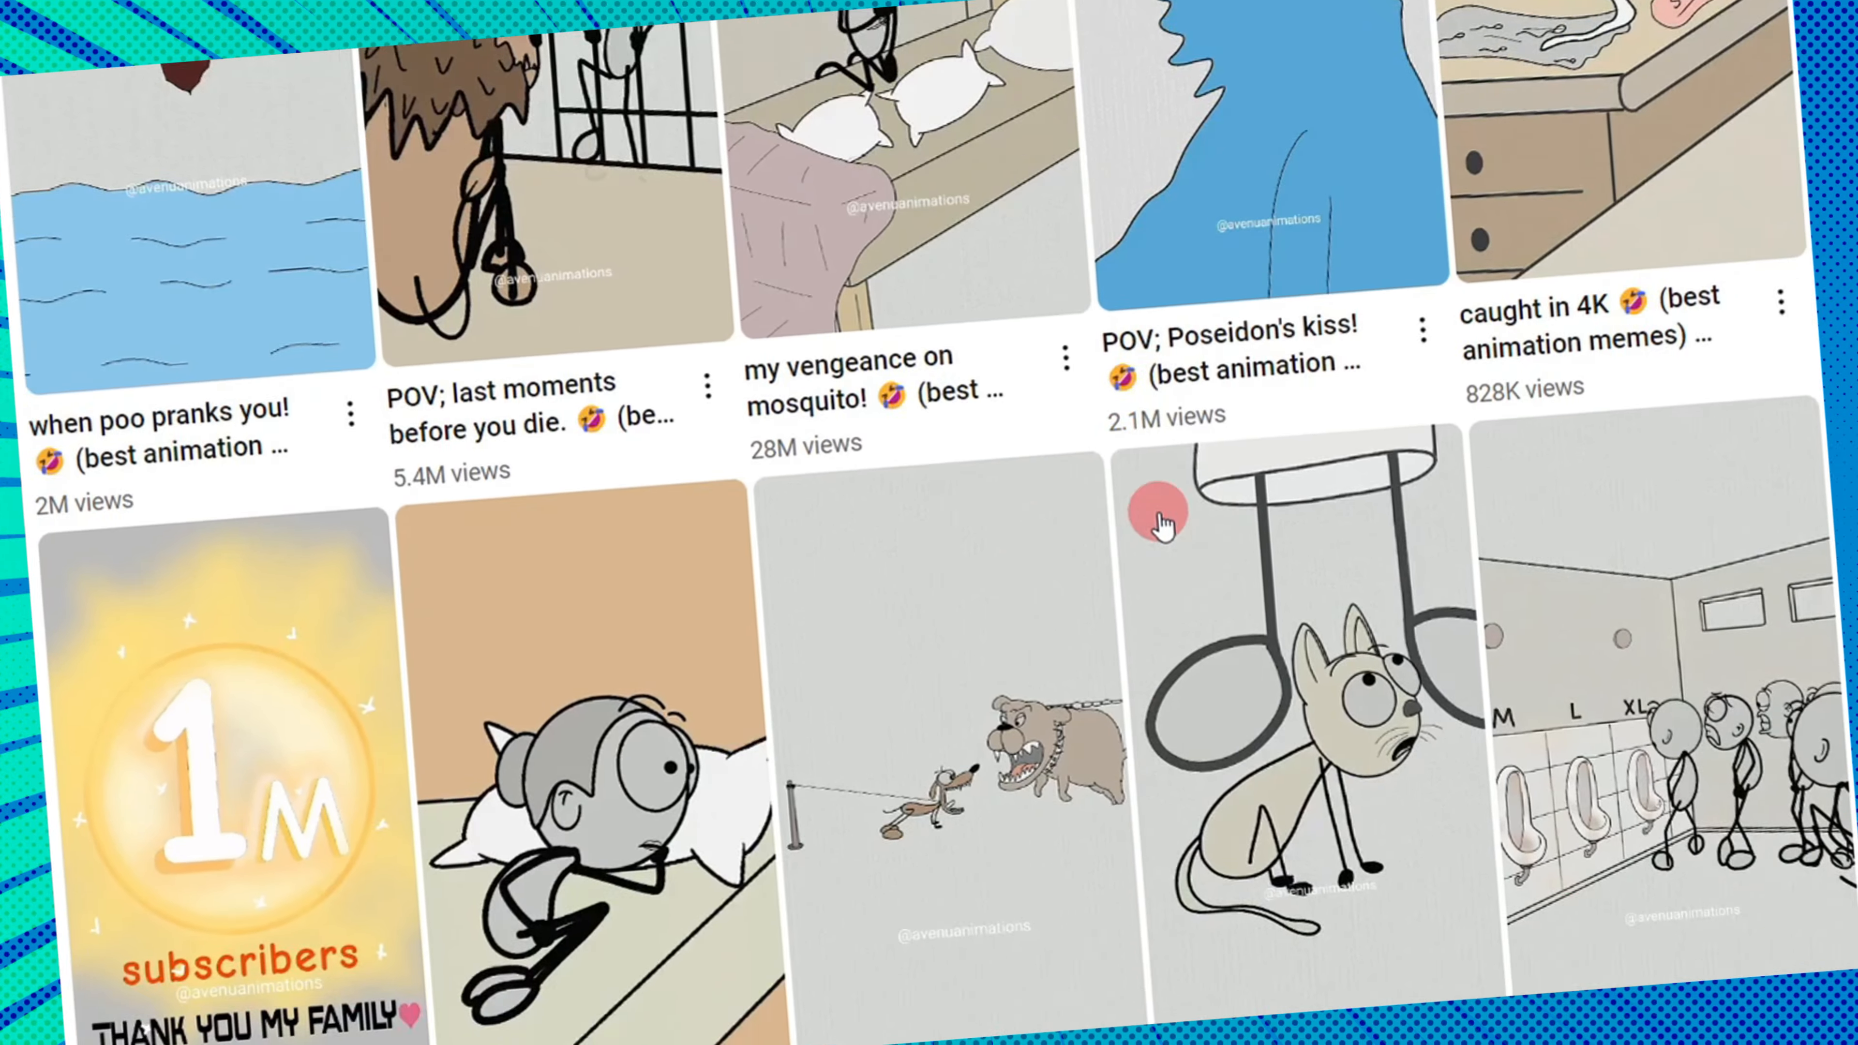
Scroll through ChatGPT's double-meaning joke batches to find the wife-and-mistakes joke
scroll("down", 3)
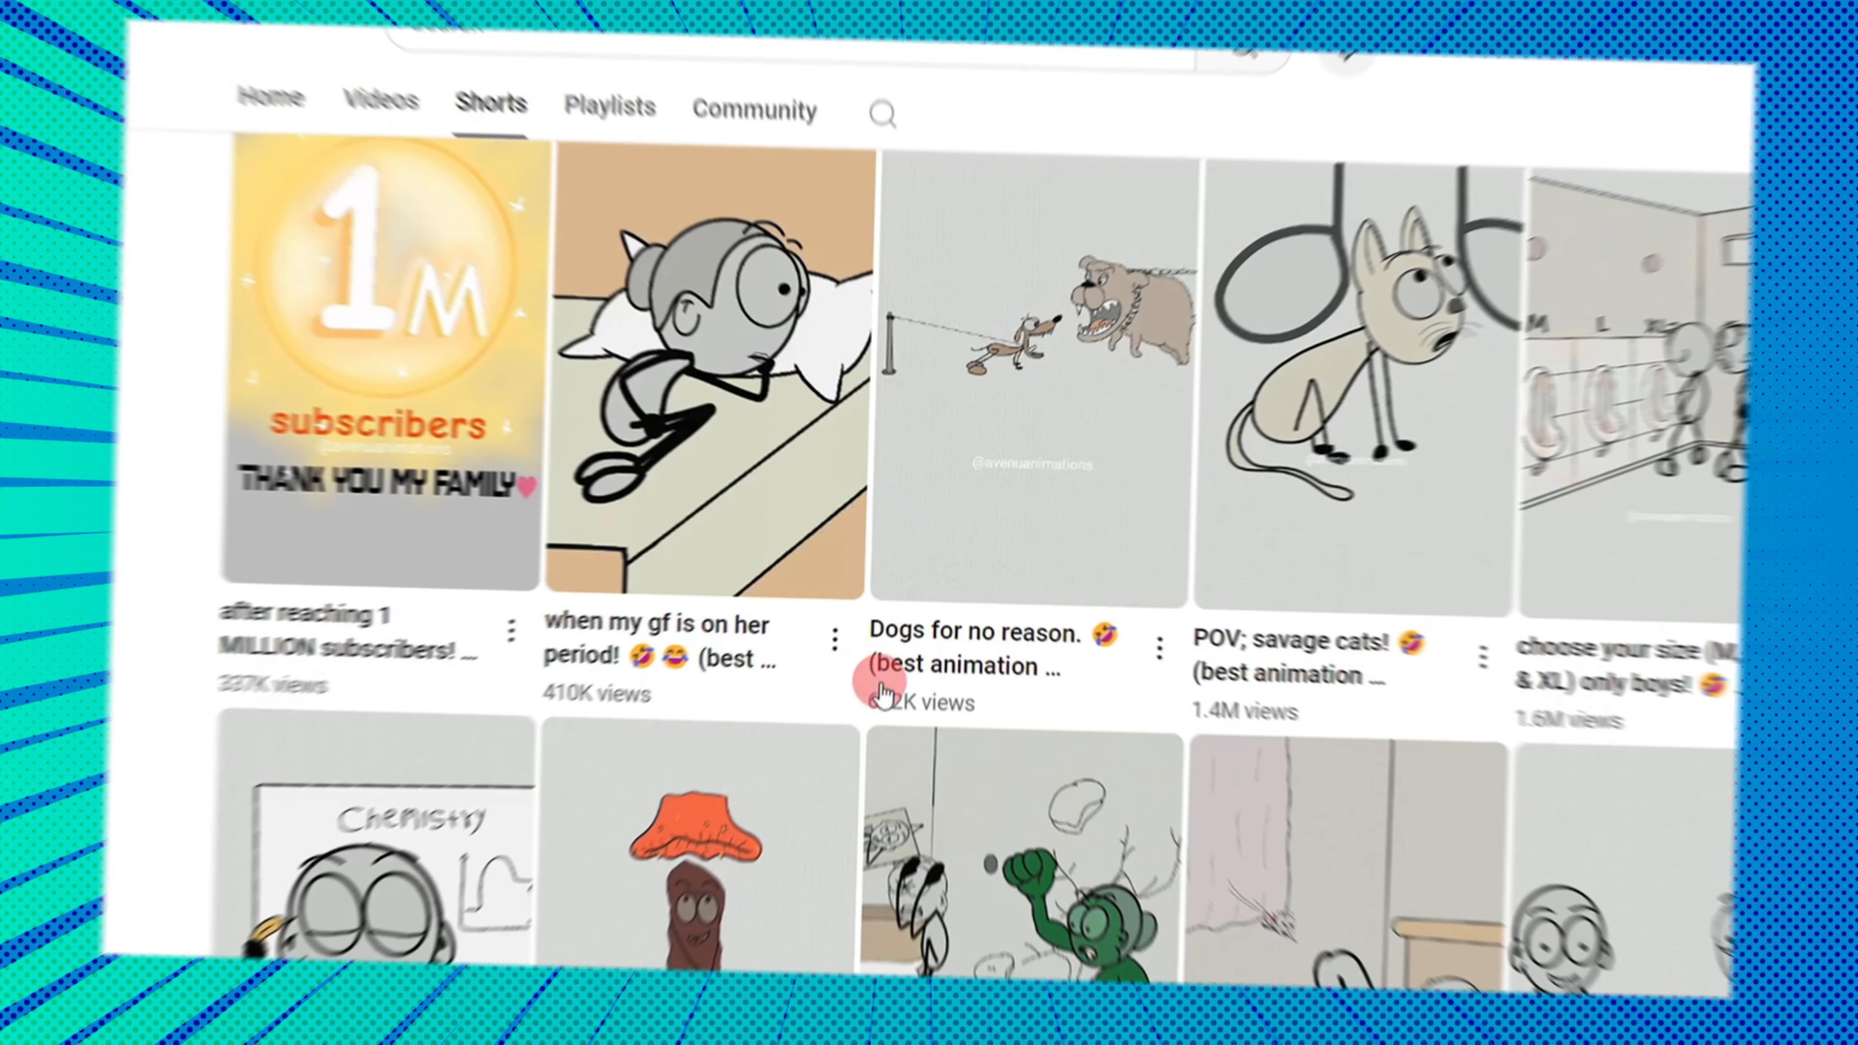
left_click(698, 380)
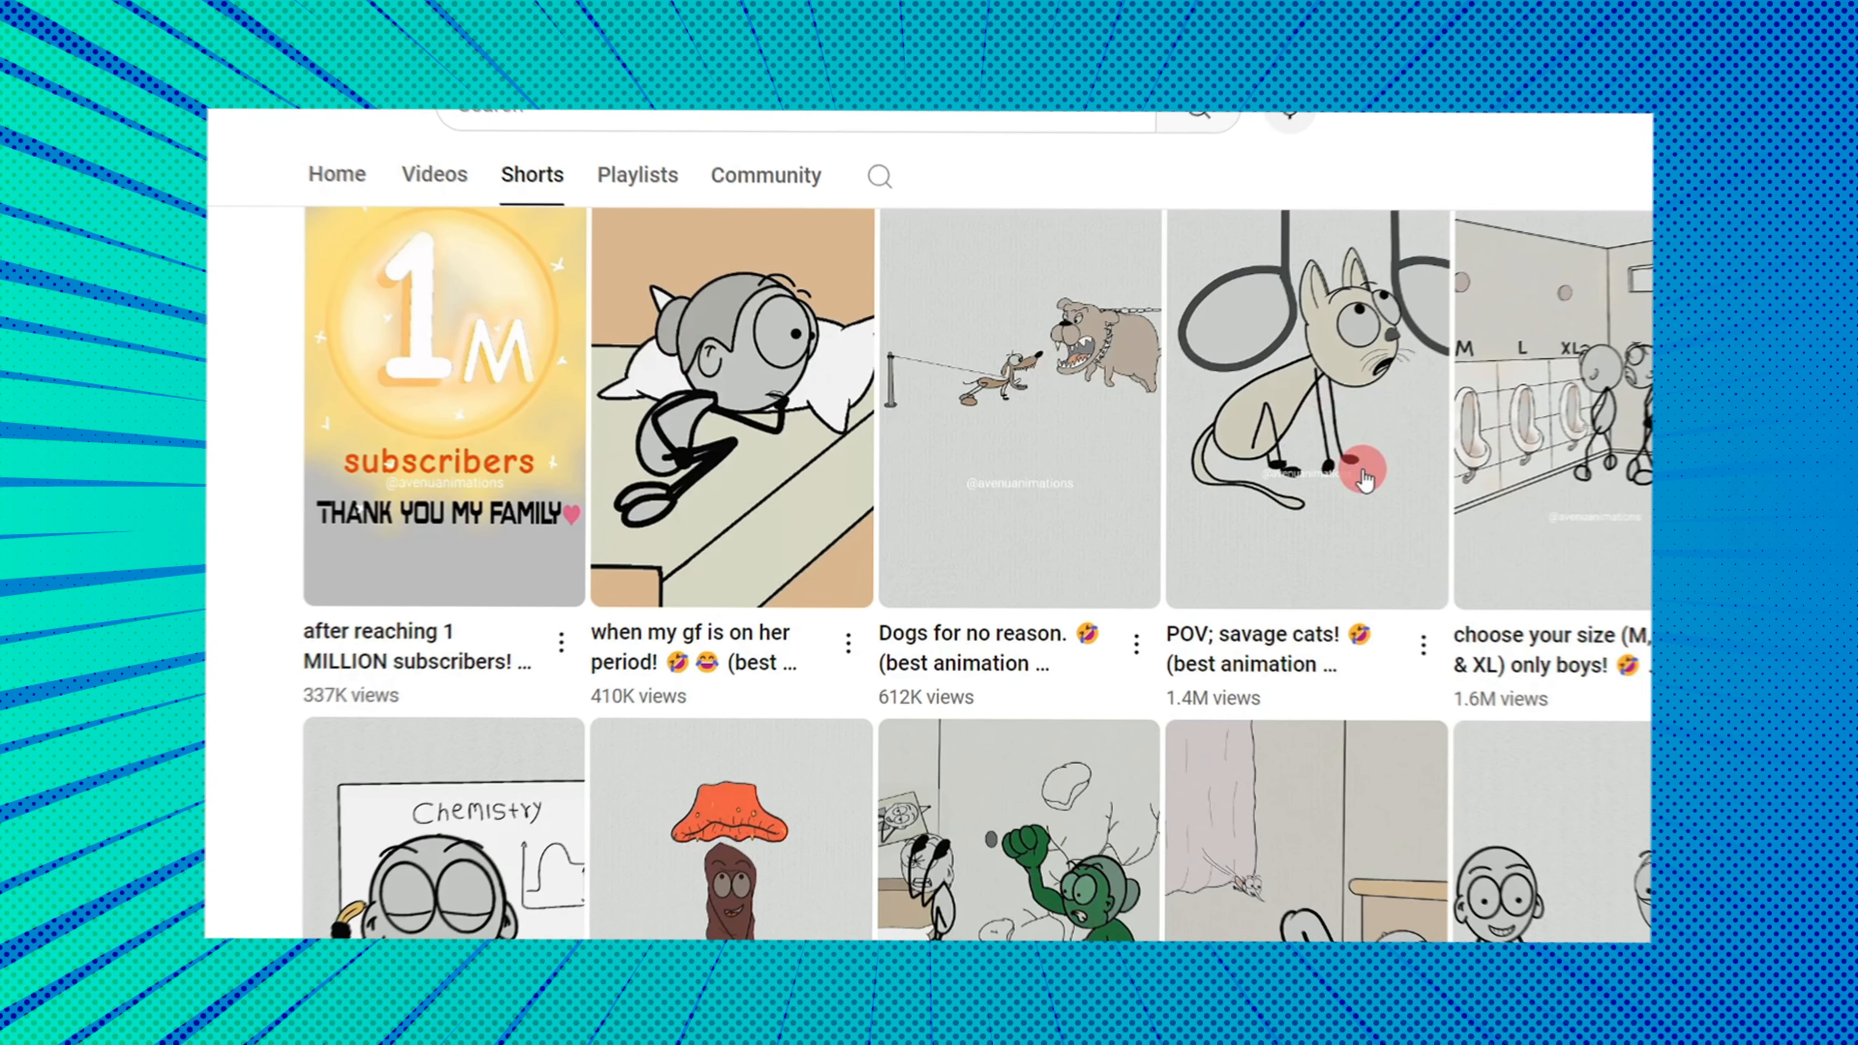
scroll("down", 3)
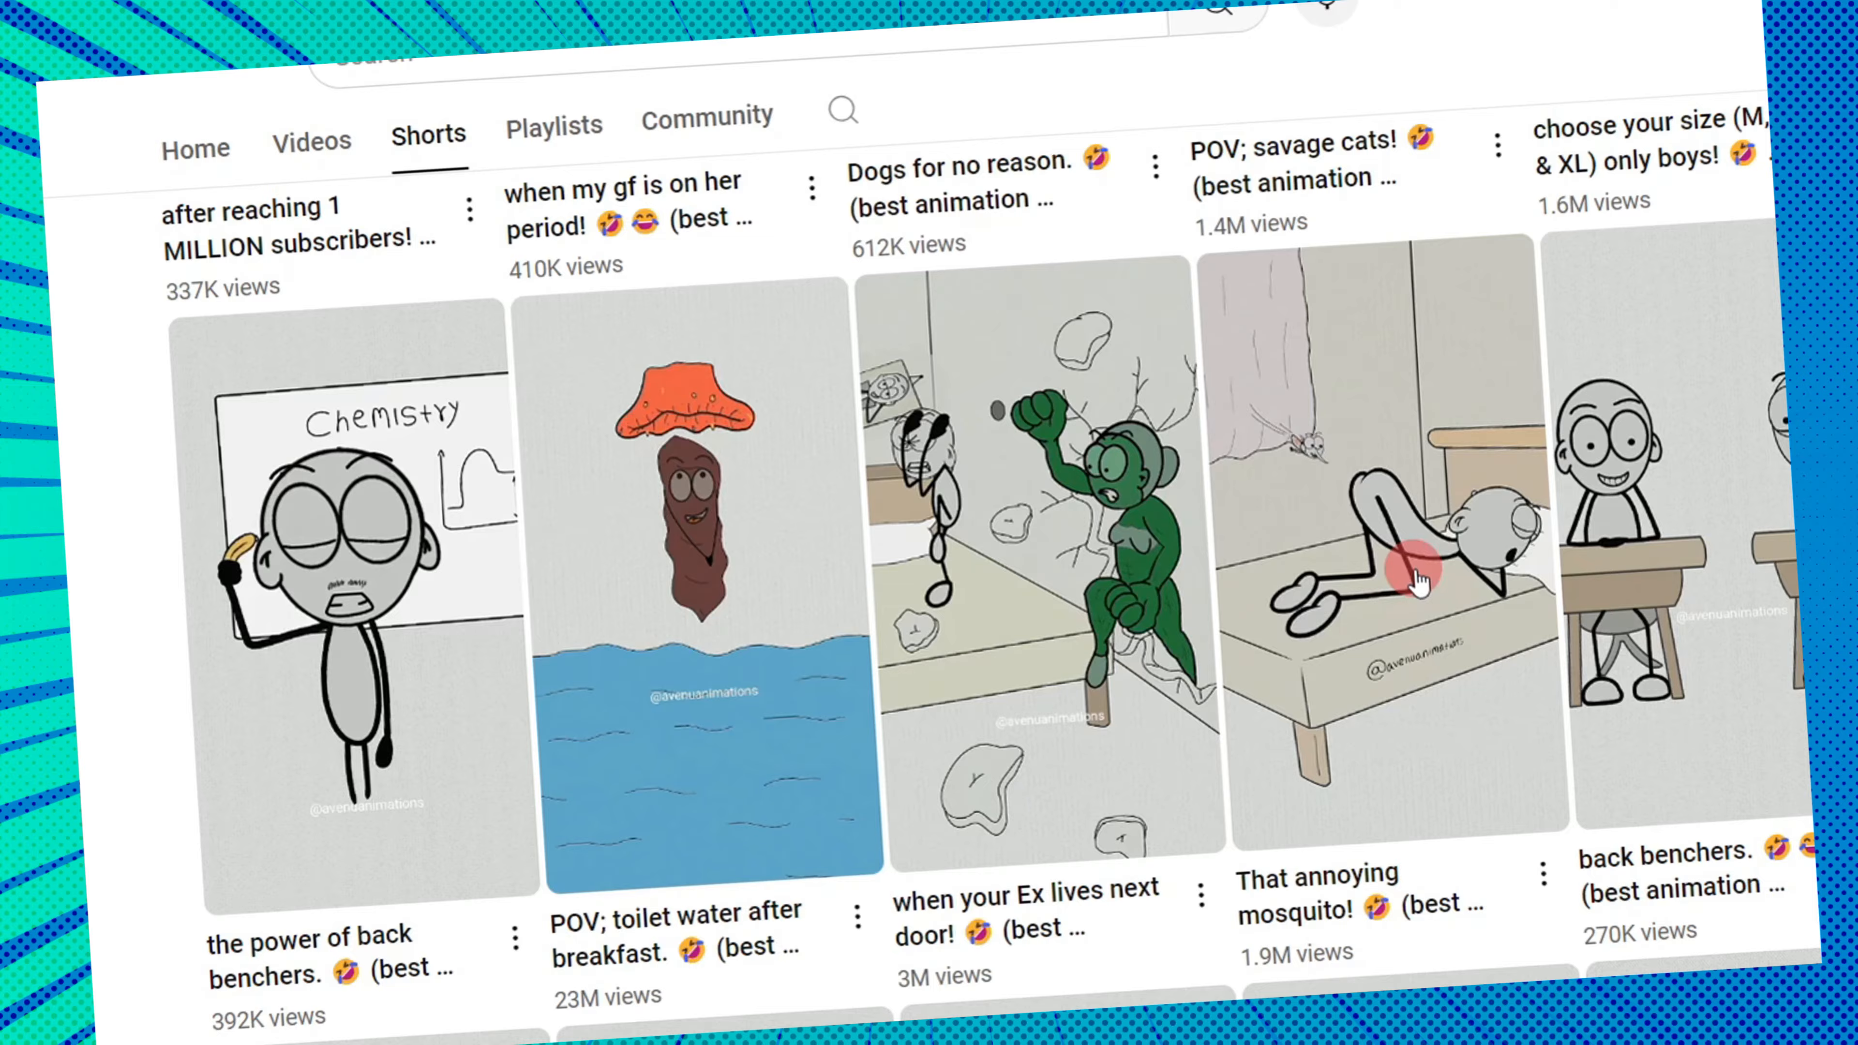
scroll("down", 3)
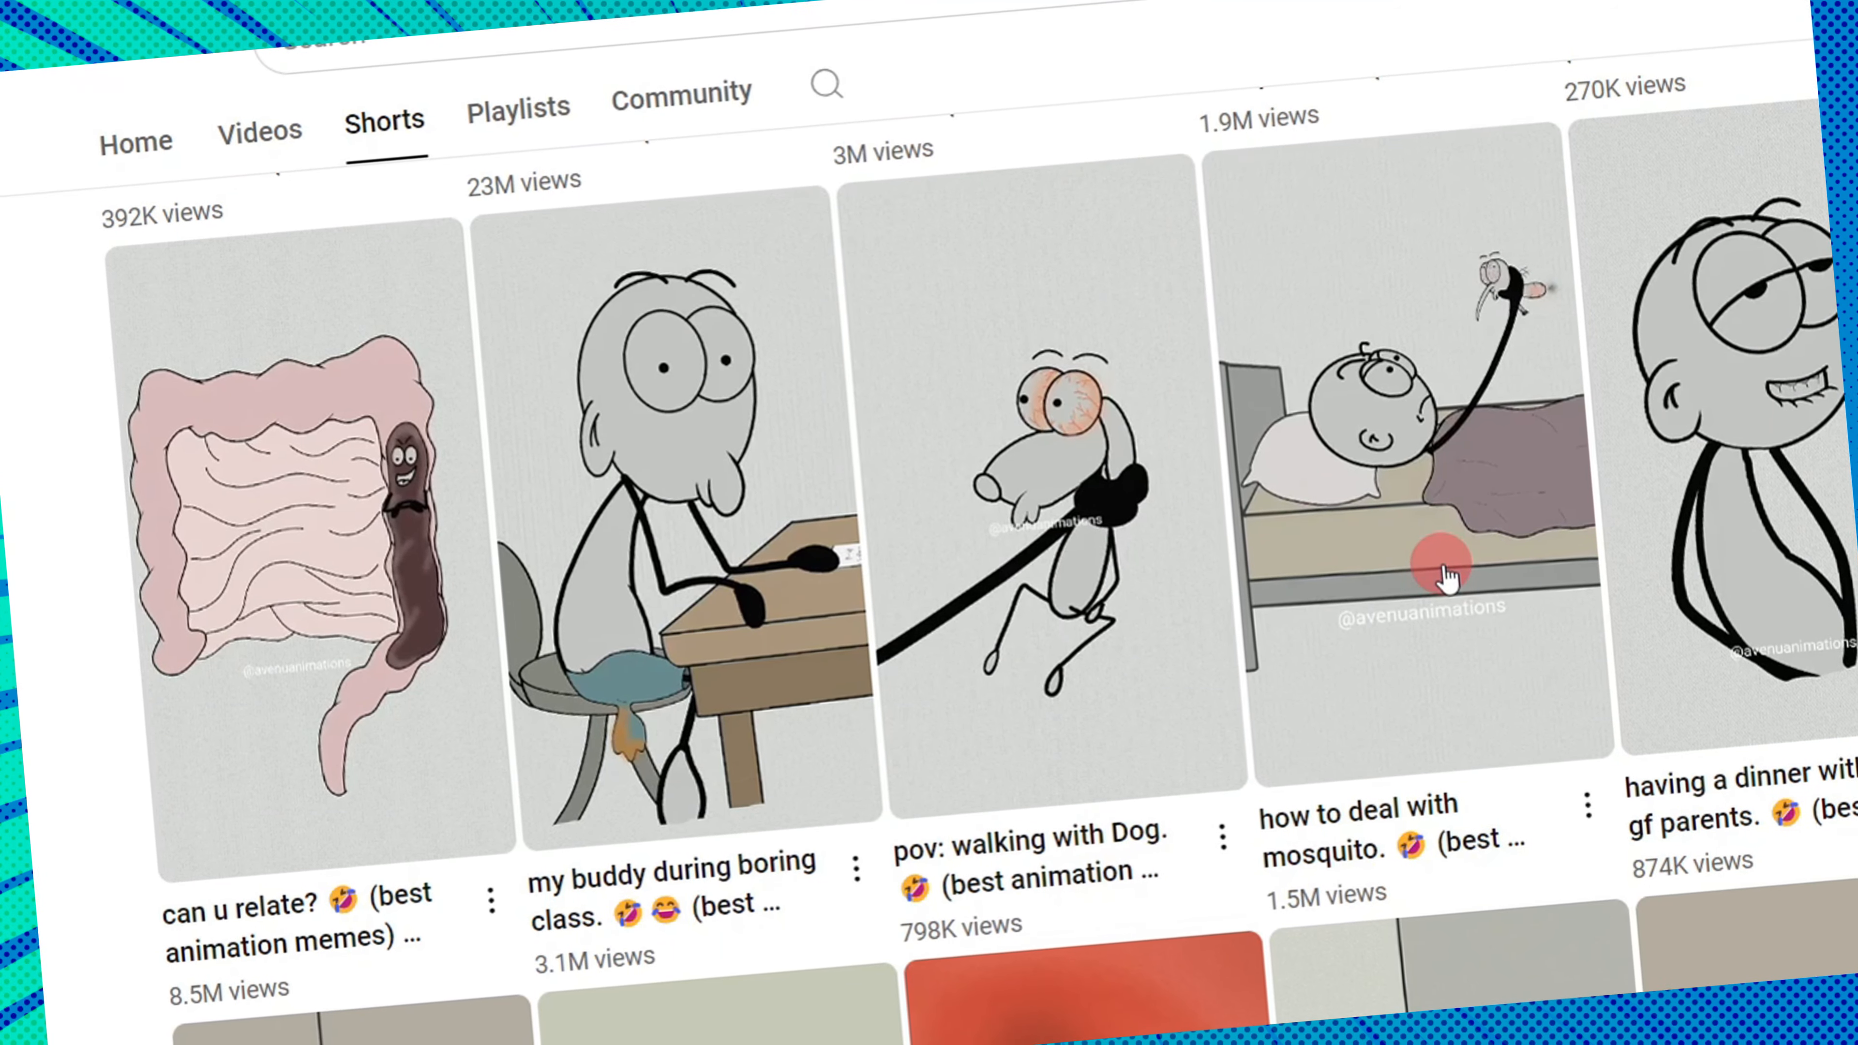
scroll("down", 3)
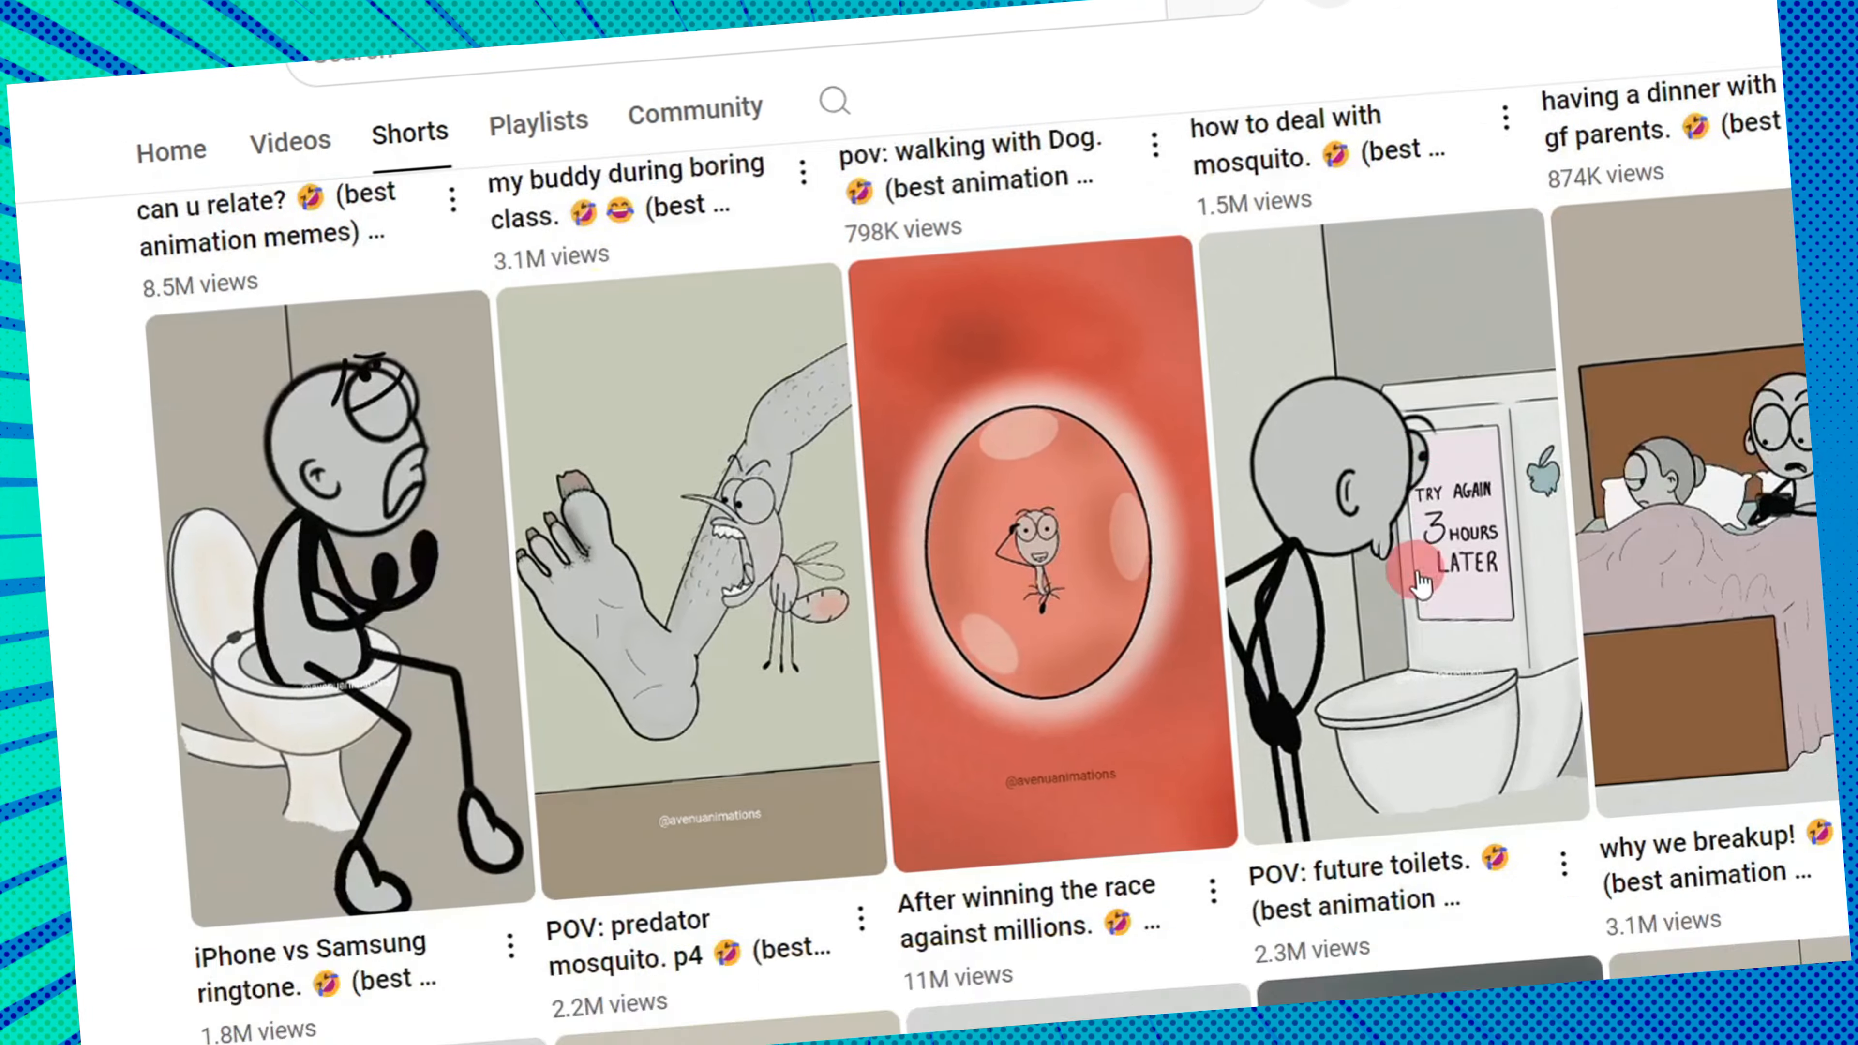
scroll("down", 3)
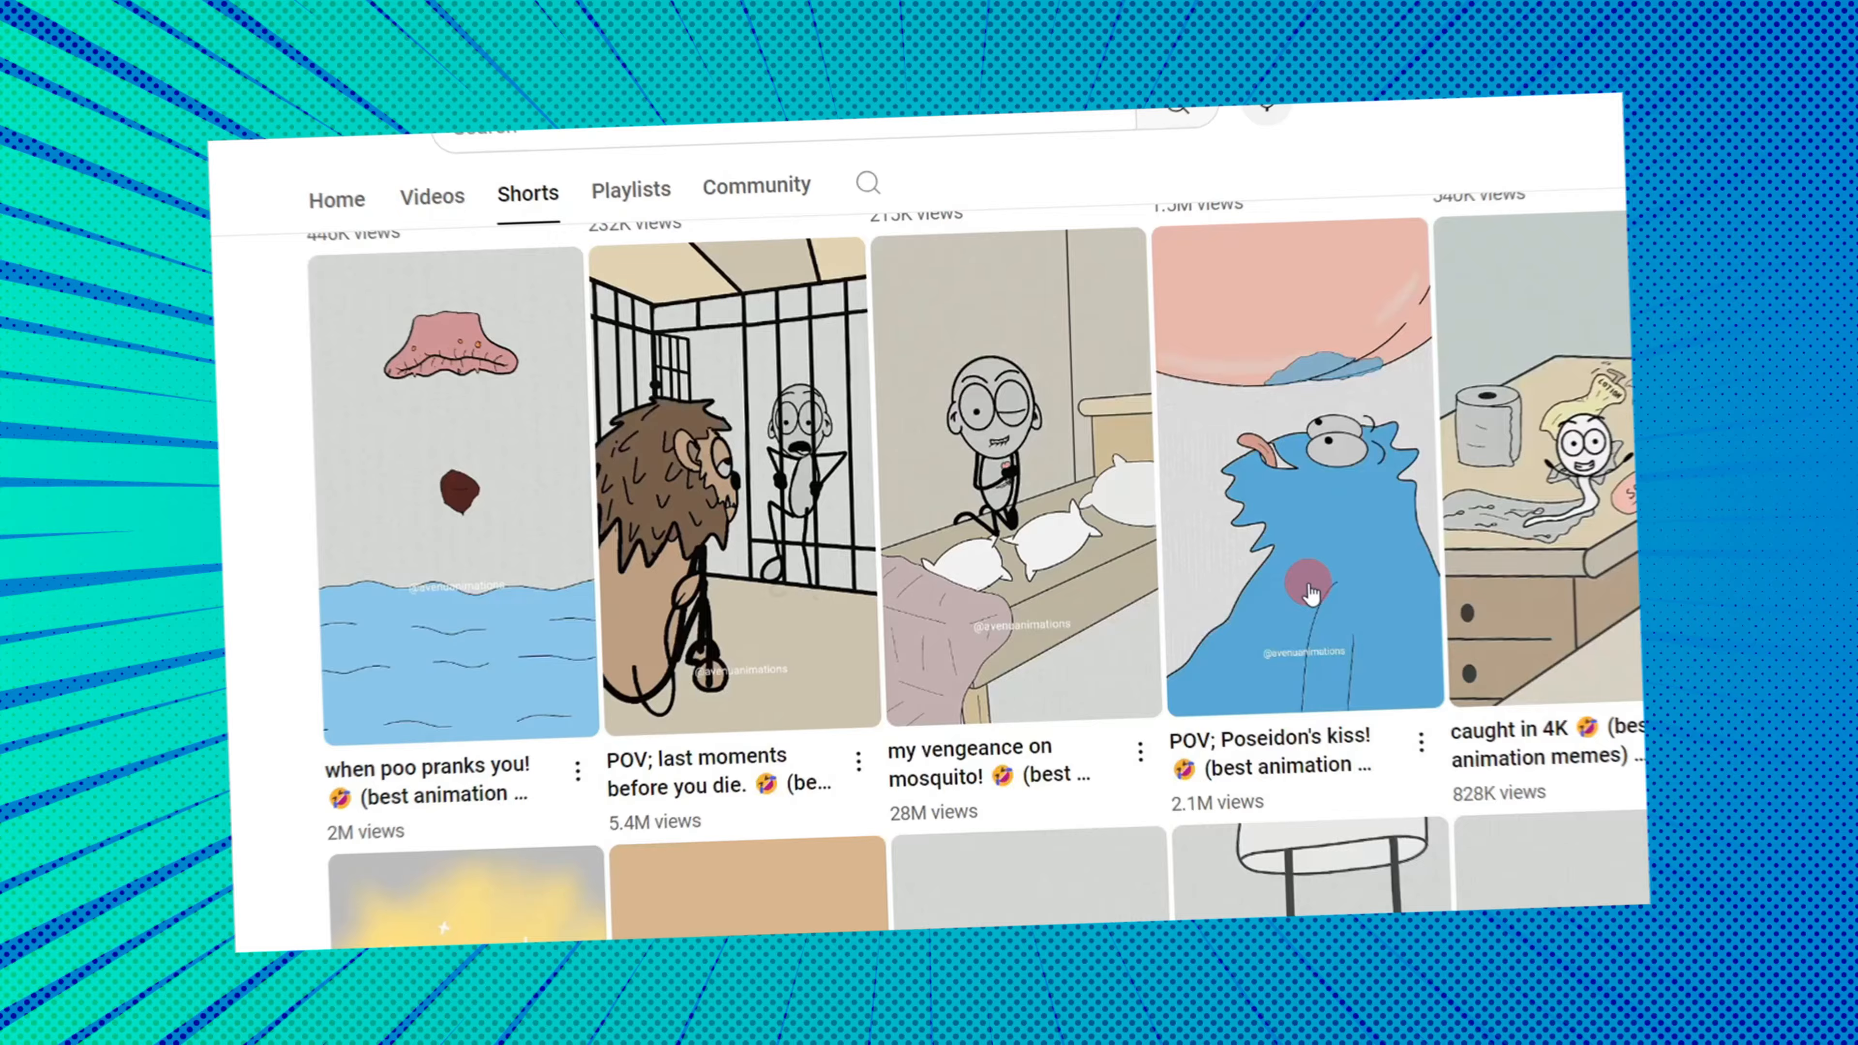
scroll("up", 3)
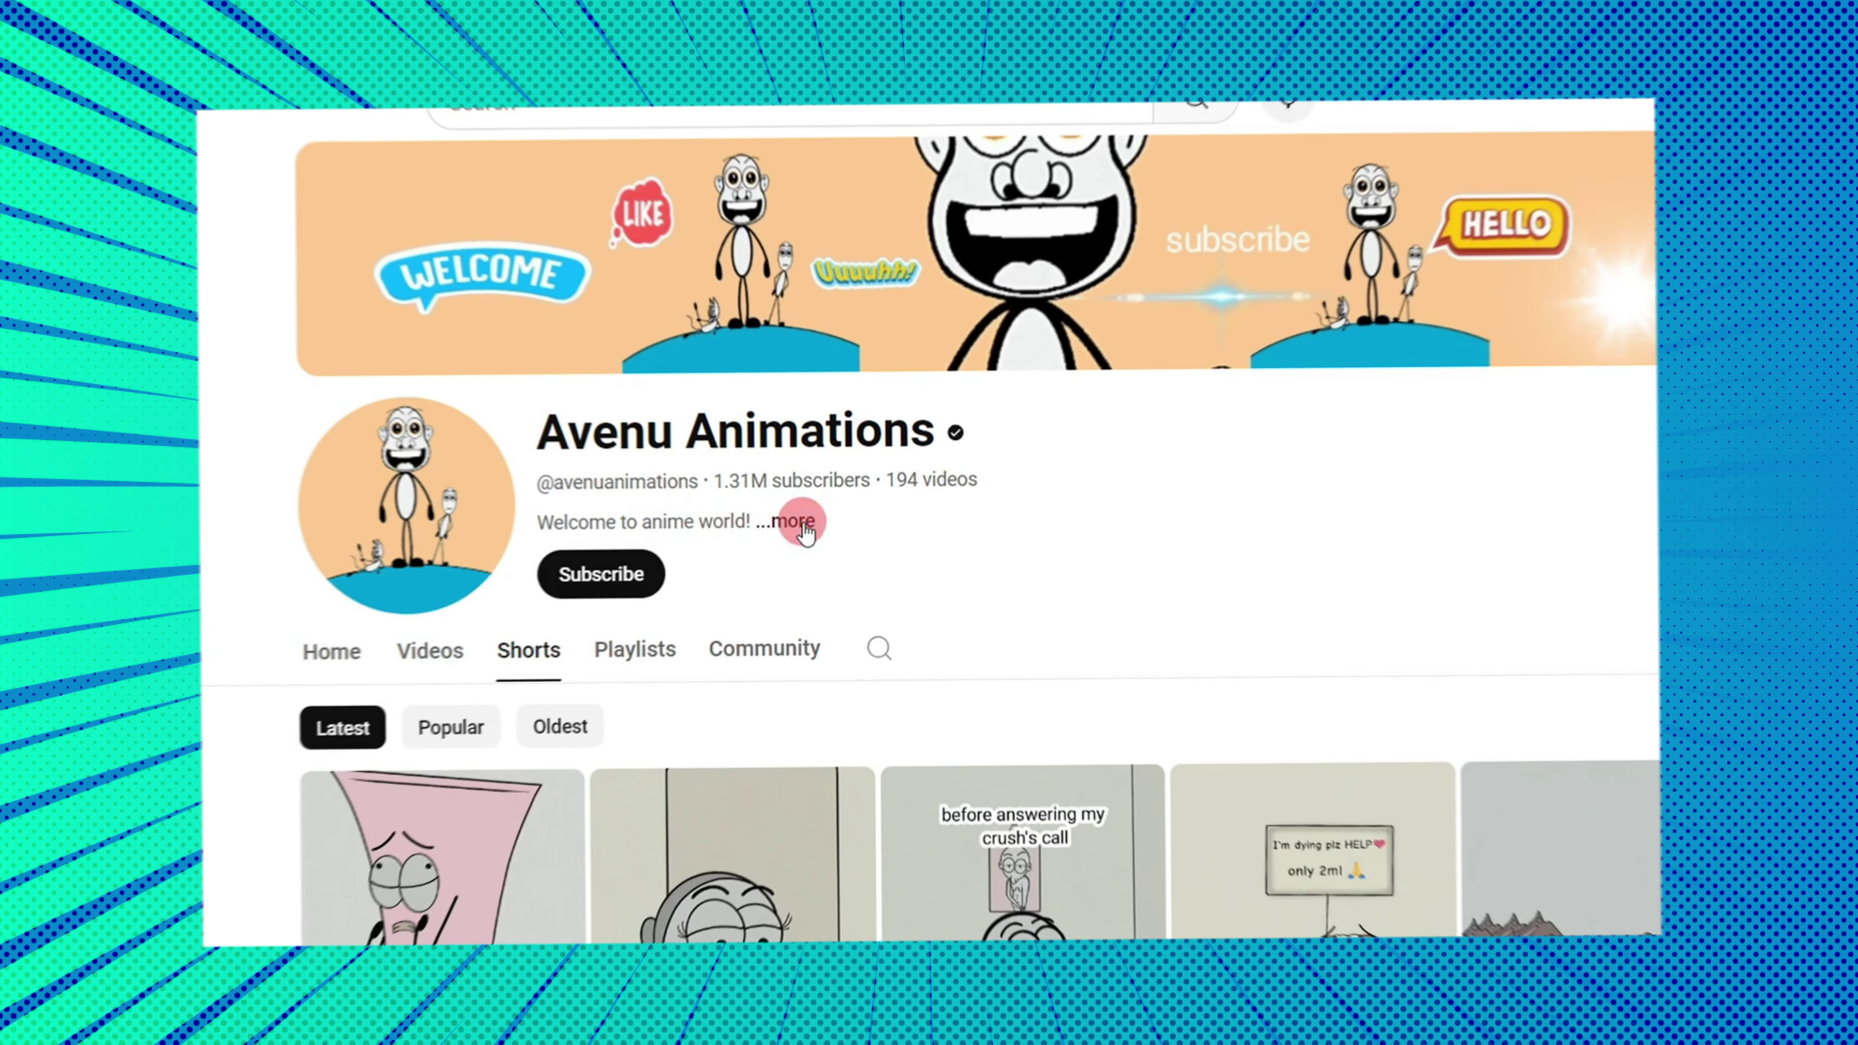
left_click(791, 522)
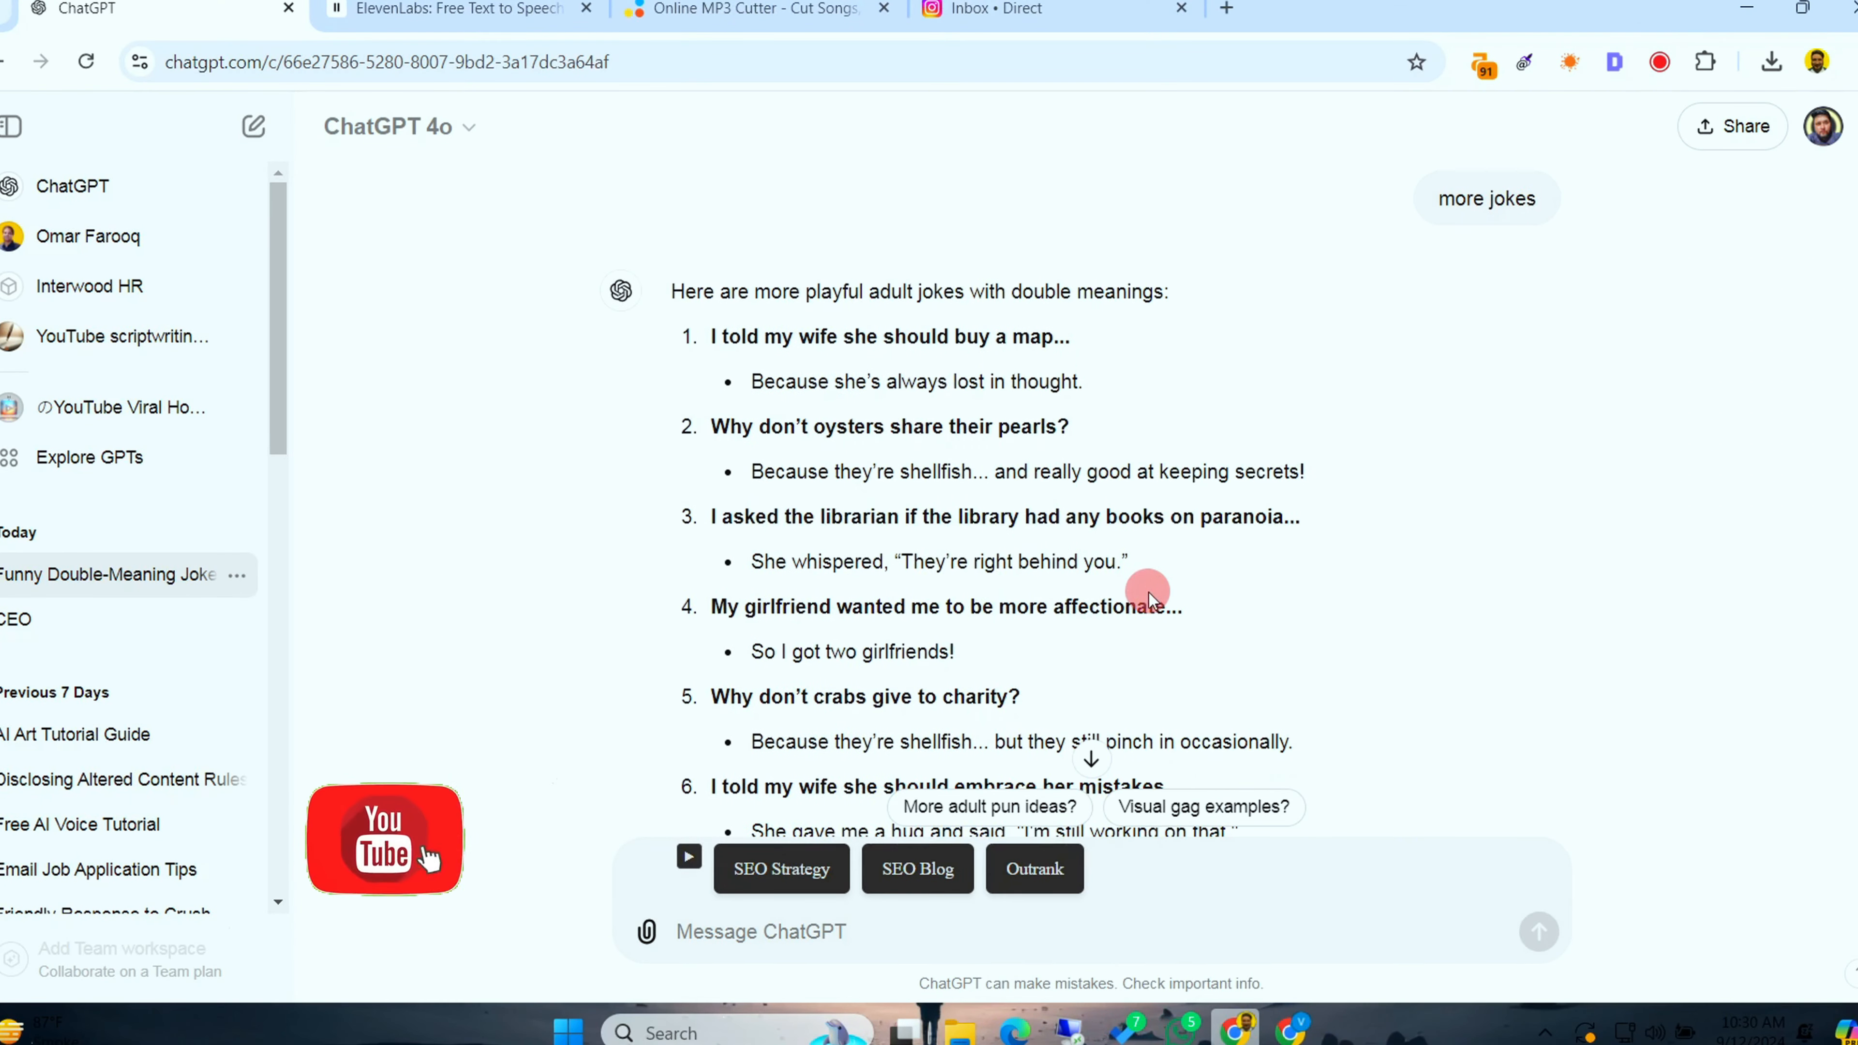
Dismiss the right-click menu and select joke 6 with its punchline for copying
scroll("up", 3)
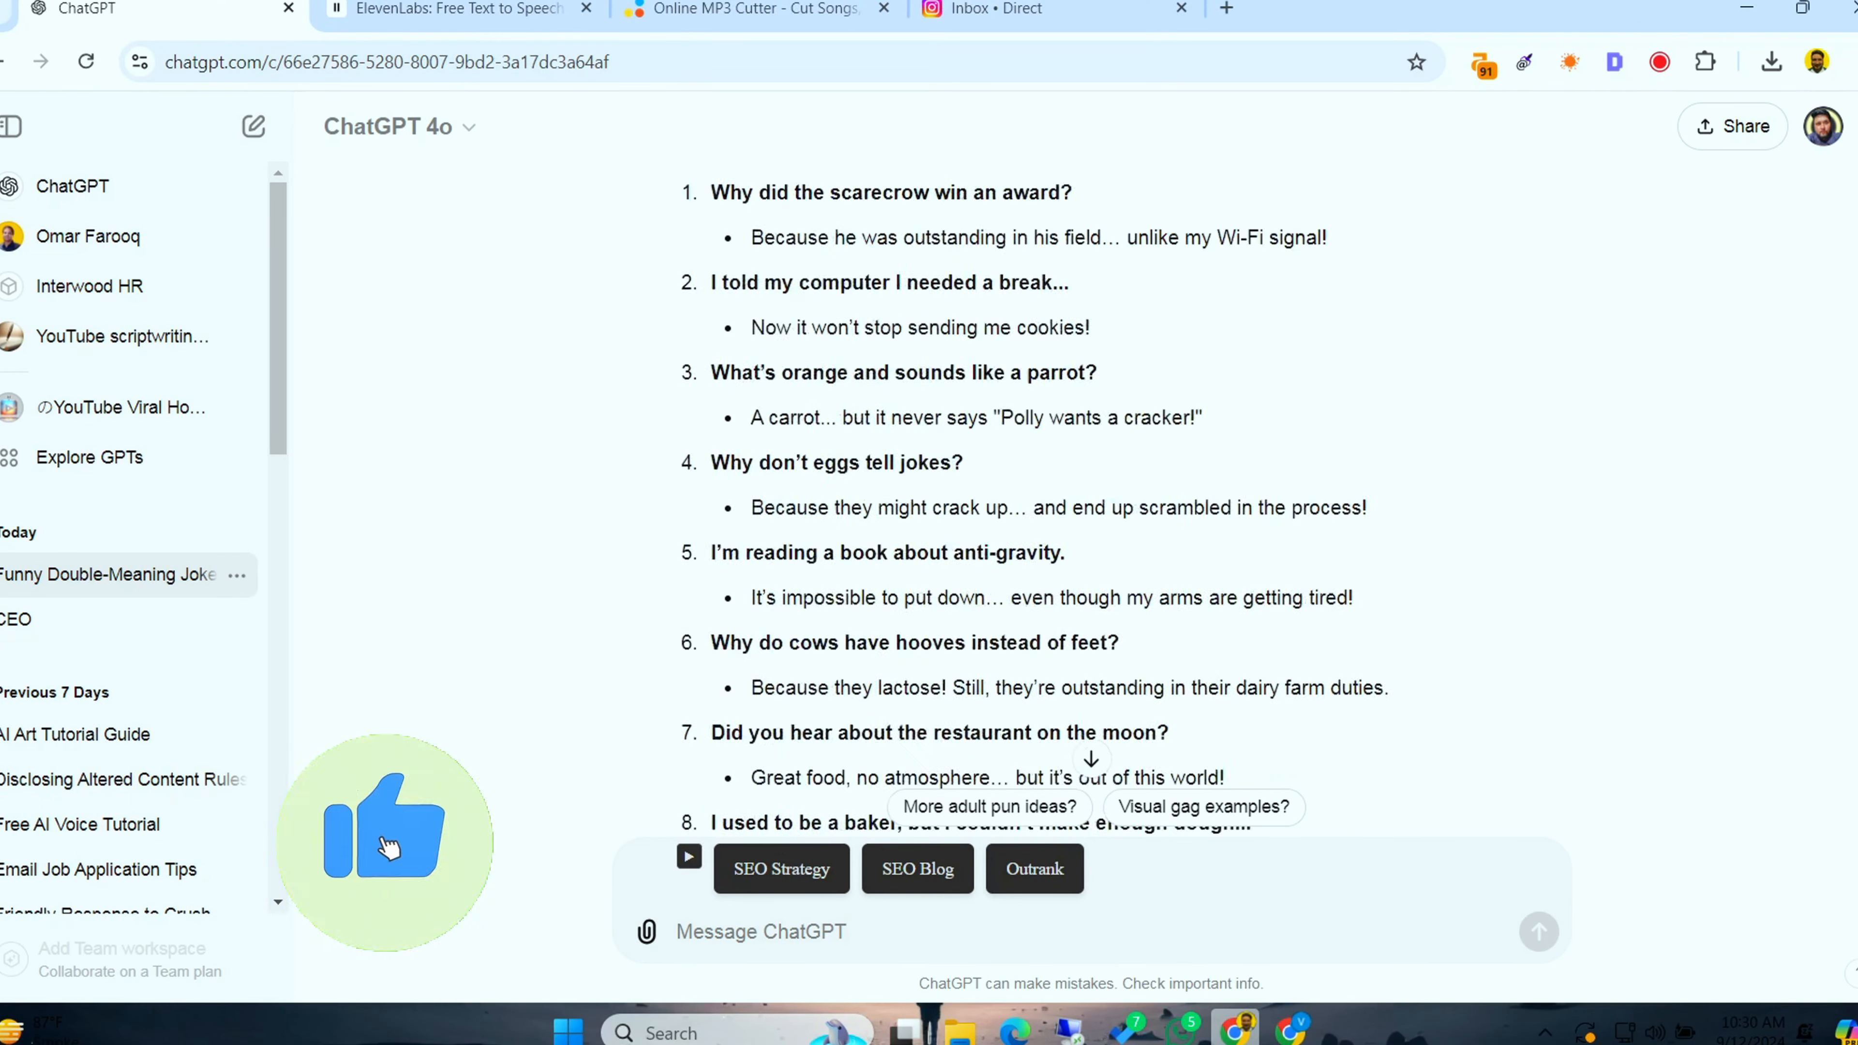
scroll("up", 3)
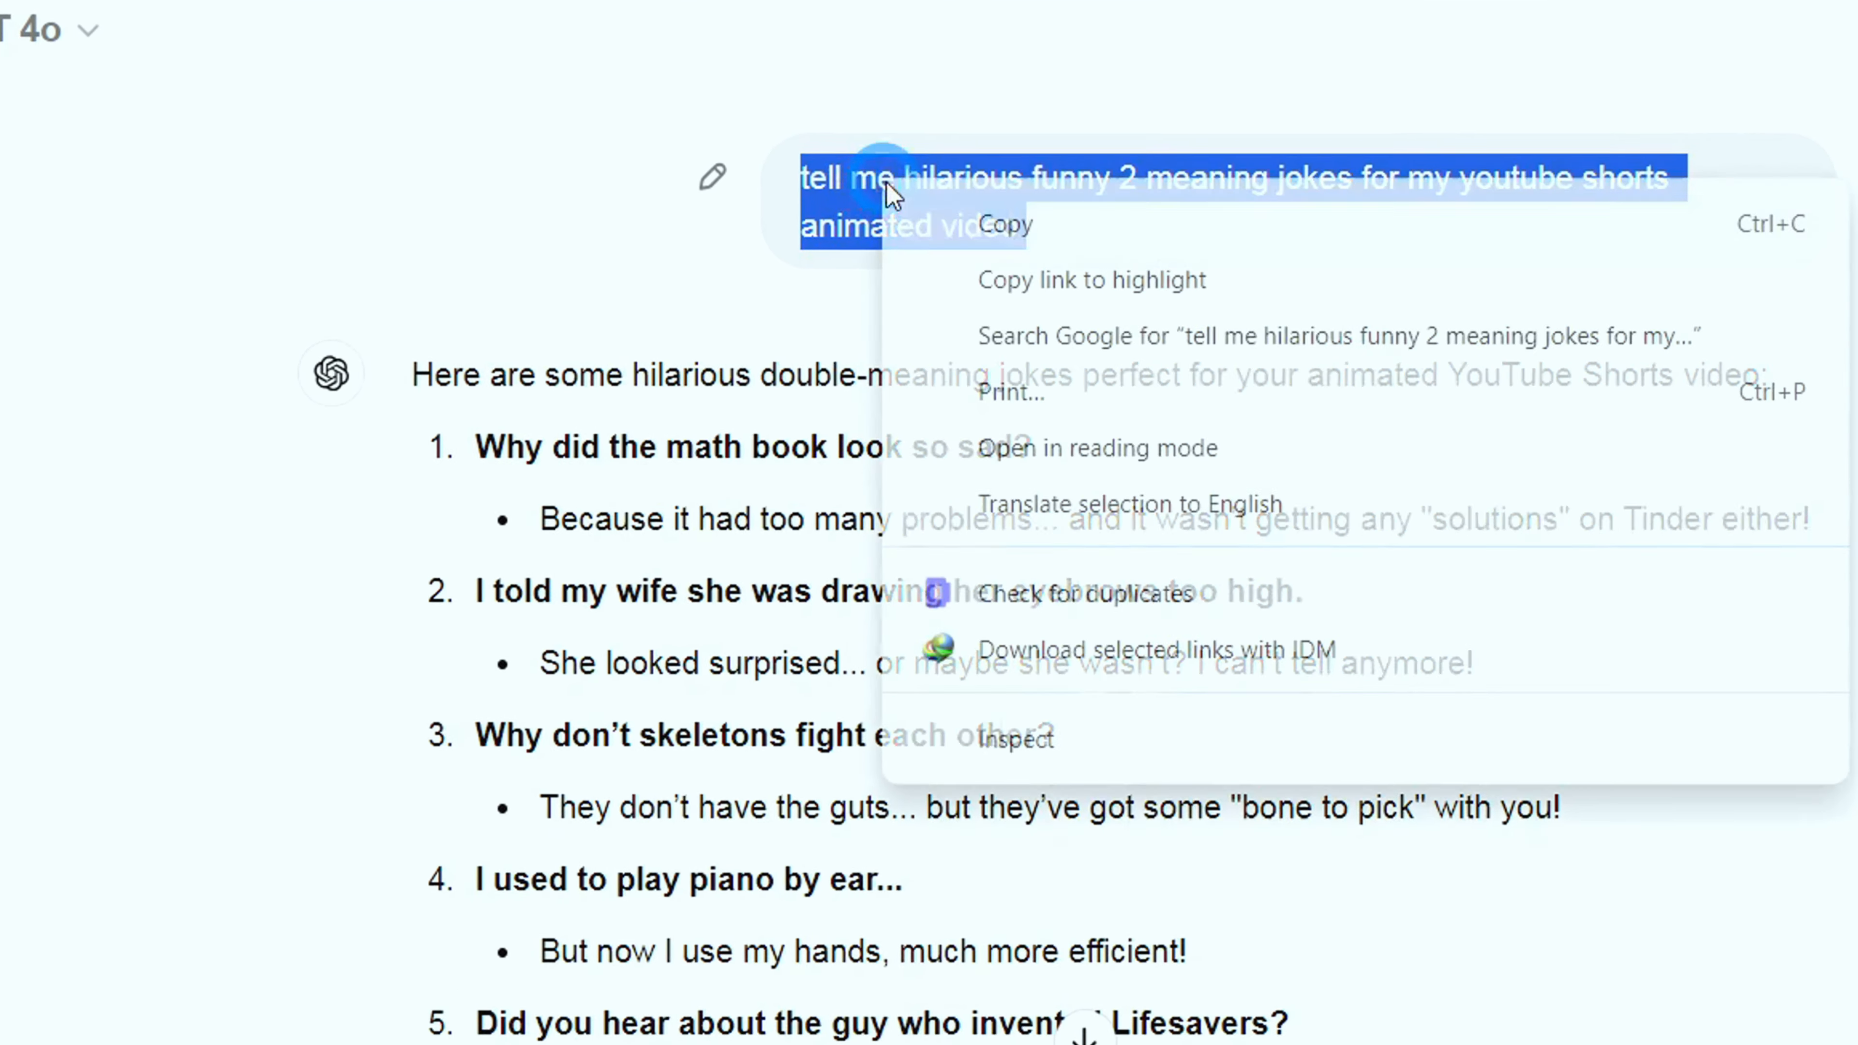
left_click(1031, 213)
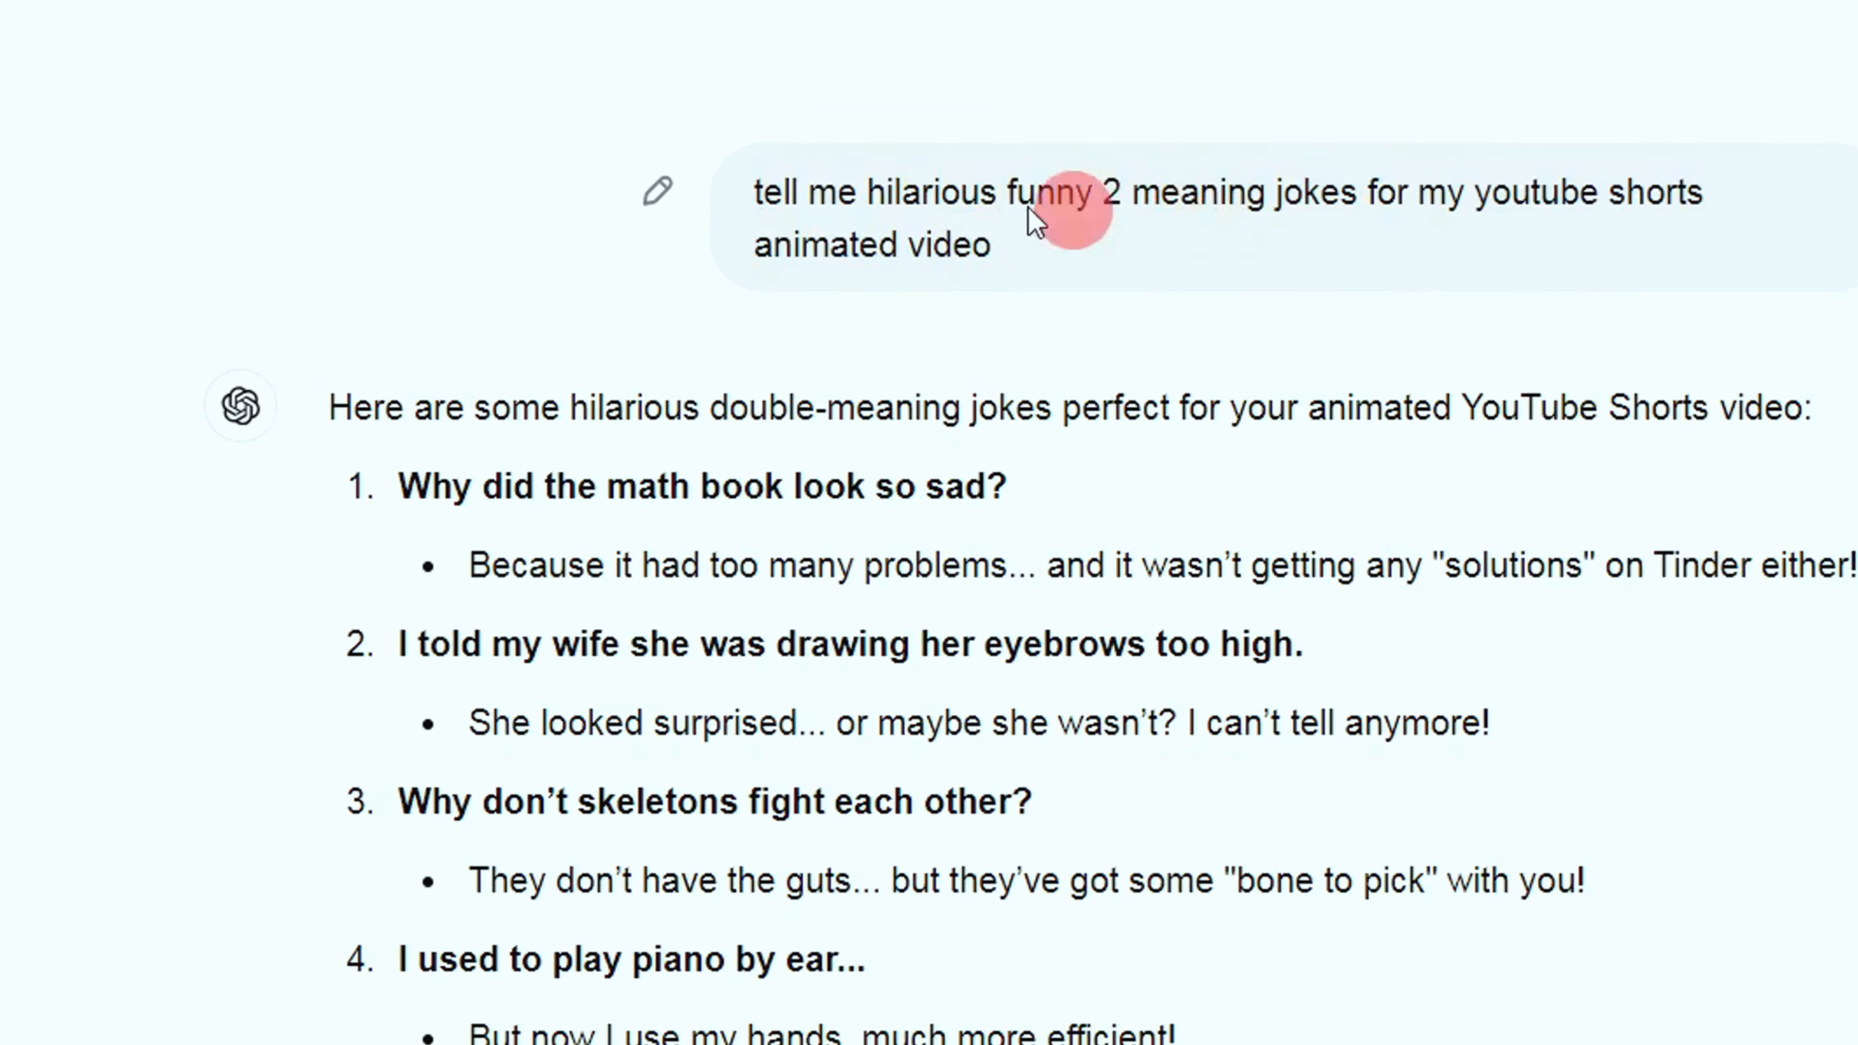
scroll("up", 3)
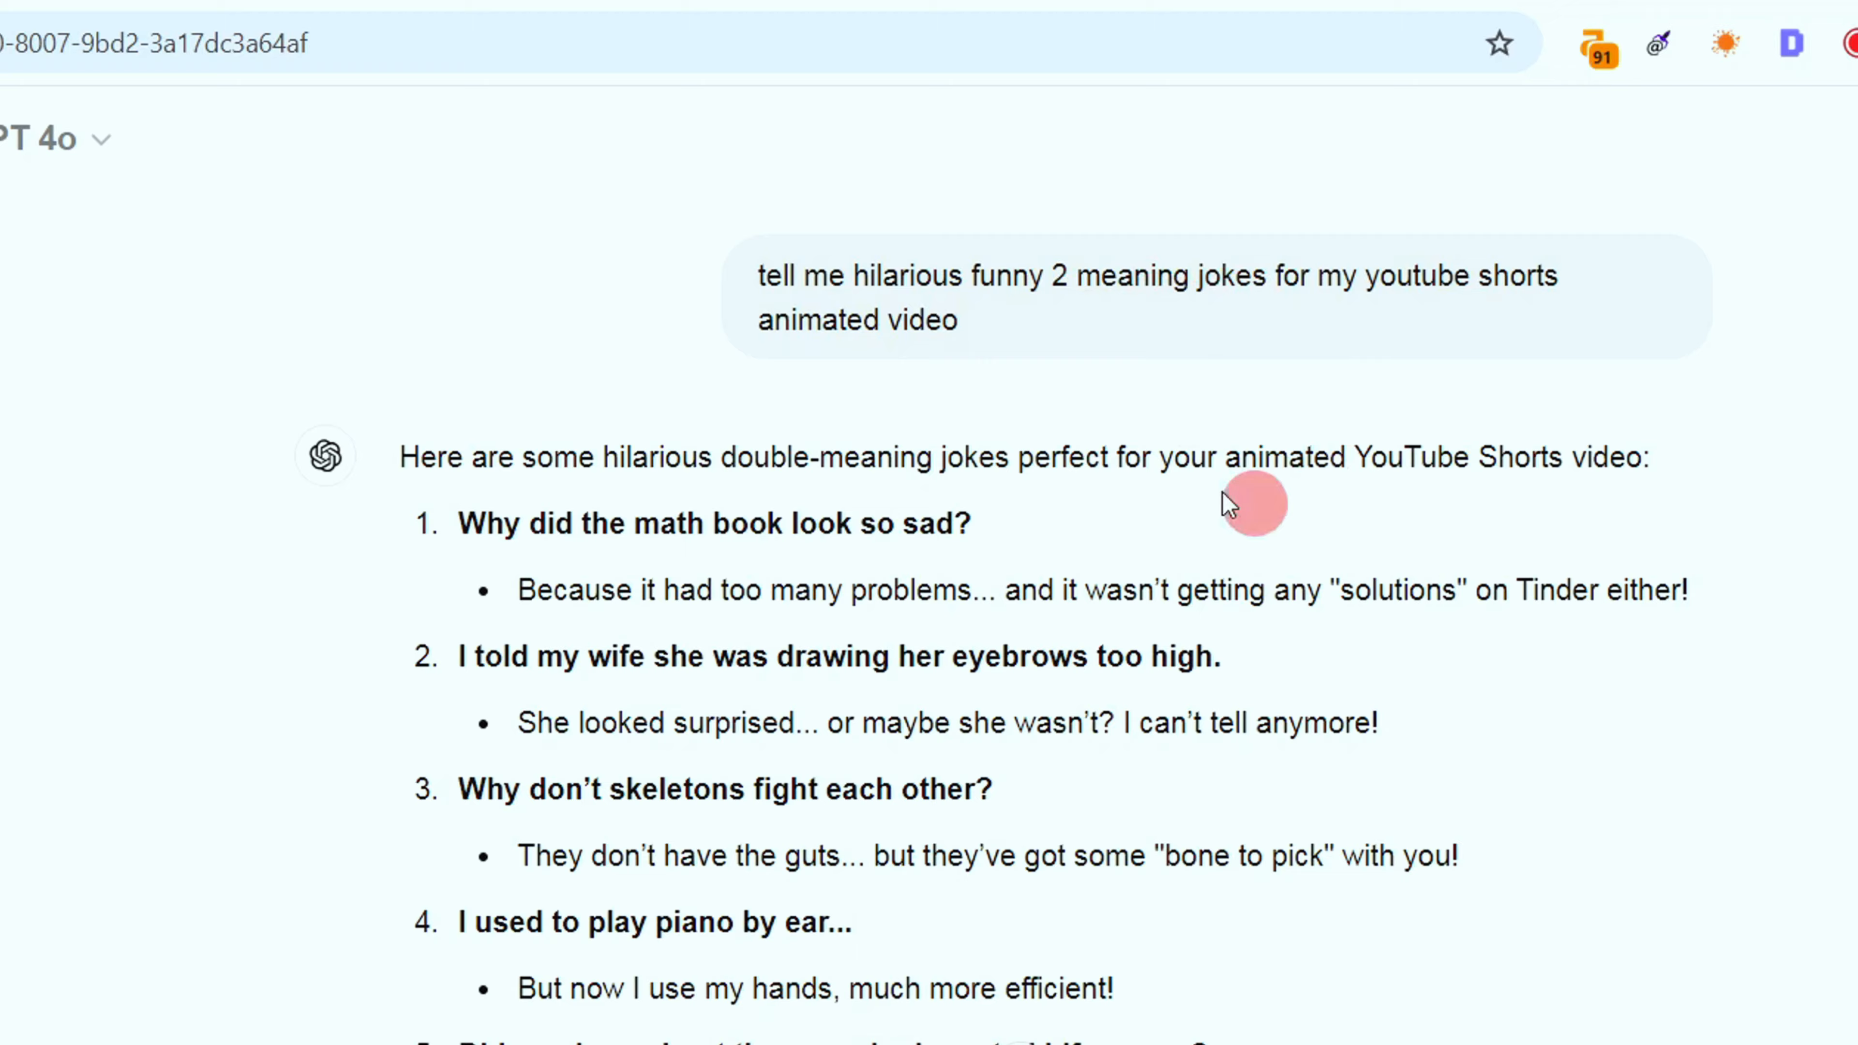
scroll("down", 3)
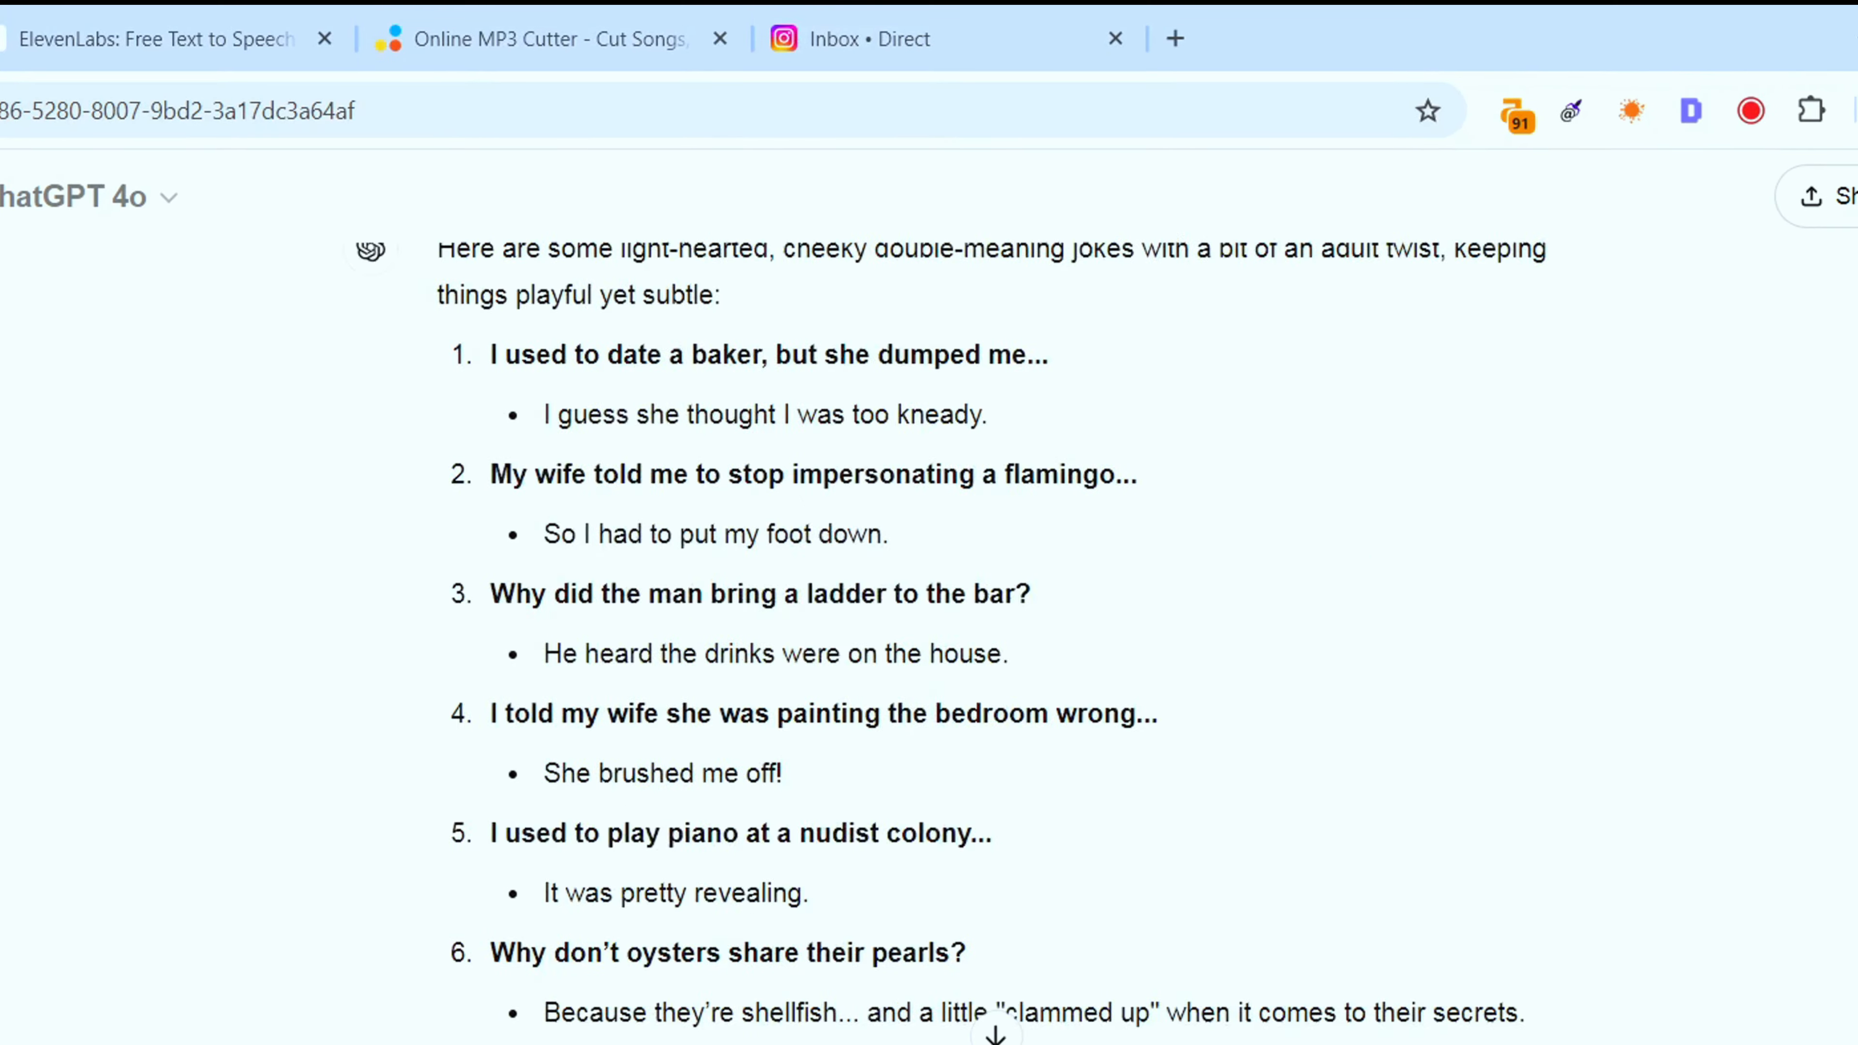
scroll("down", 3)
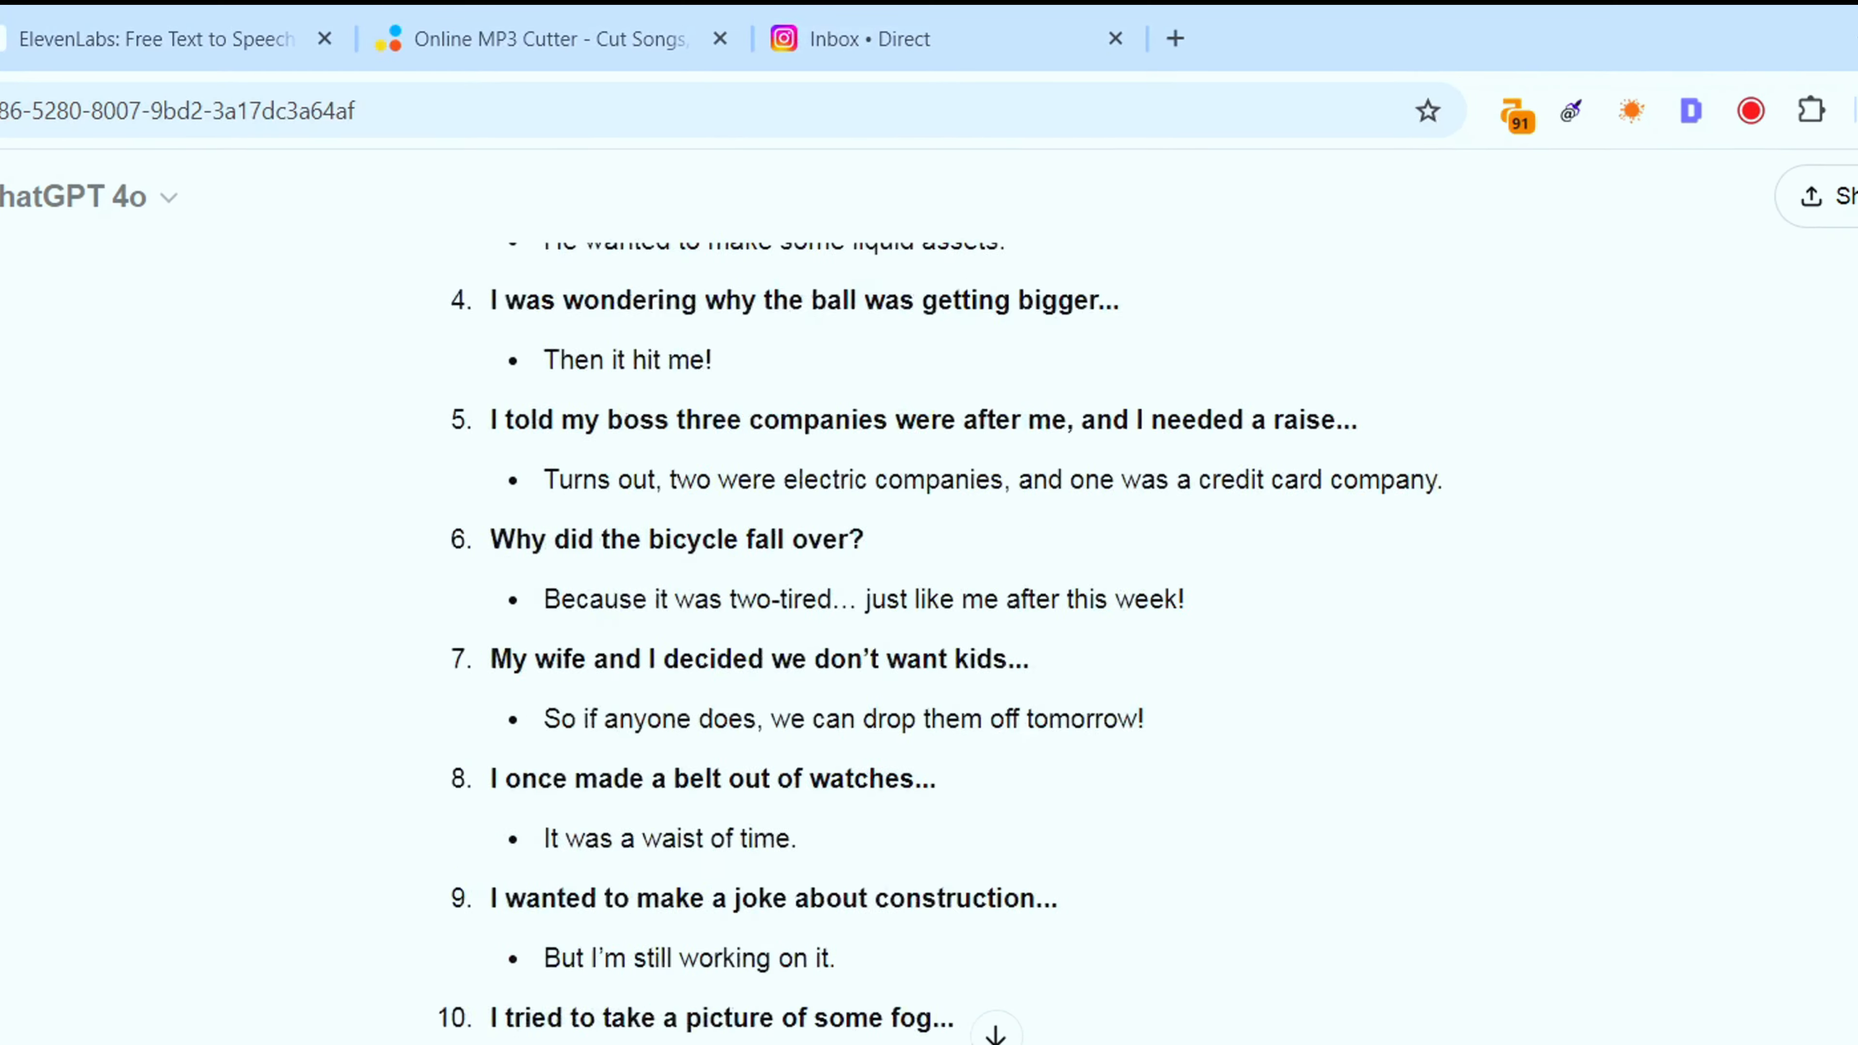
scroll("down", 3)
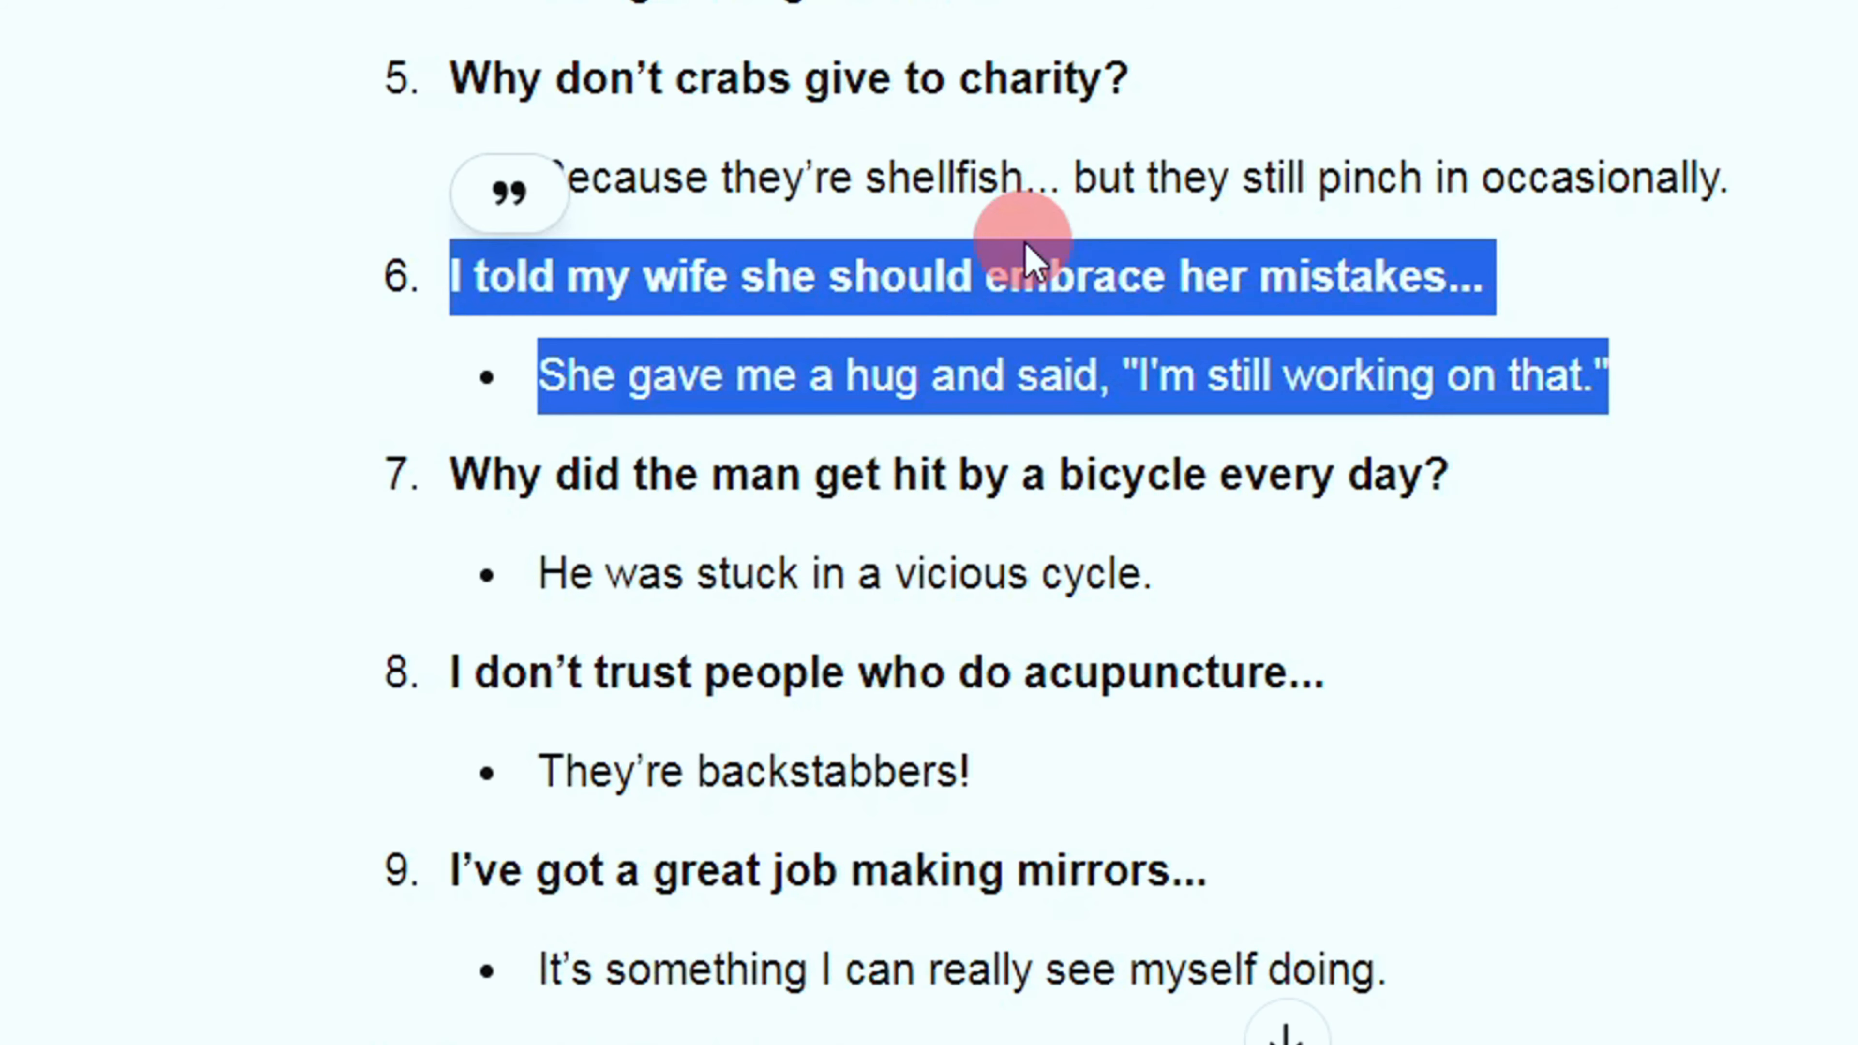
Search the Chrome Web Store for Chrome Audio Capture and confirm it is installed
left_click(1463, 10)
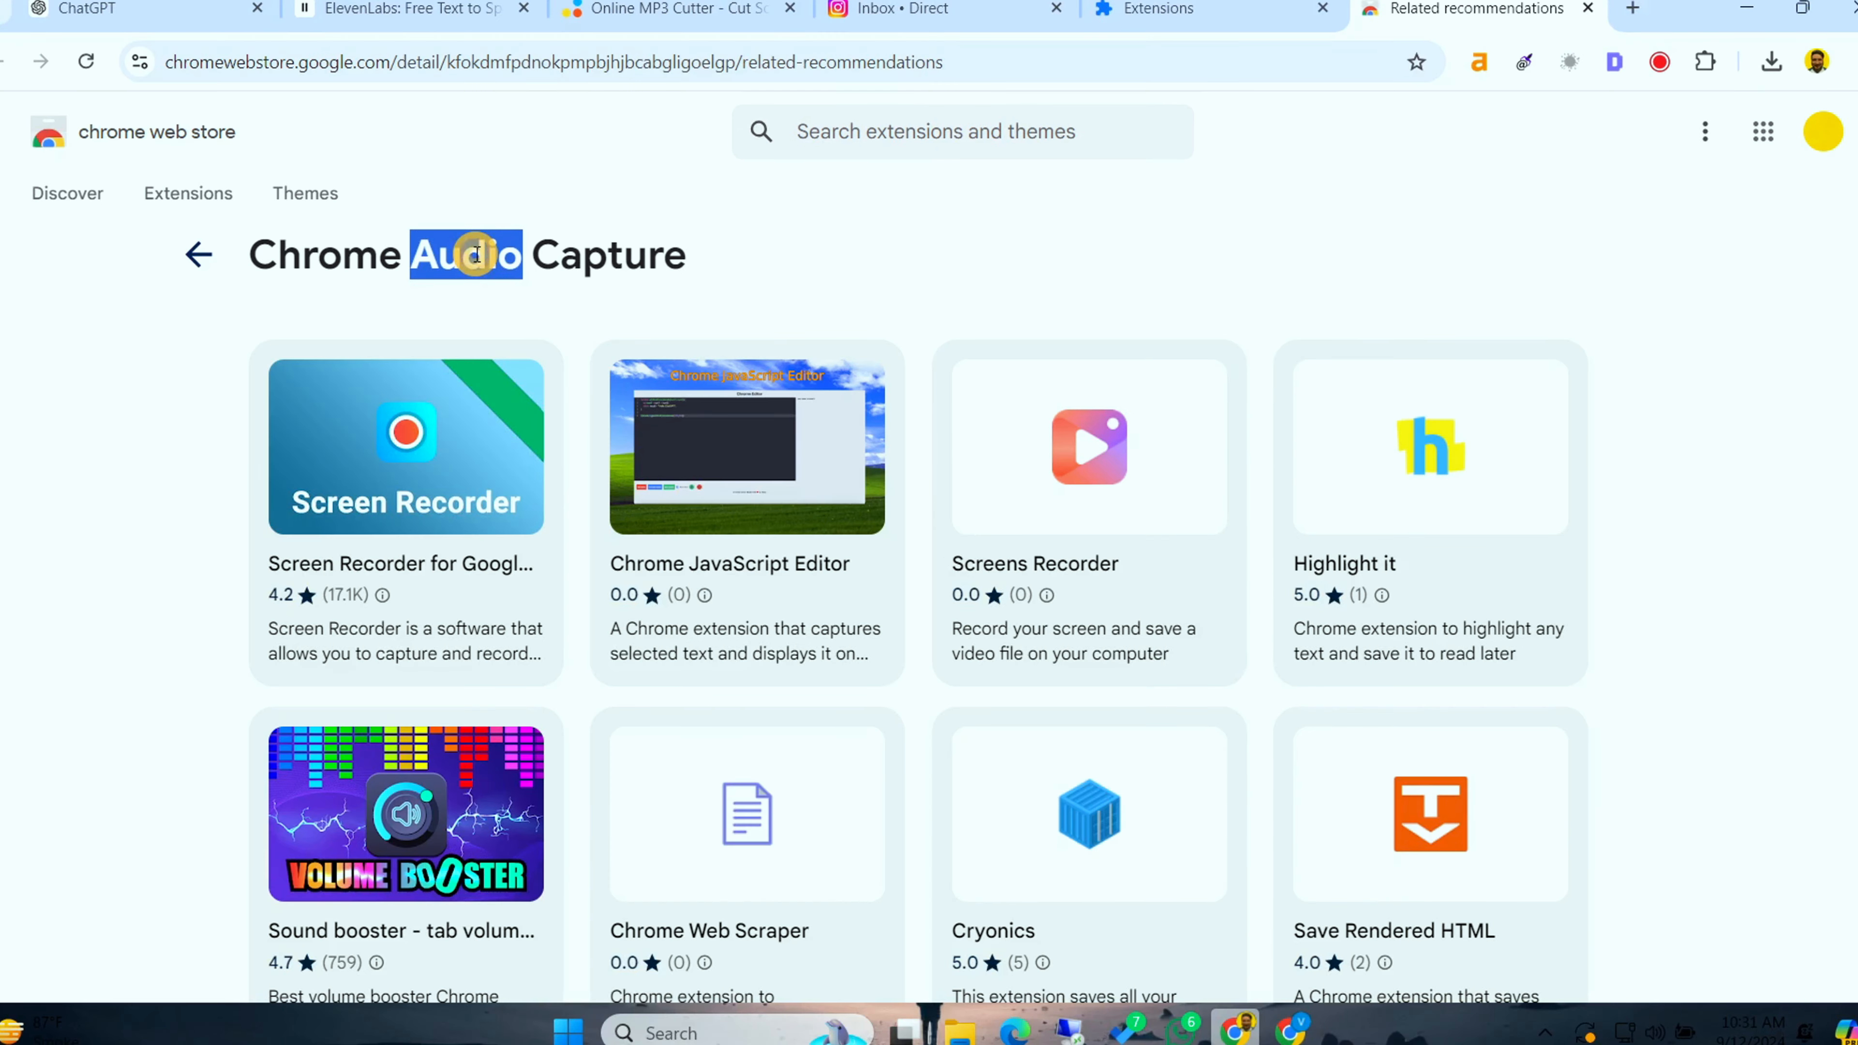
triple_click(466, 255)
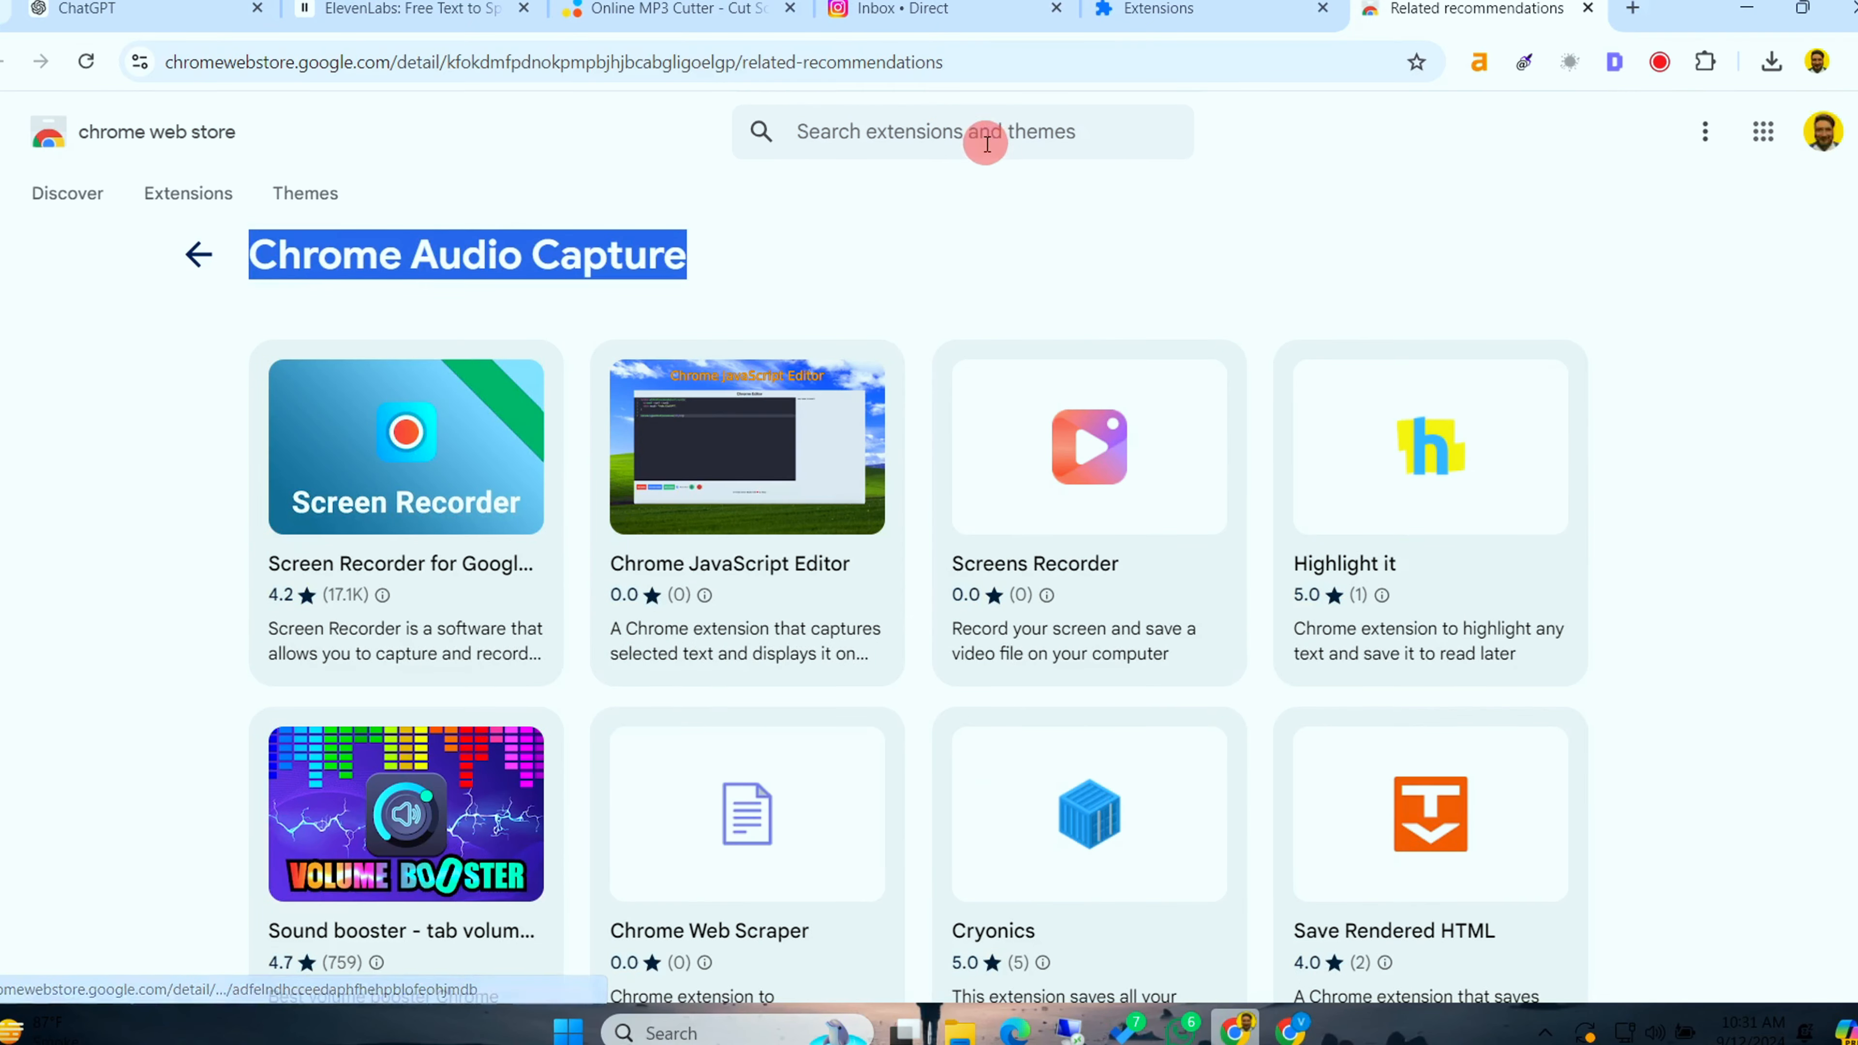
left_click(962, 131)
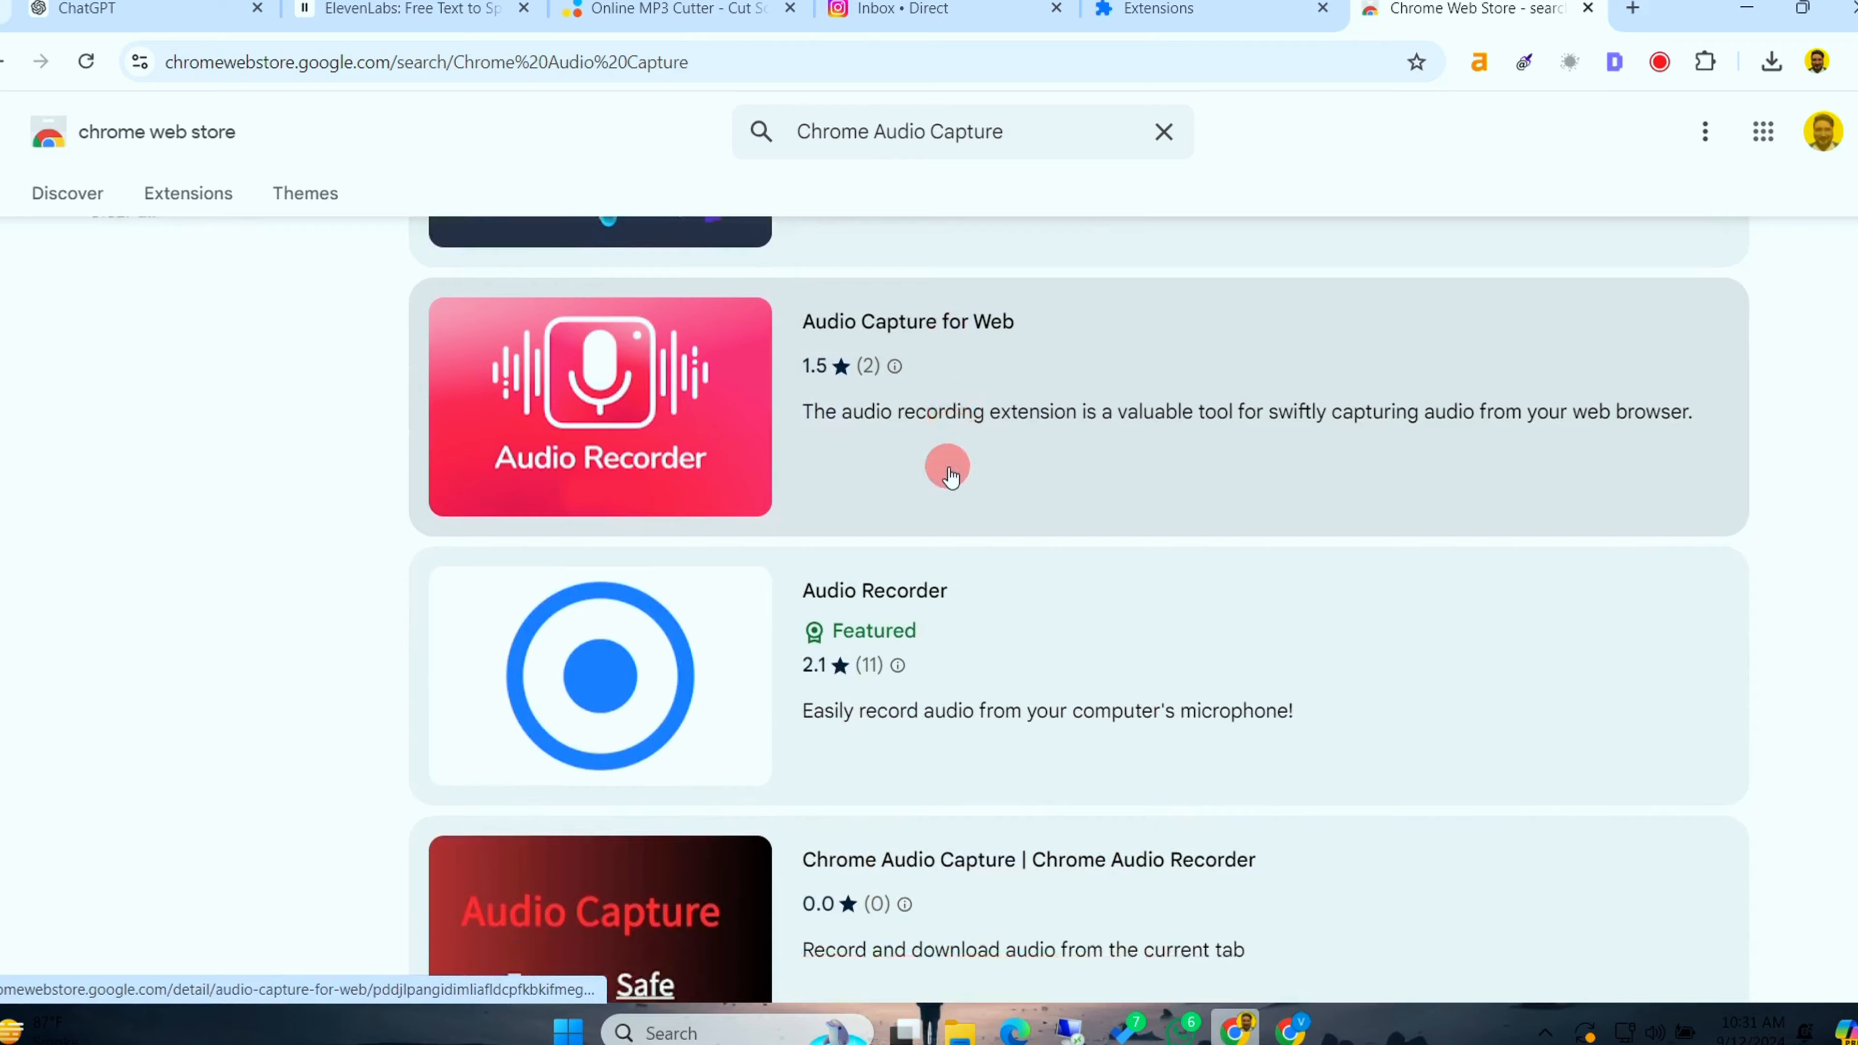
scroll("down", 3)
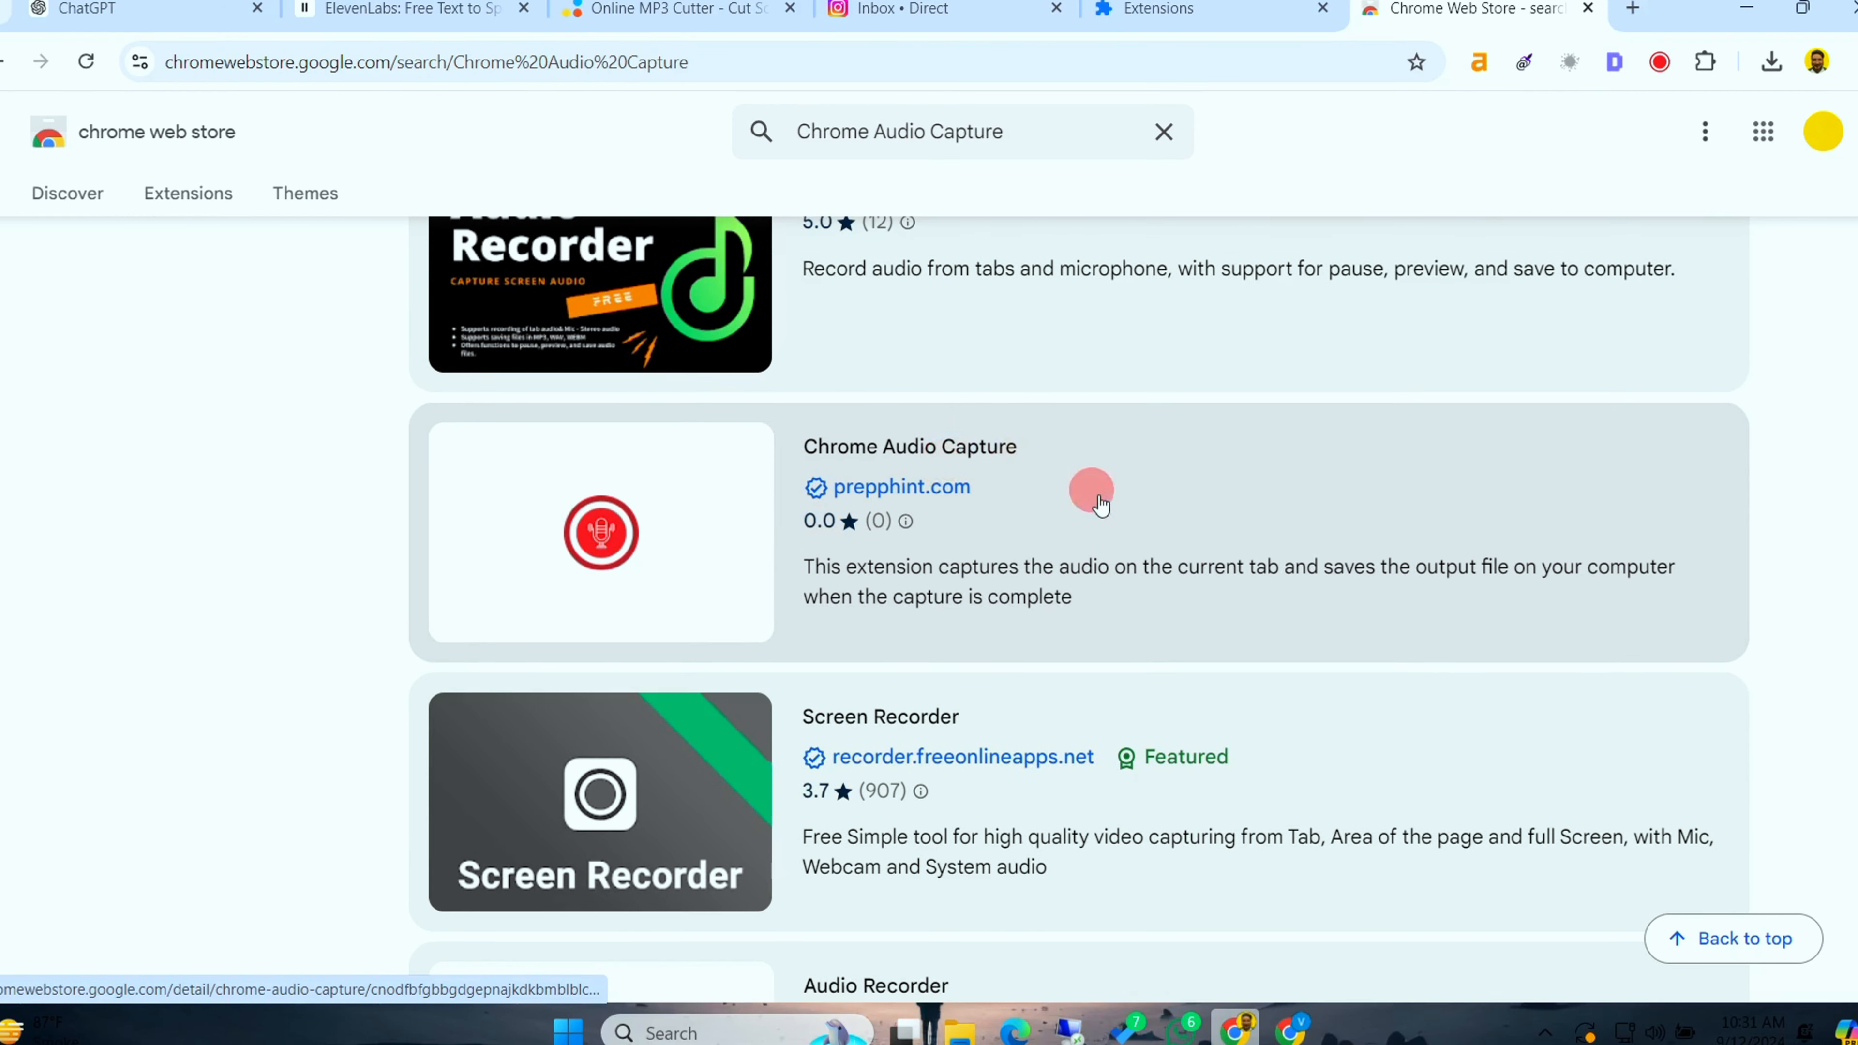
scroll("up", 3)
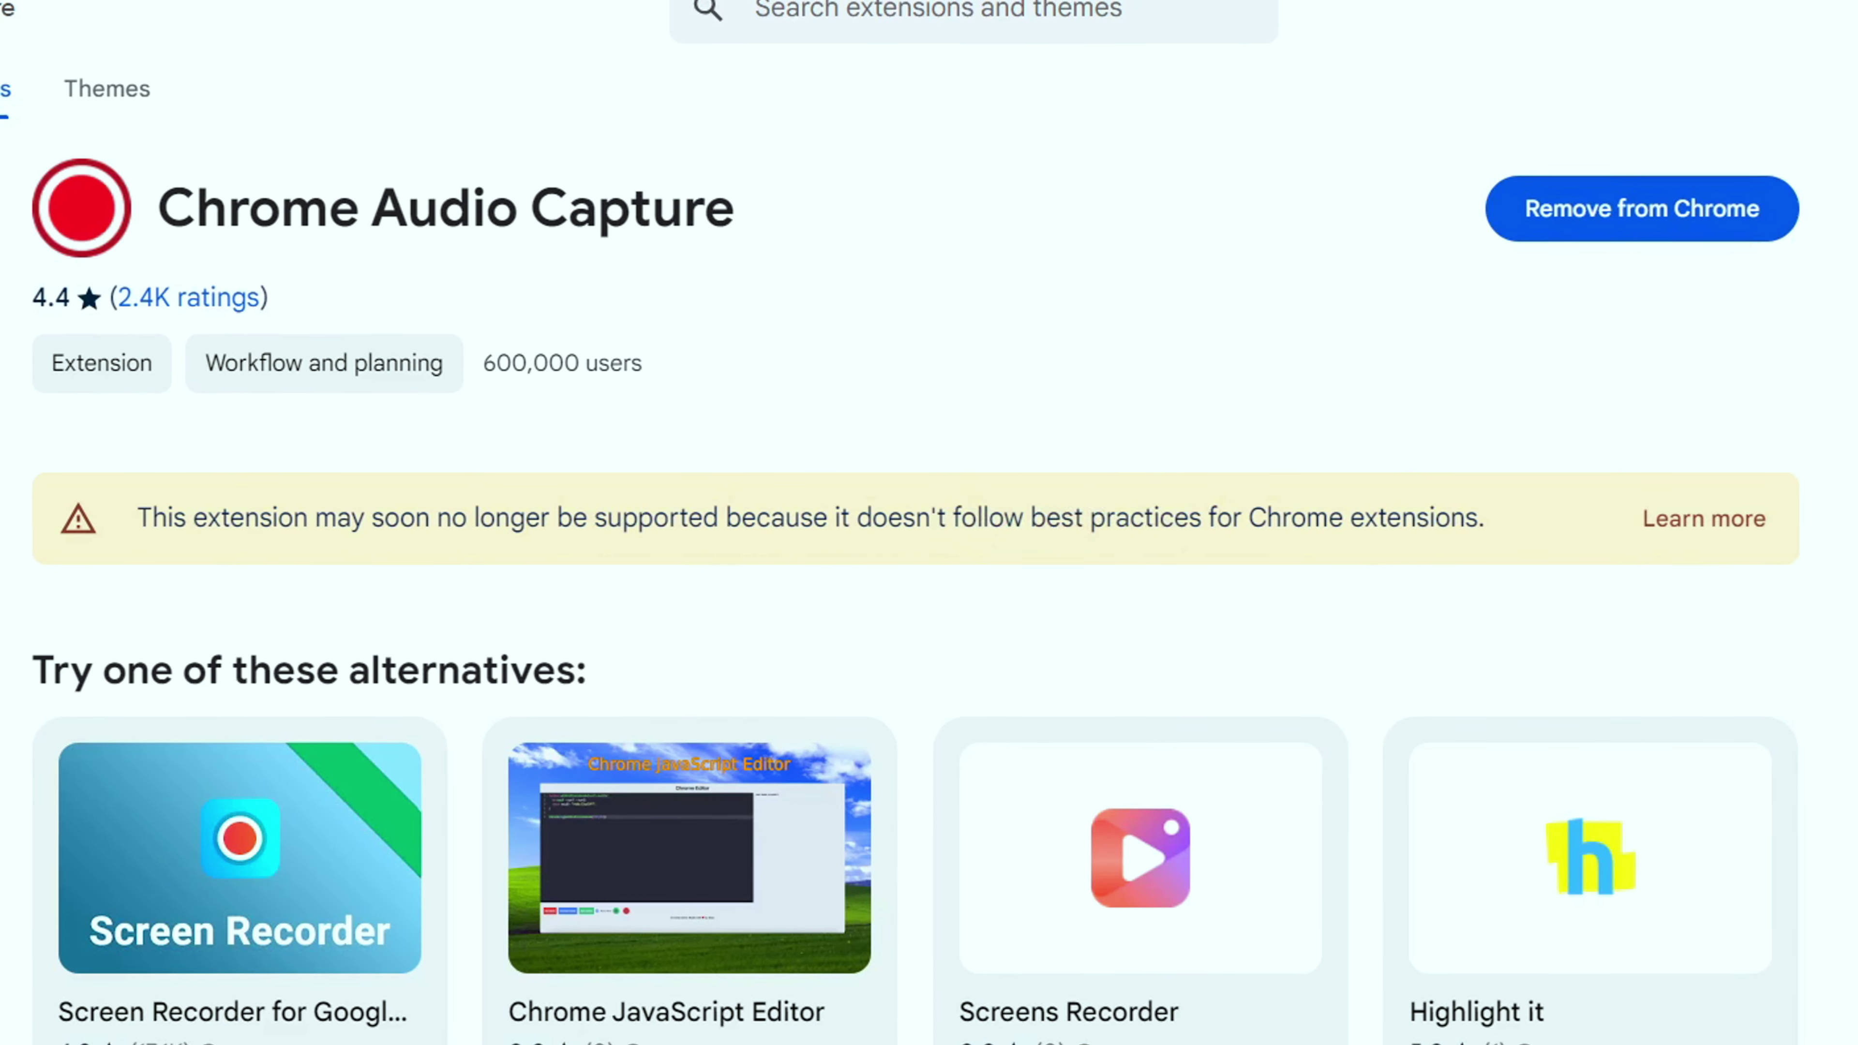
View the Chrome Audio Capture popup, then move to the ElevenLabs text-to-speech page
left_click(1637, 75)
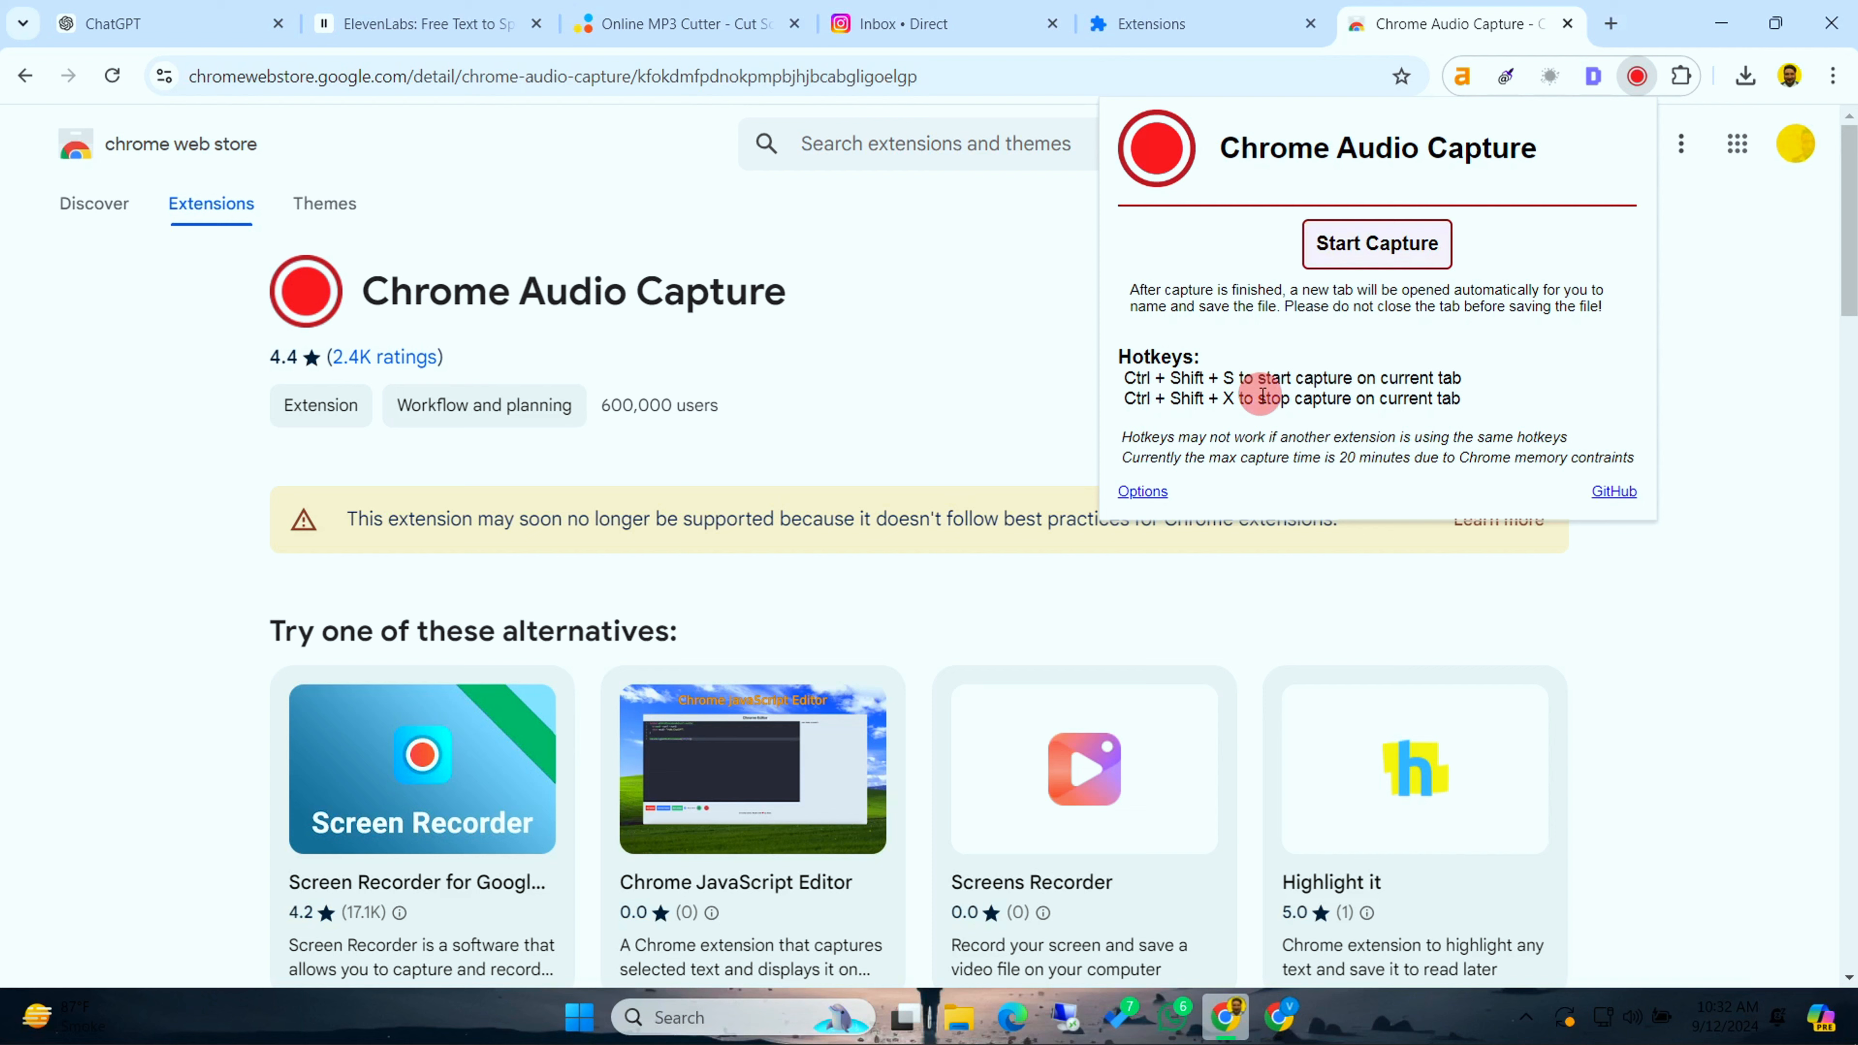
left_click(415, 22)
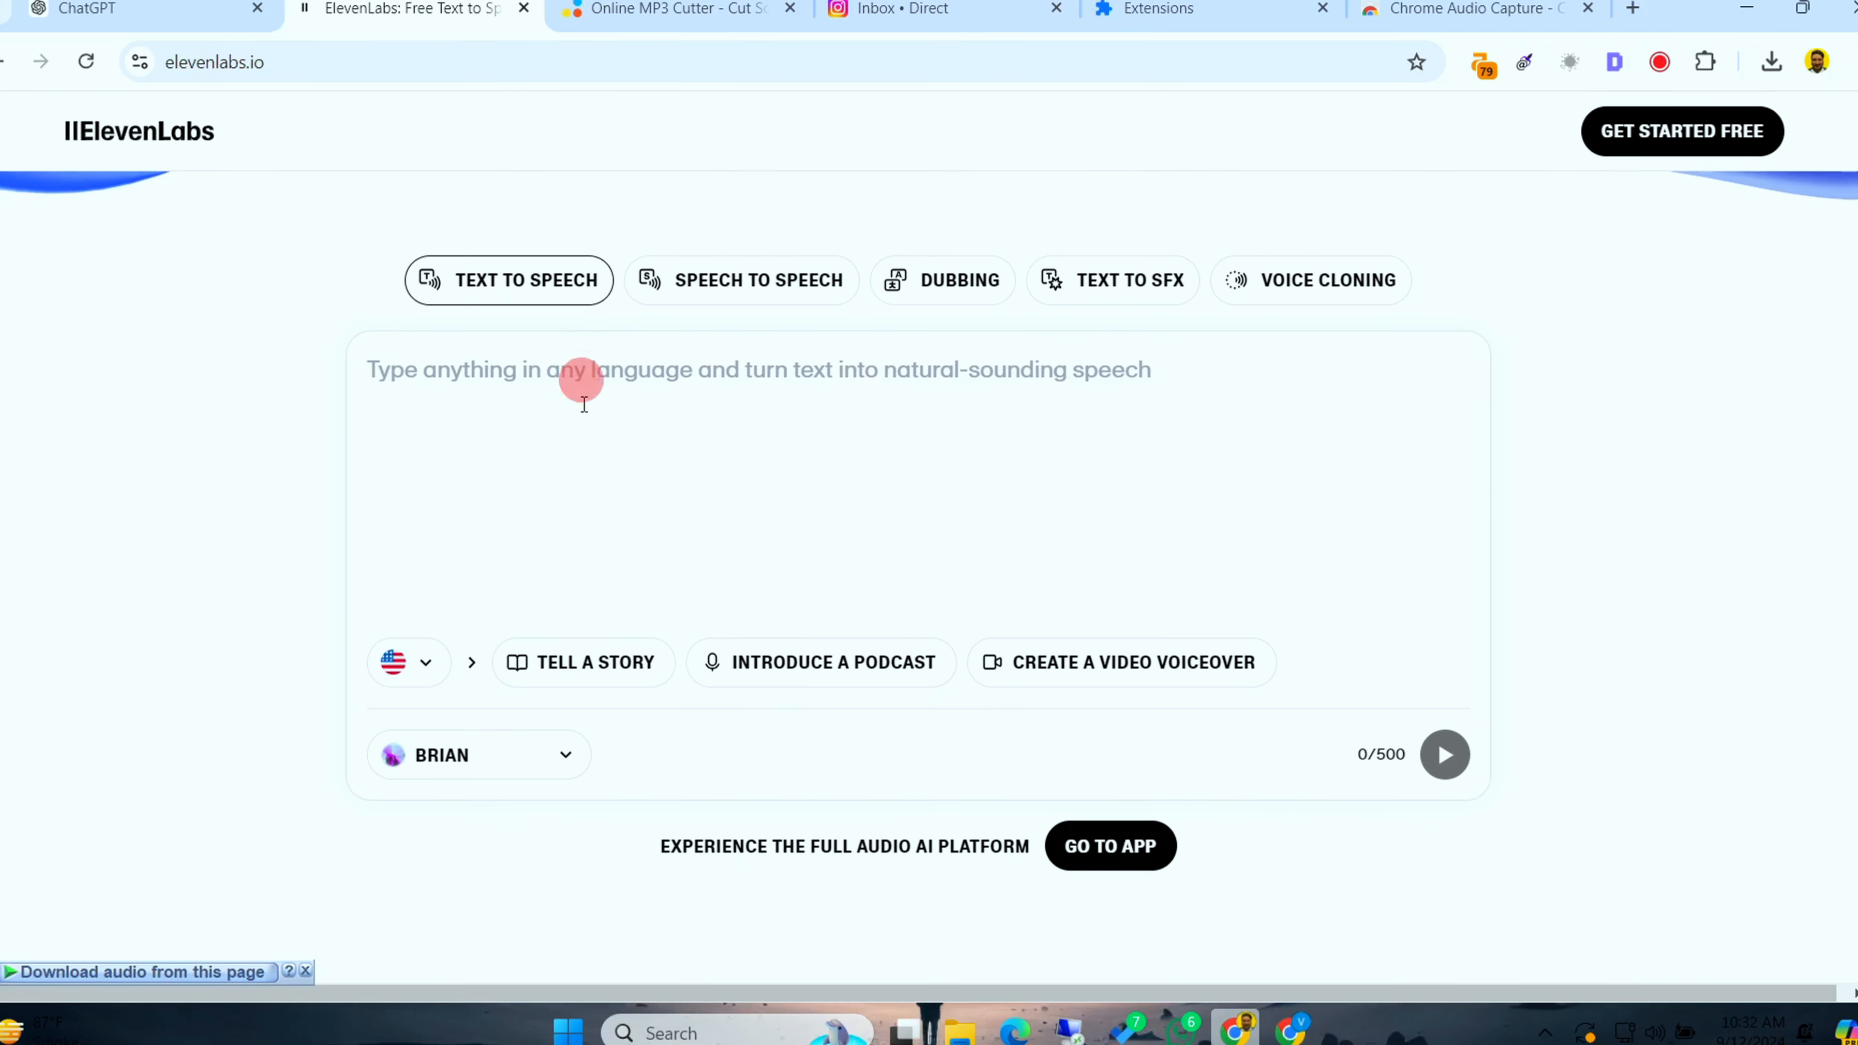
Enter the joke with the Charlie voice and start capturing the tab's audio while it plays
left_click(89, 10)
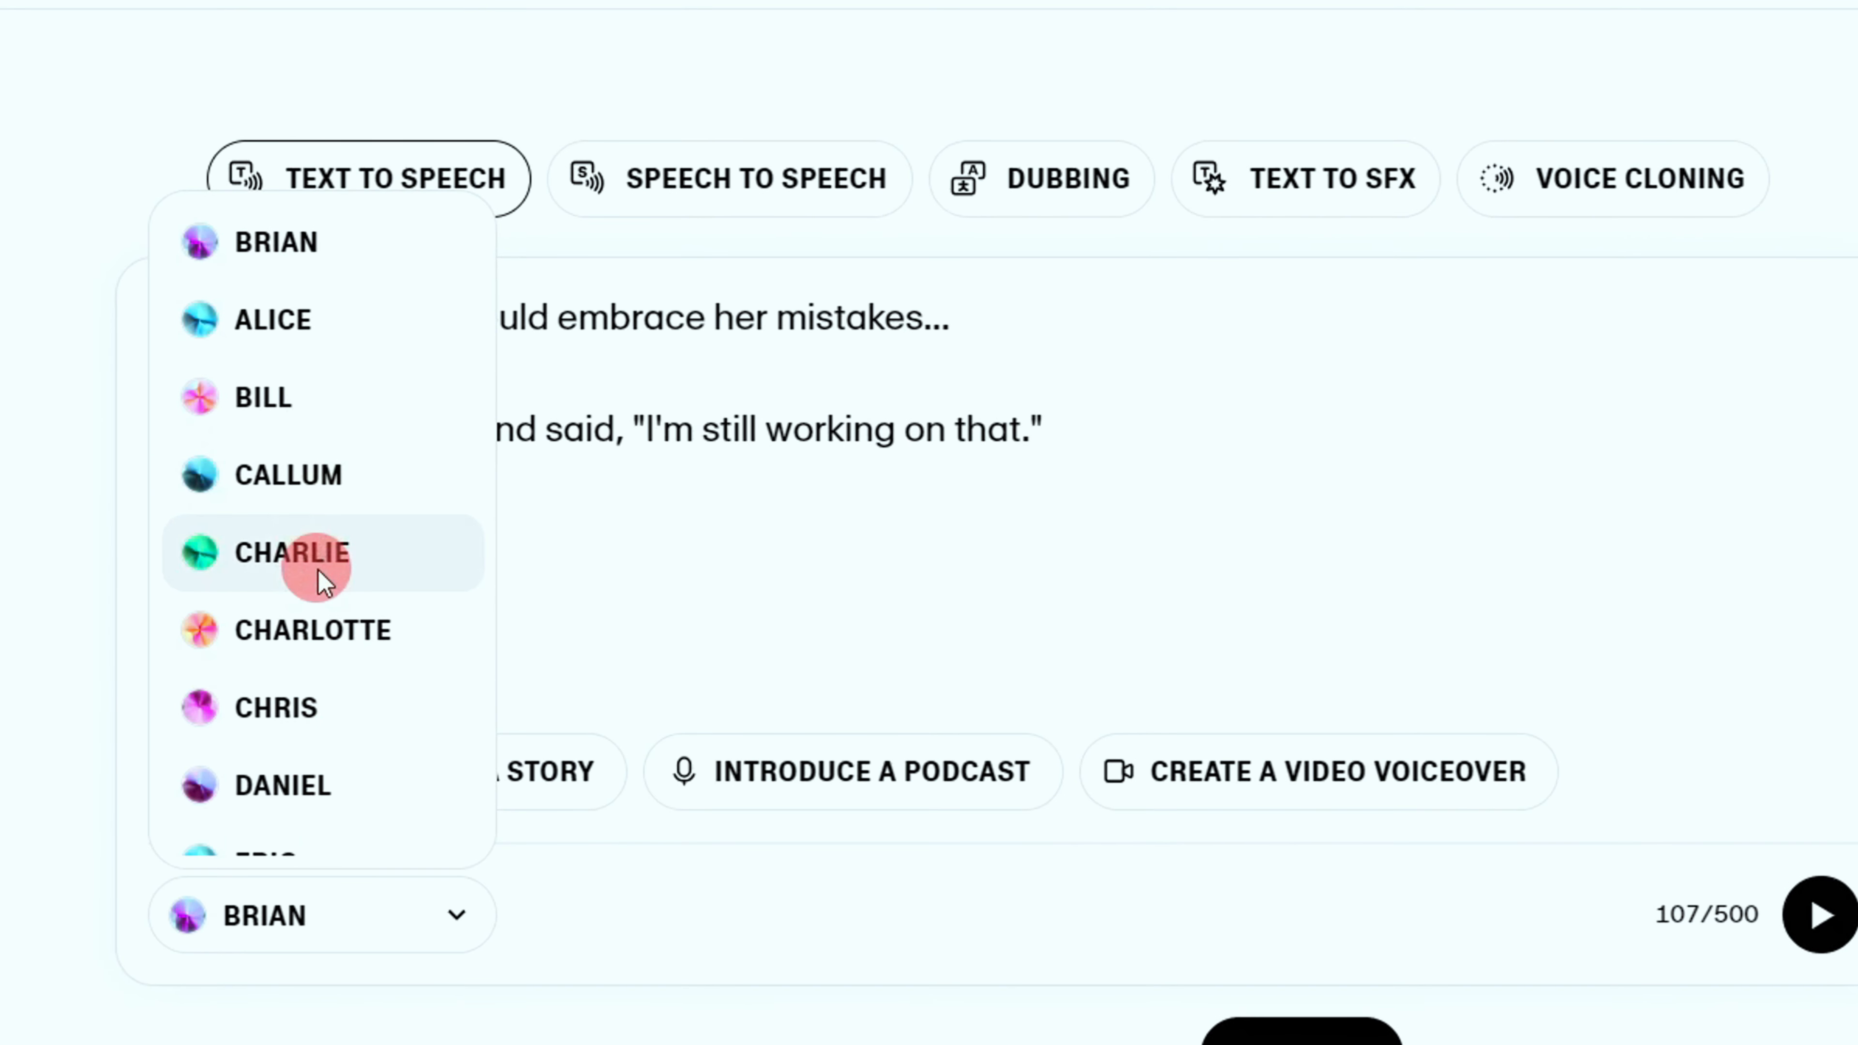
left_click(292, 553)
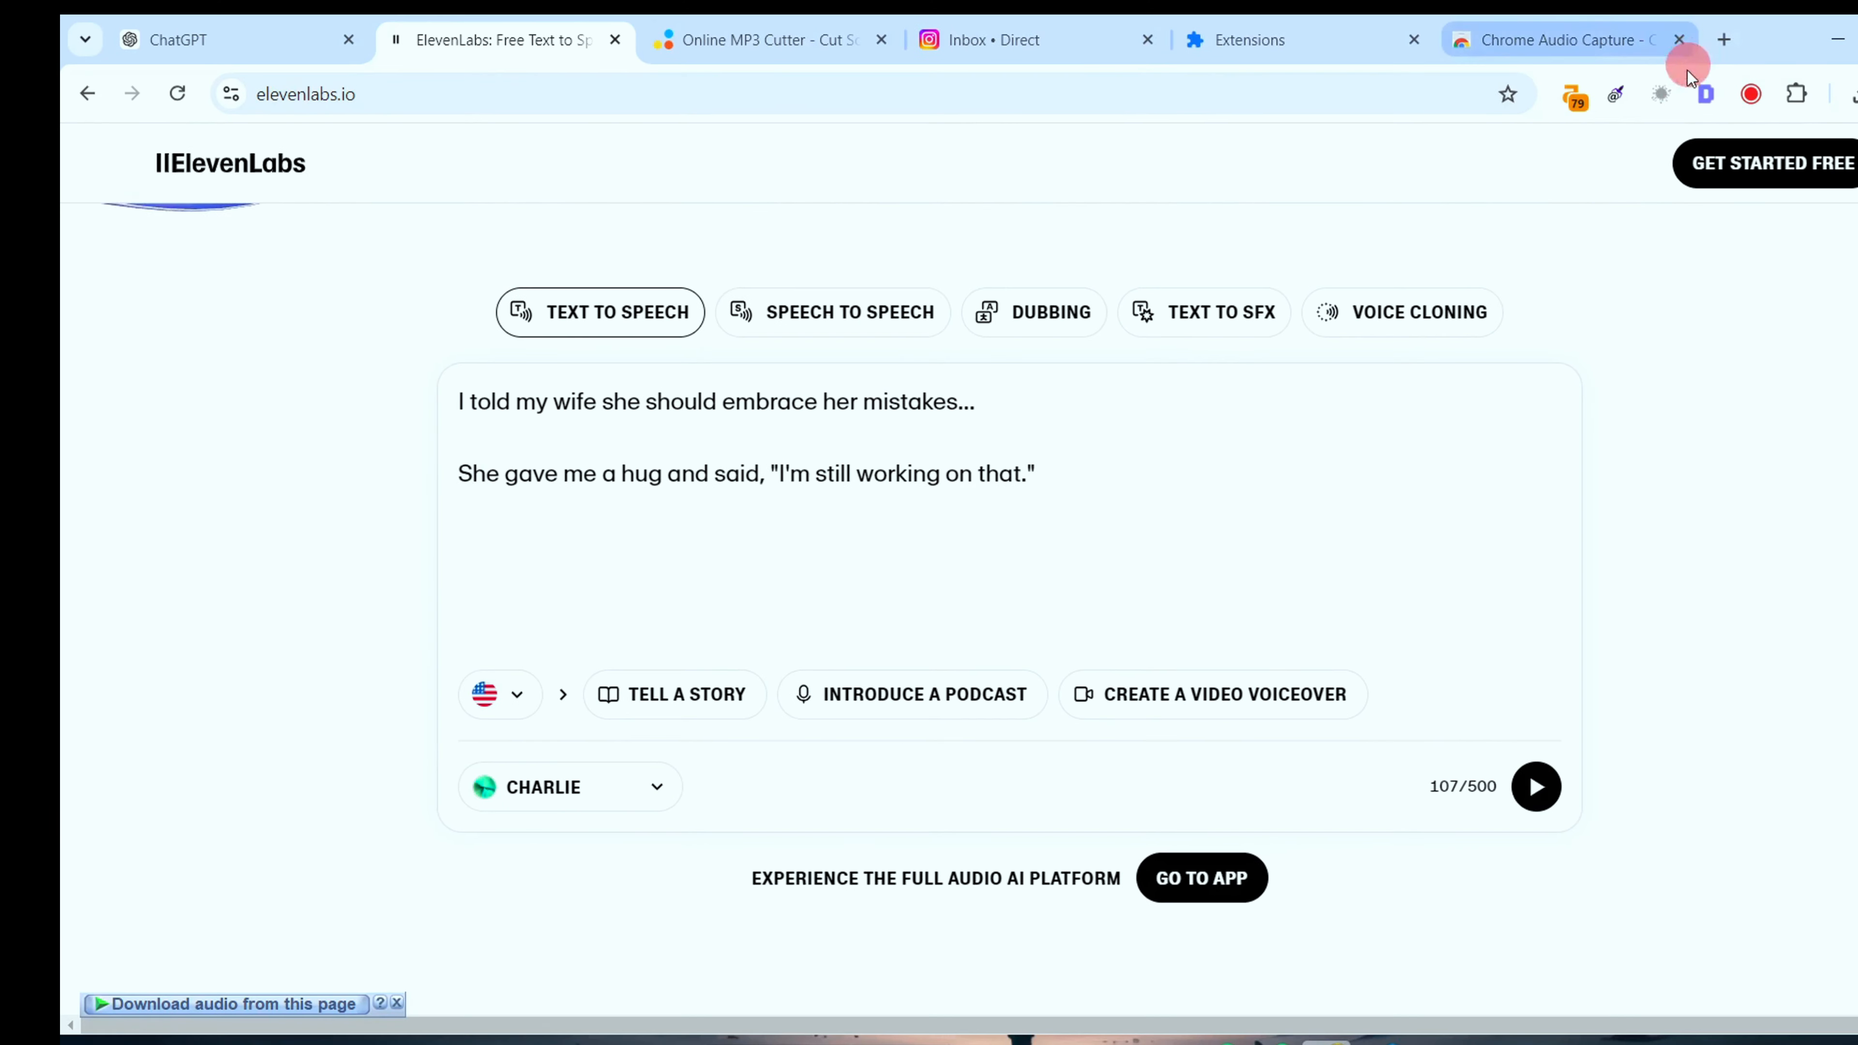
left_click(1752, 93)
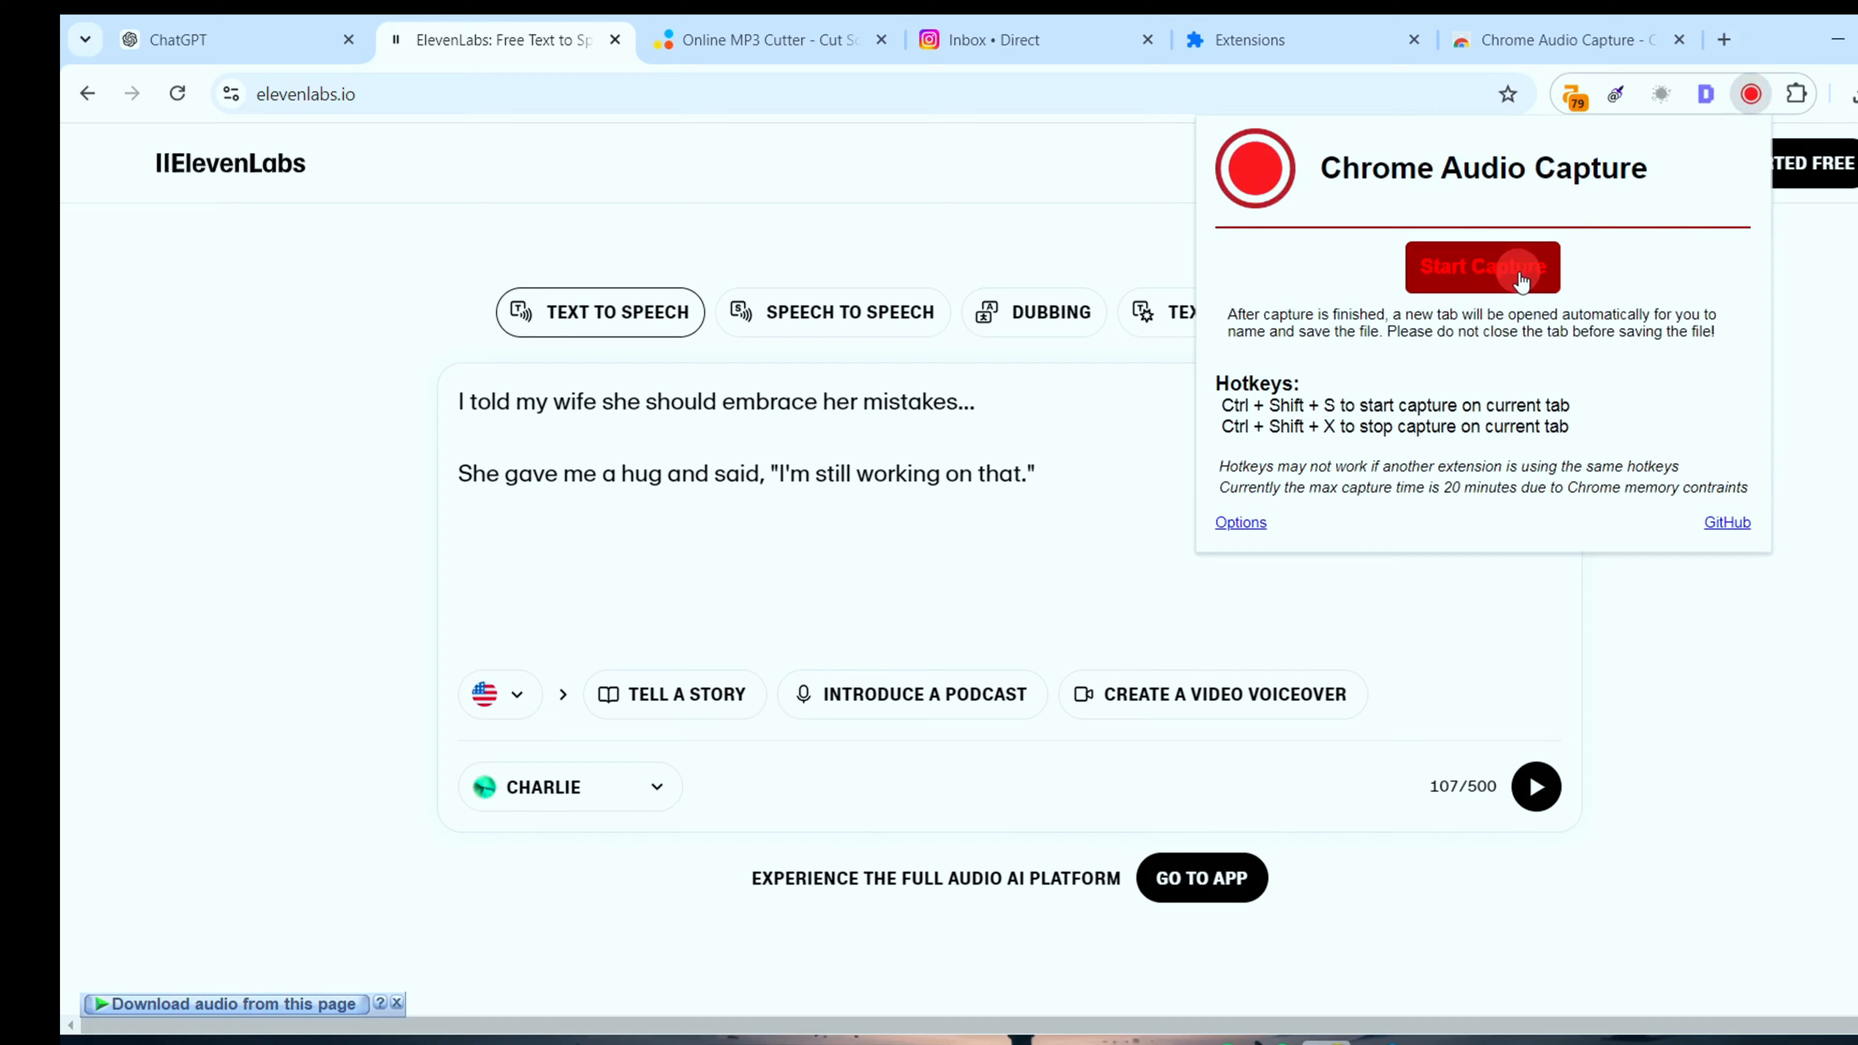
left_click(1482, 267)
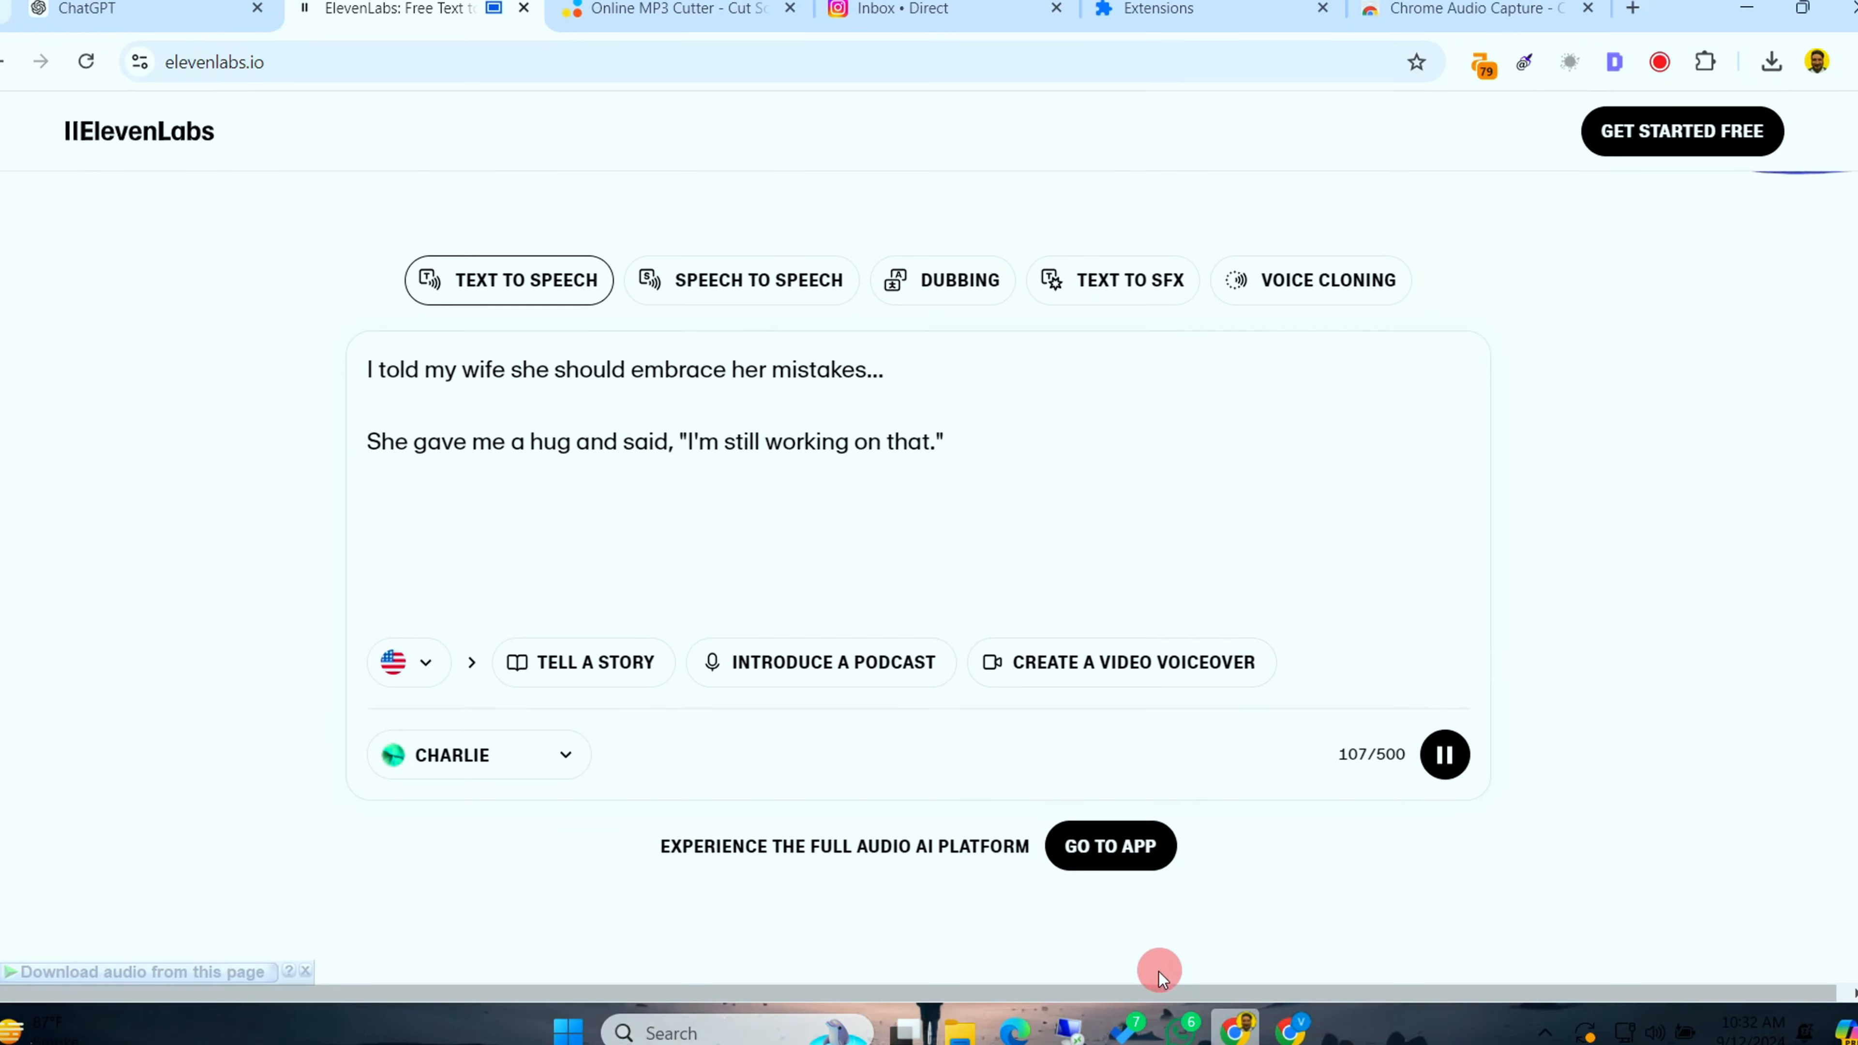
Generate the joke in the Milo voice and download the 6-second clip
left_click(1109, 845)
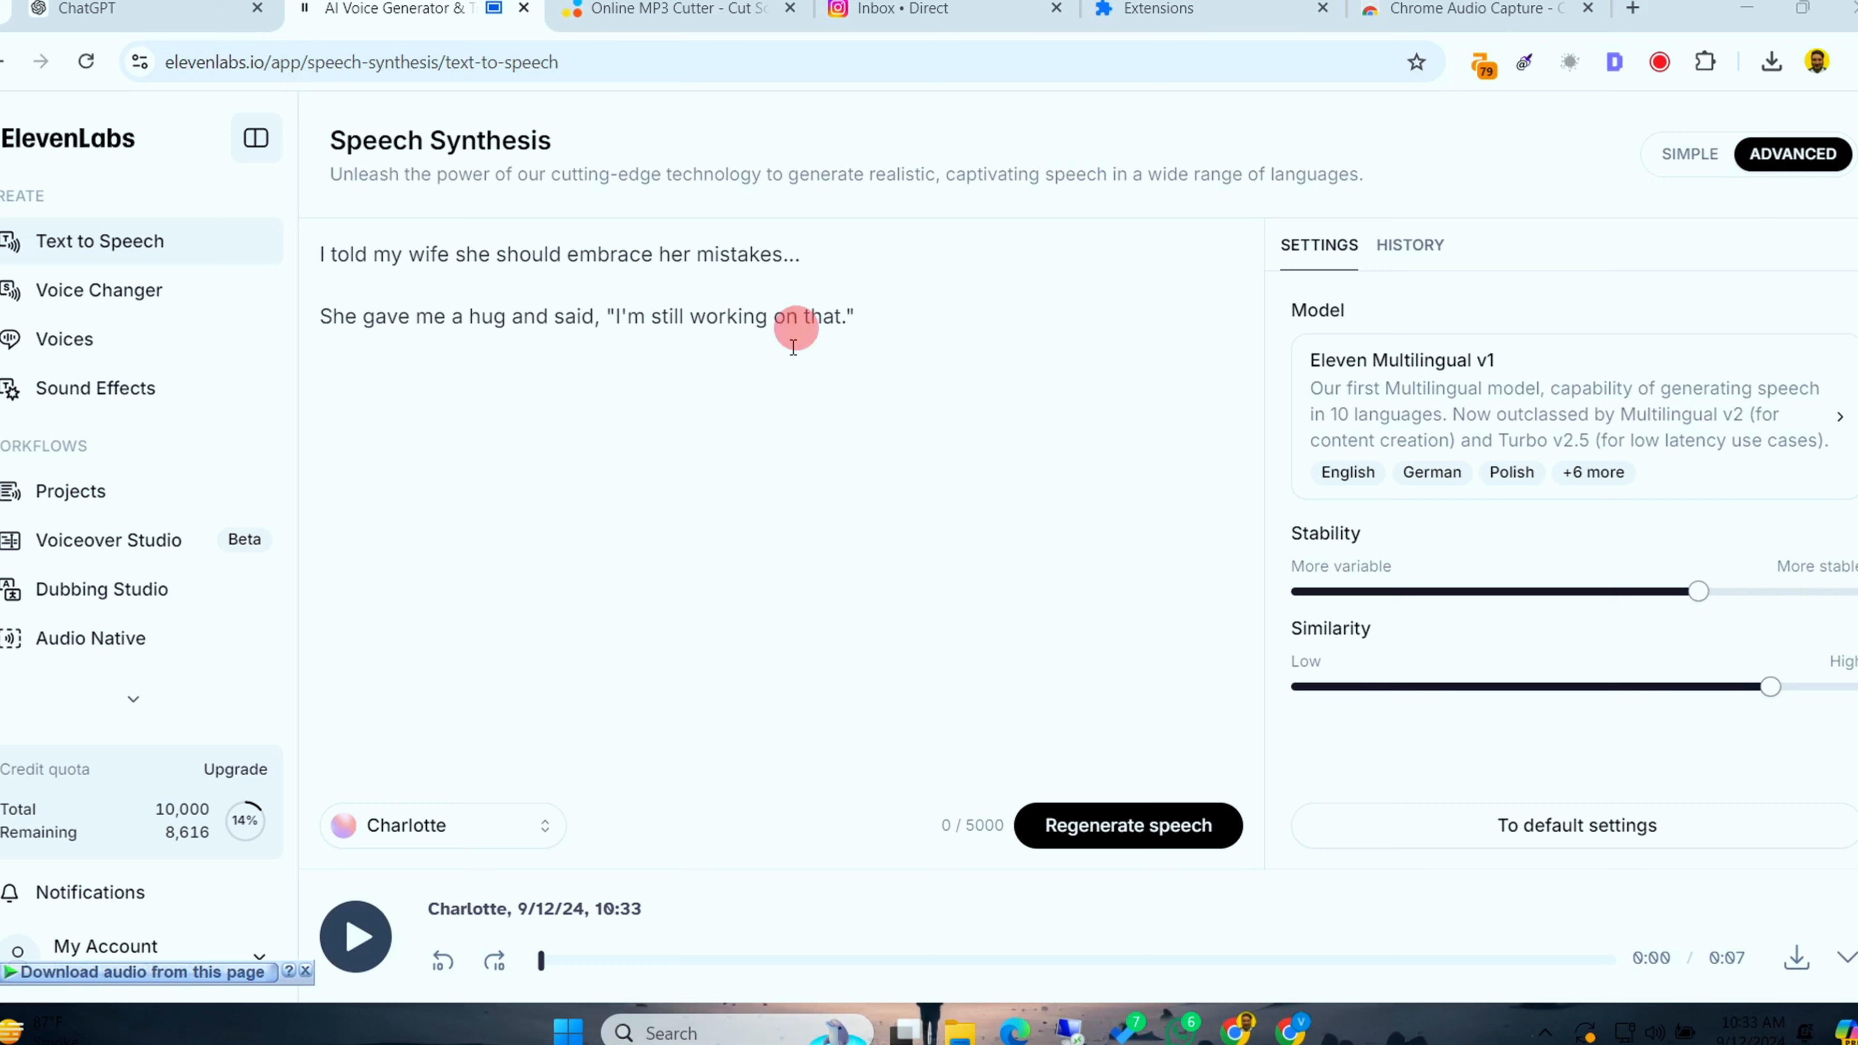
mouse_move(495, 851)
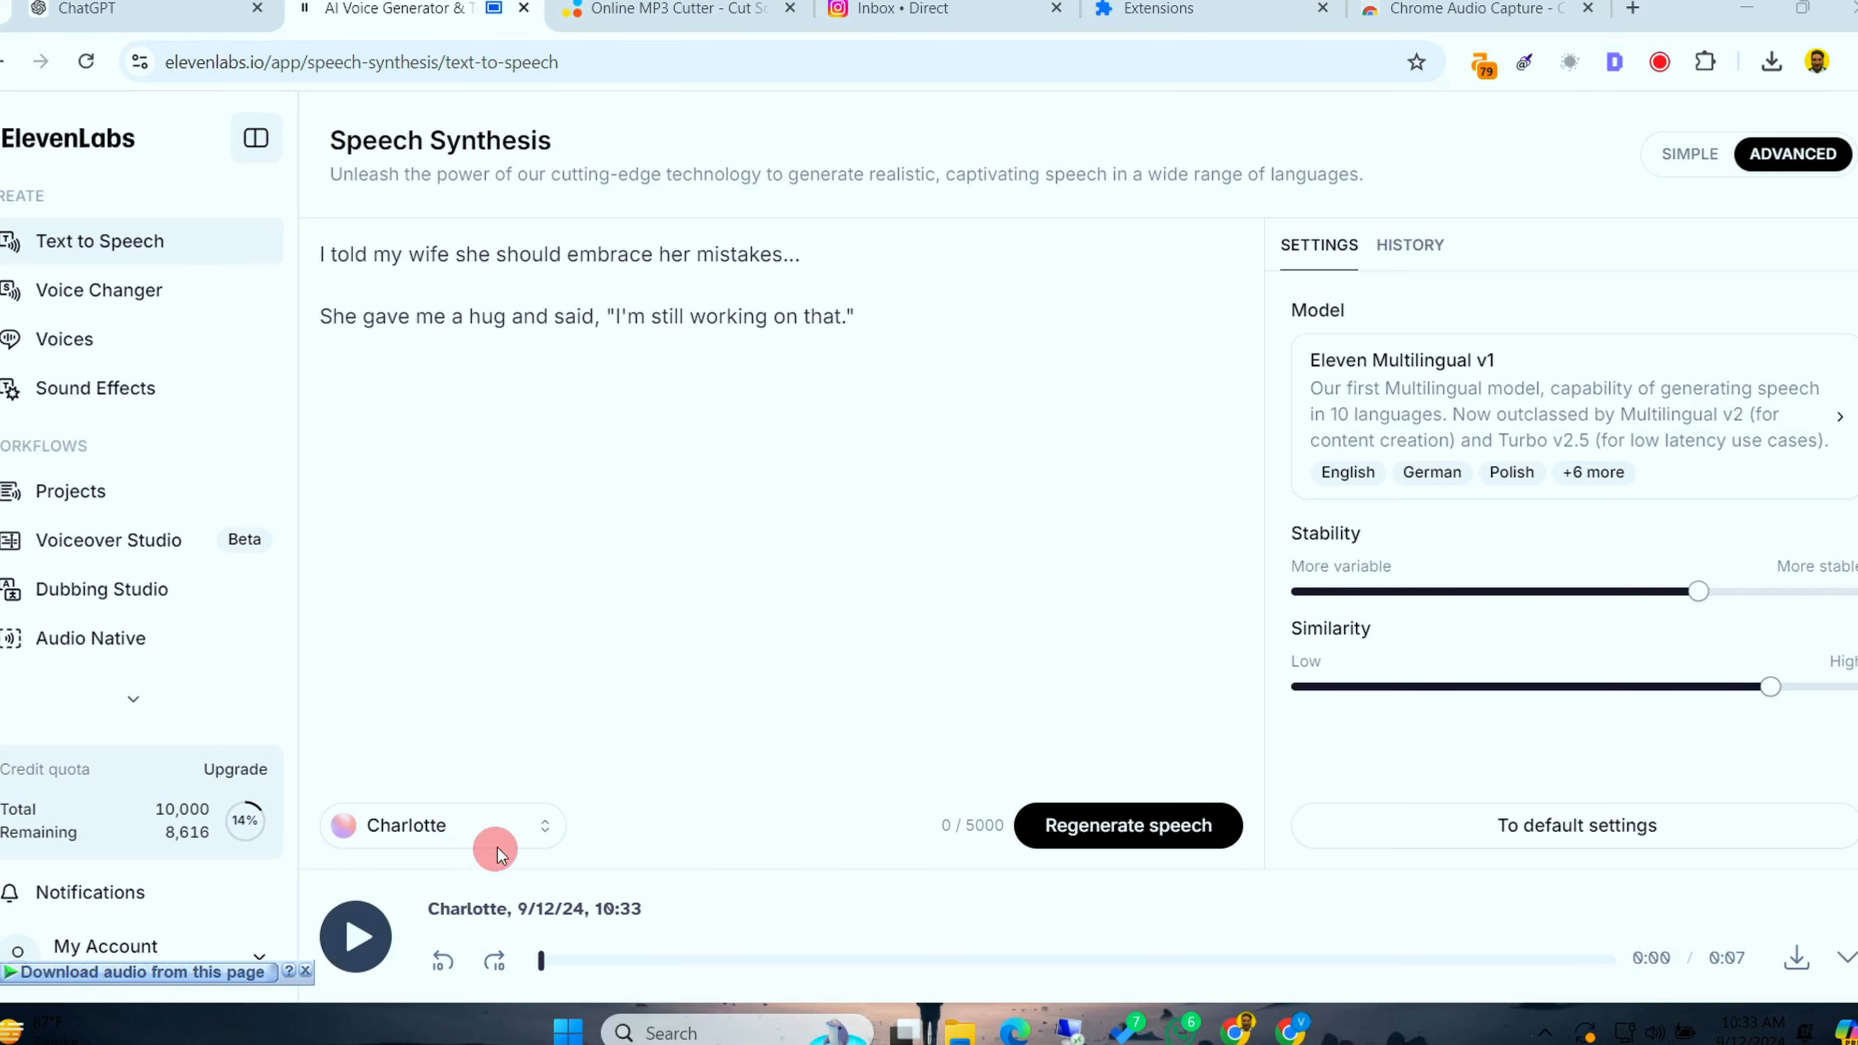
left_click(438, 825)
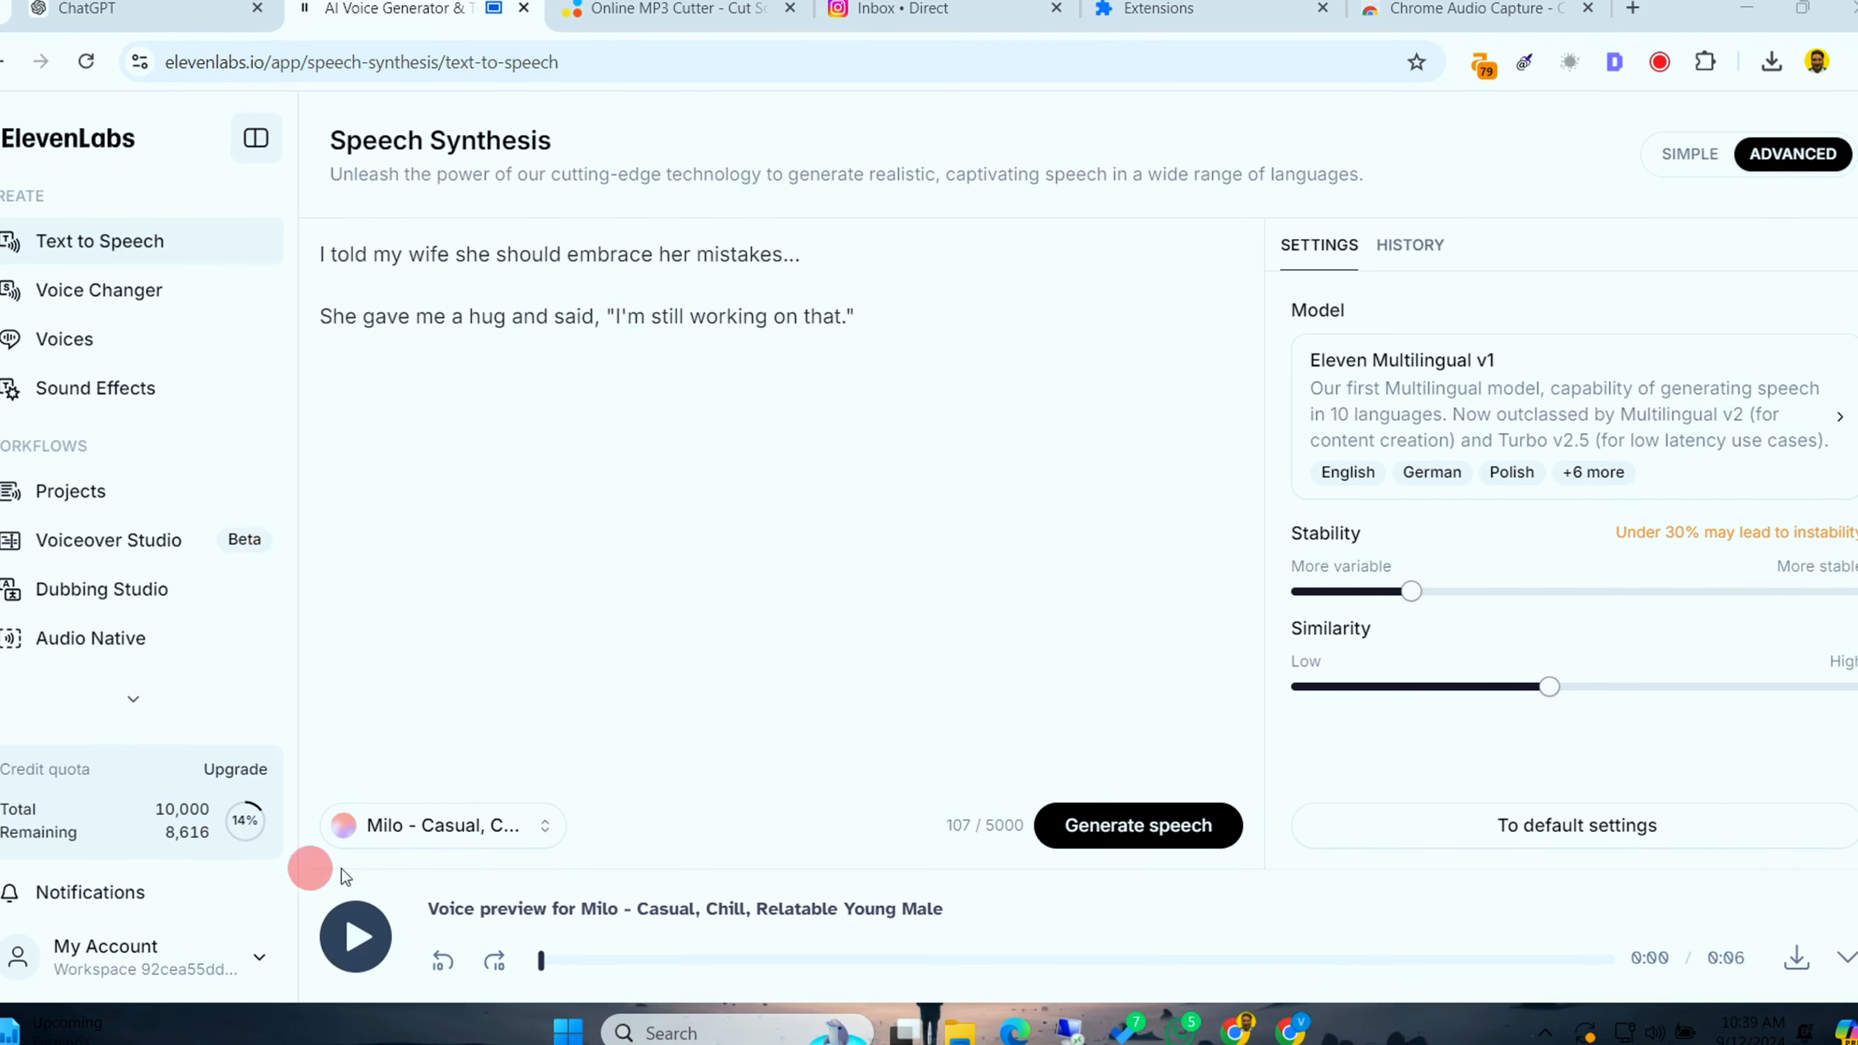
left_click(1136, 825)
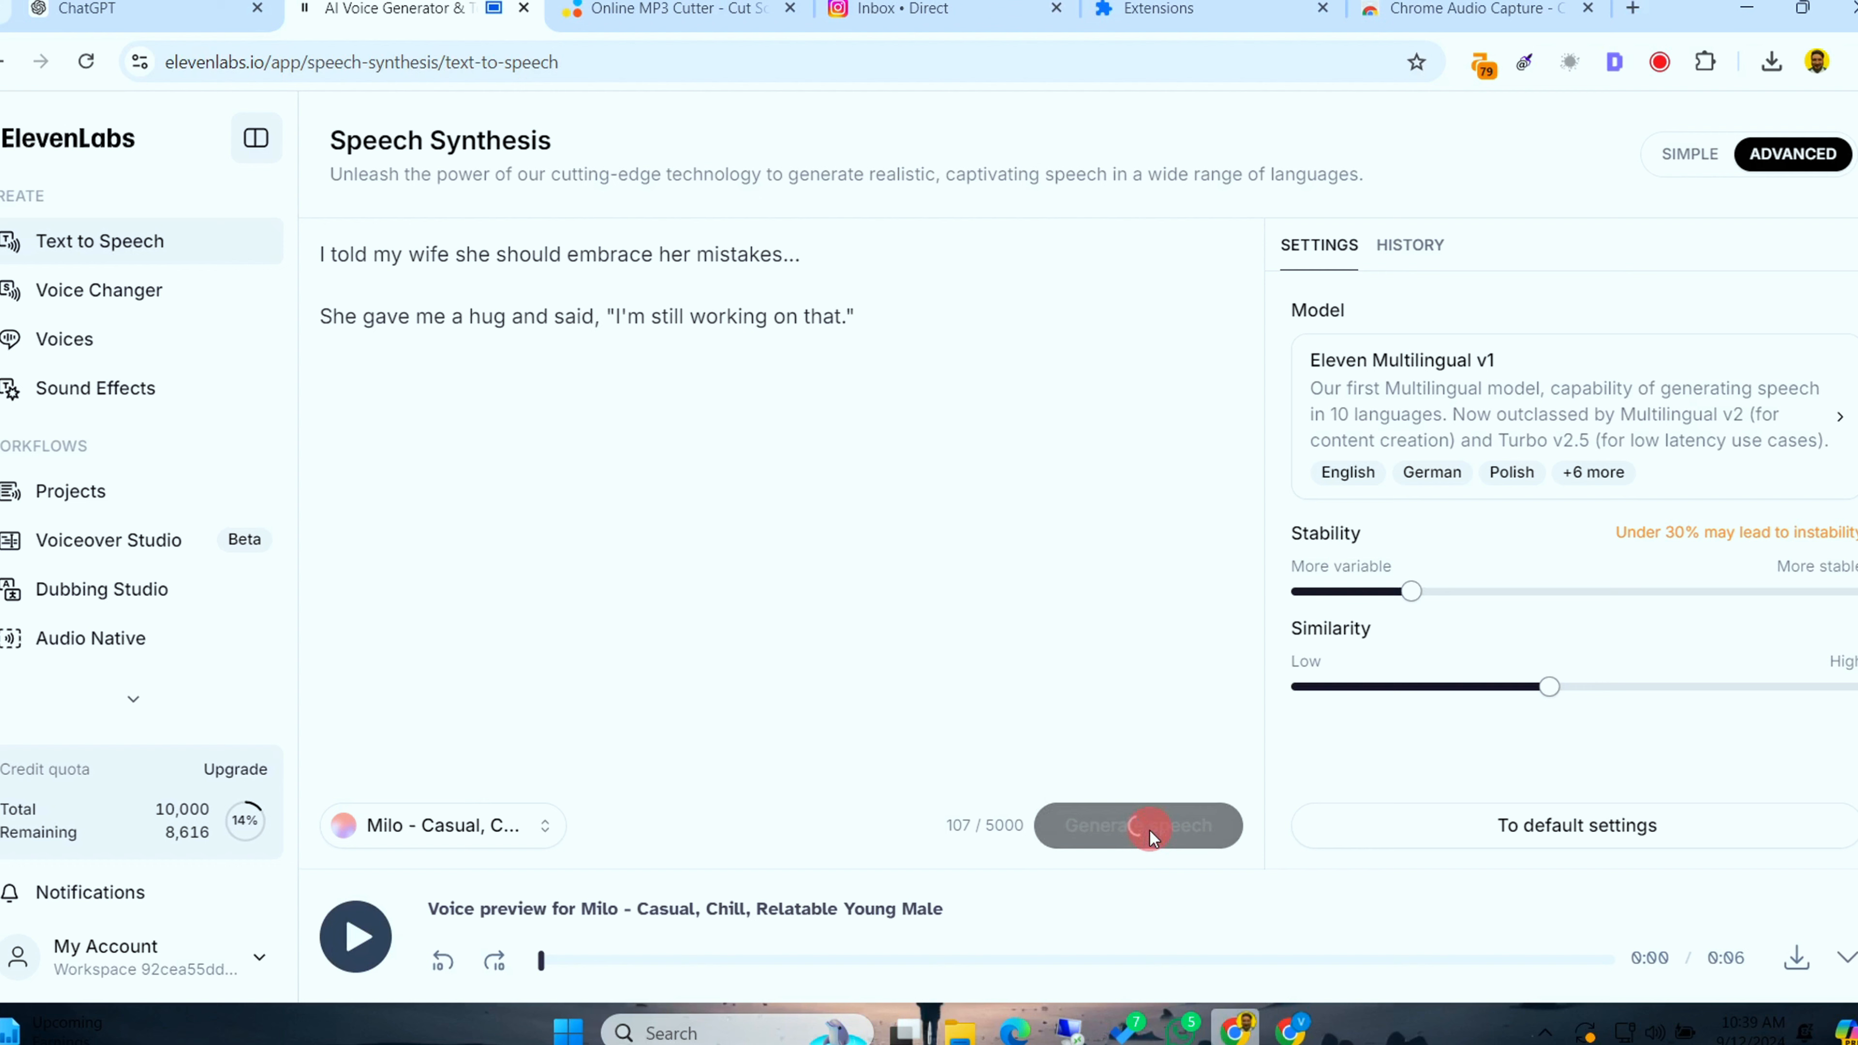
left_click(1136, 826)
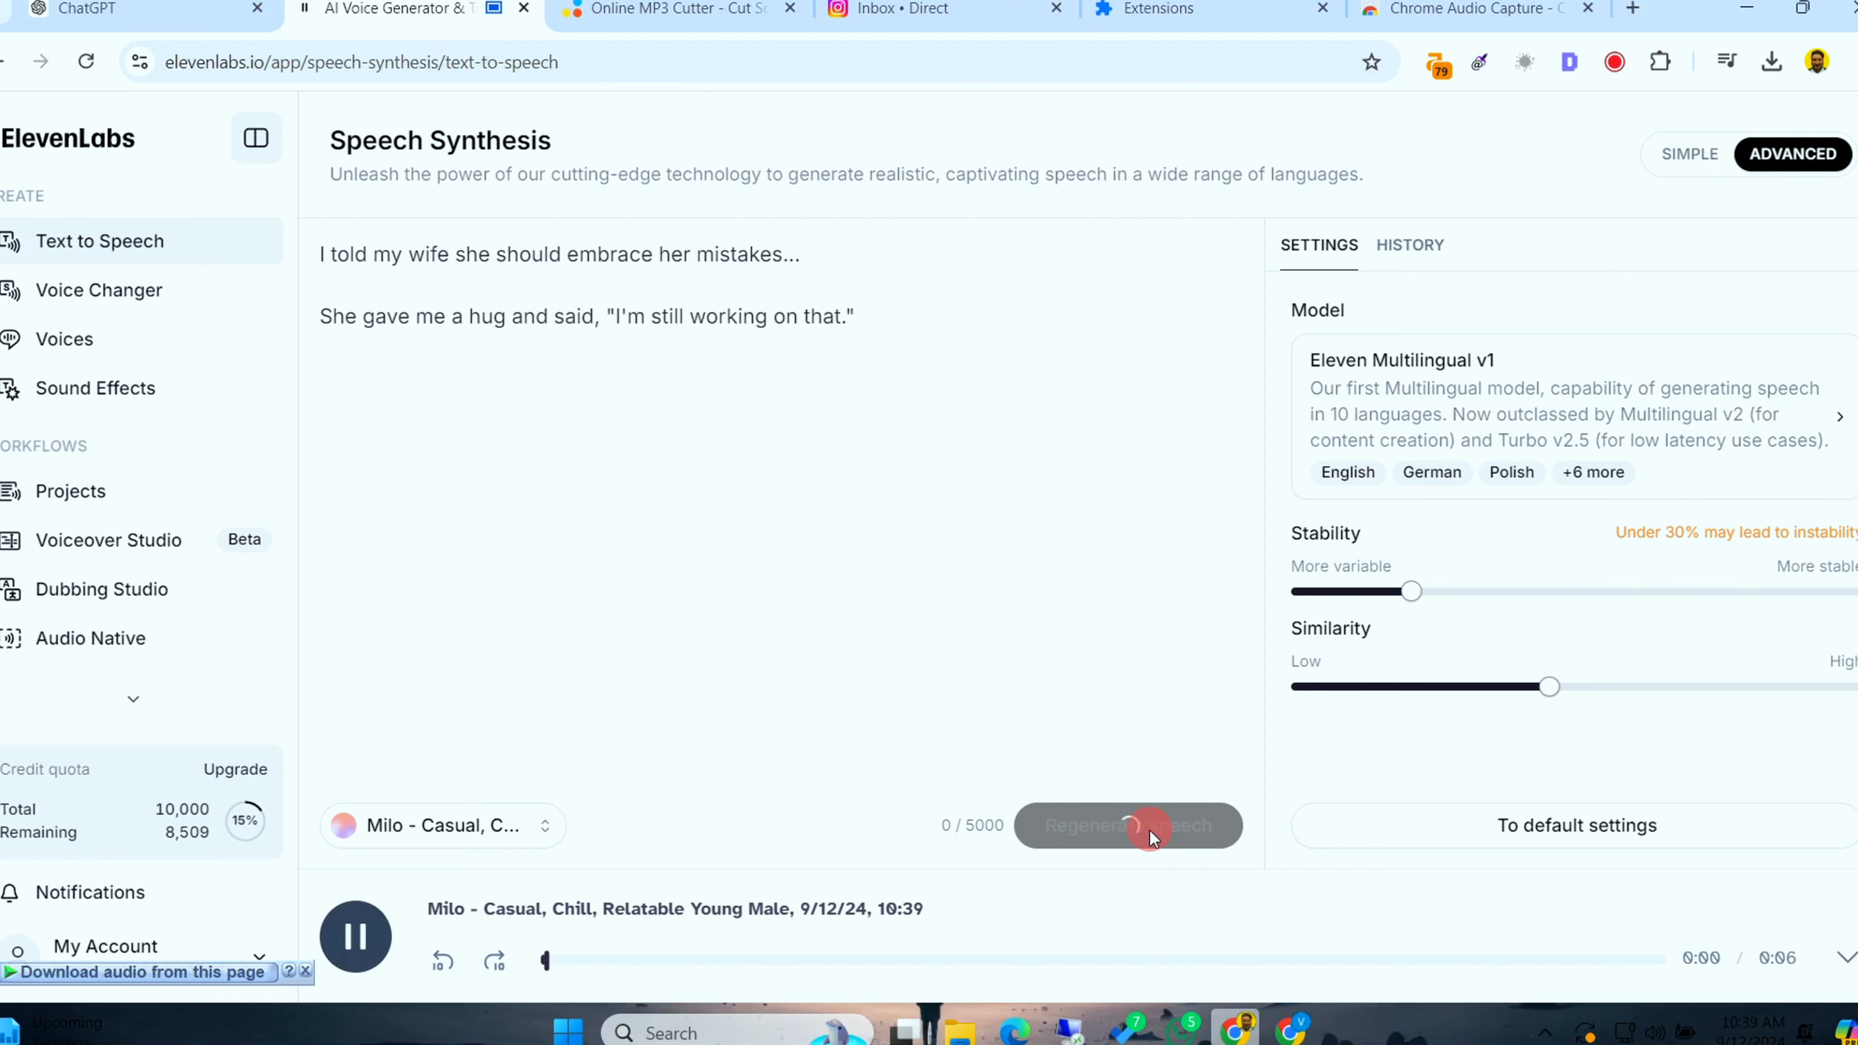
mouse_move(1125, 825)
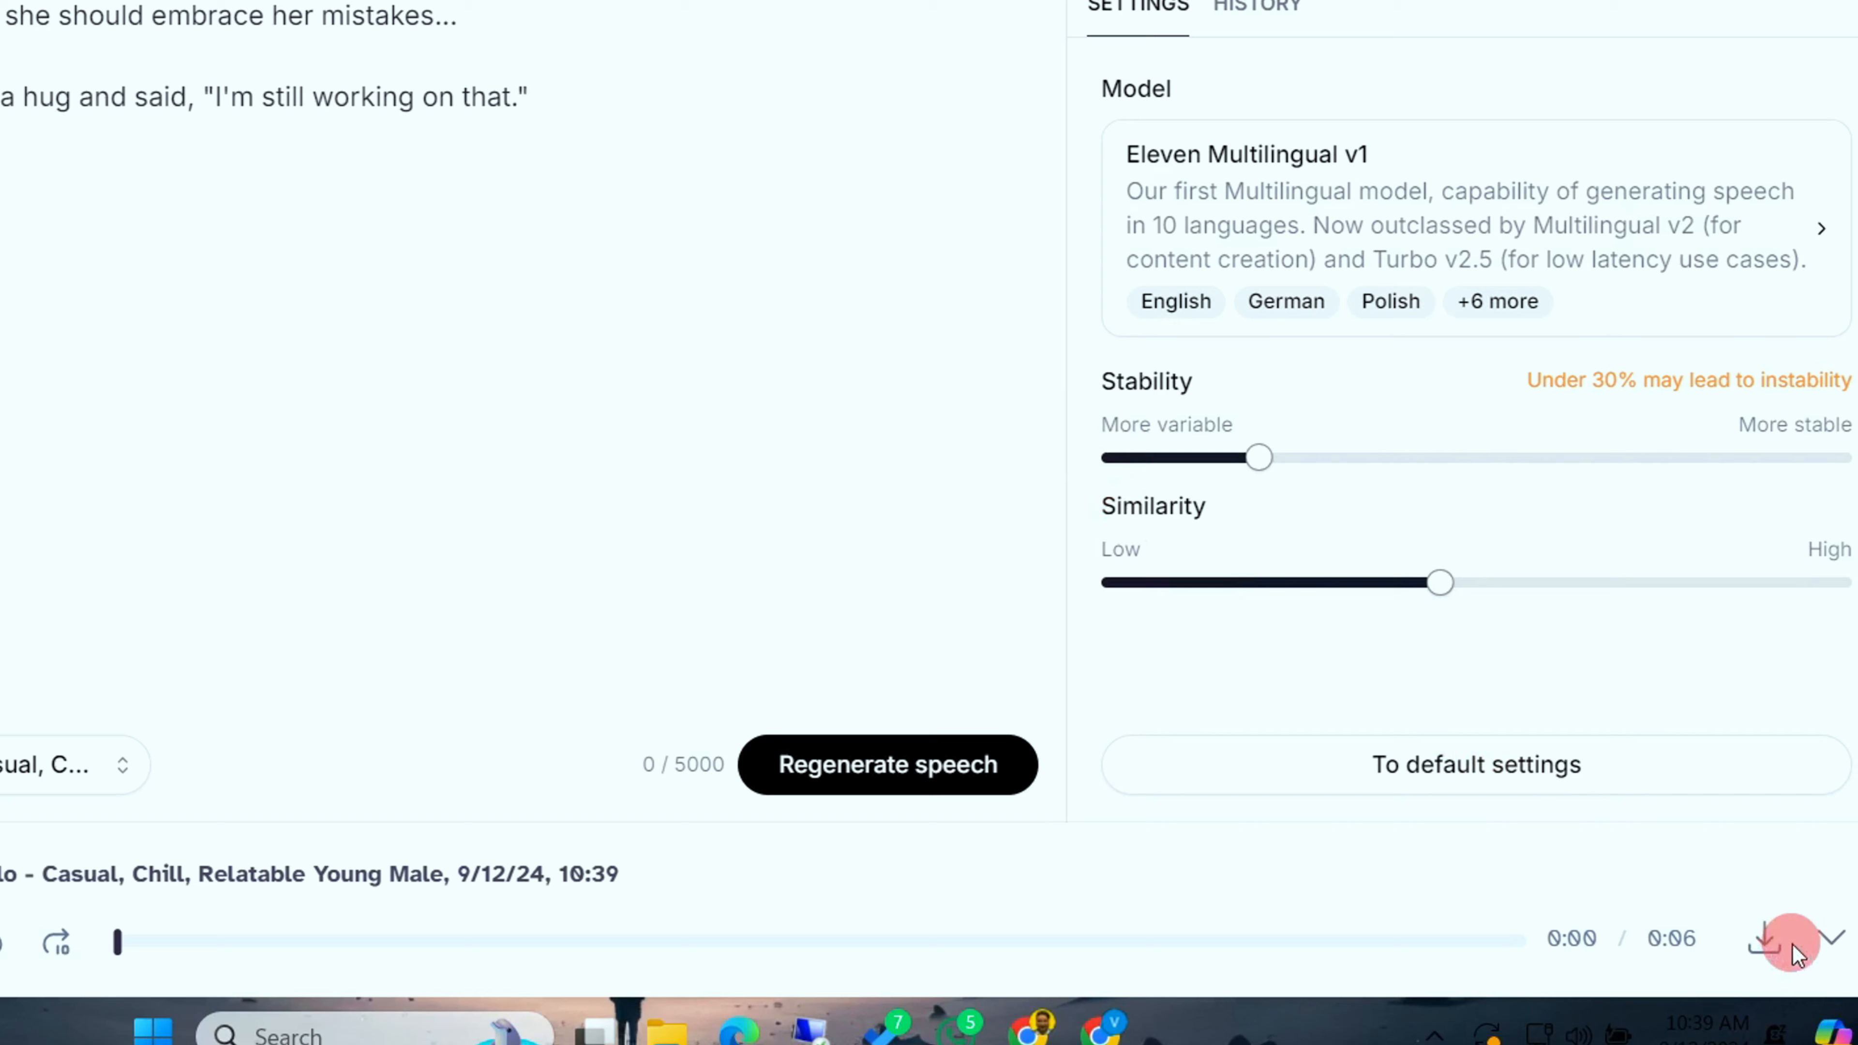
left_click(1766, 939)
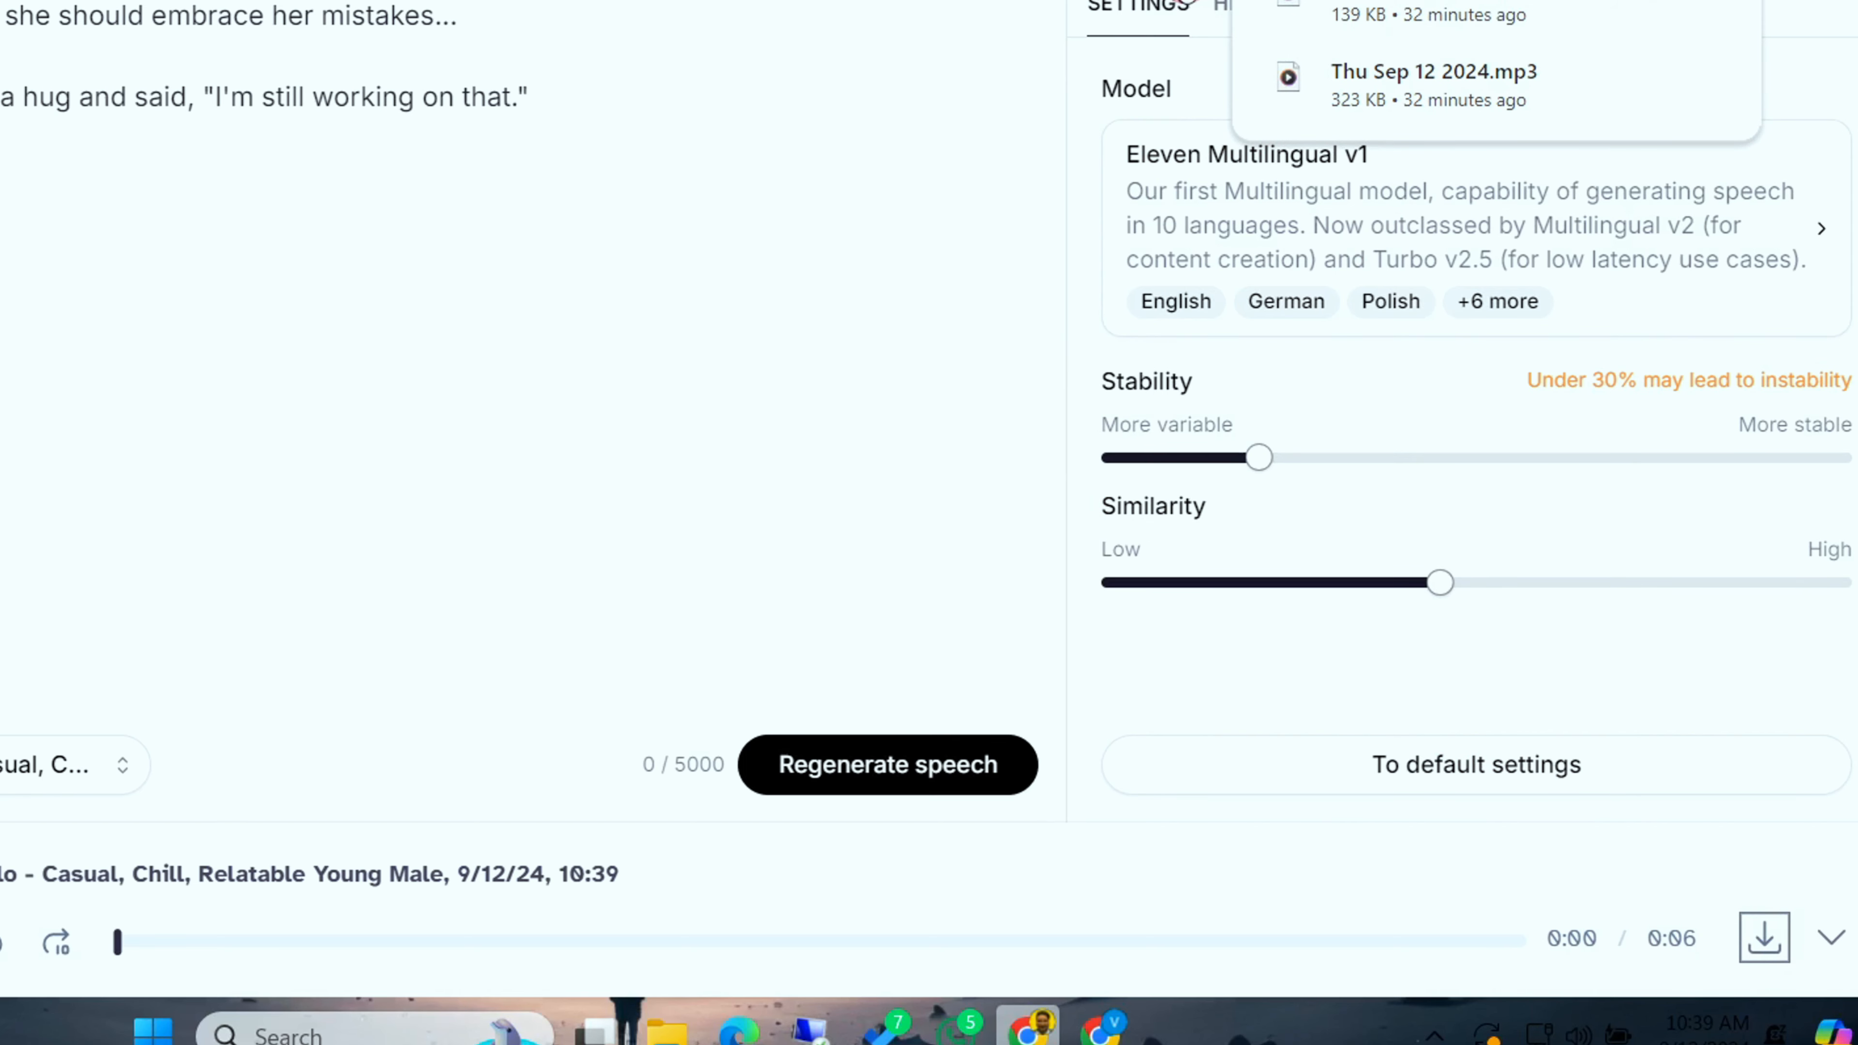
Open new.express.adobe.com and skip the 'What brings you to Adobe Express?' screen
left_click(1437, 9)
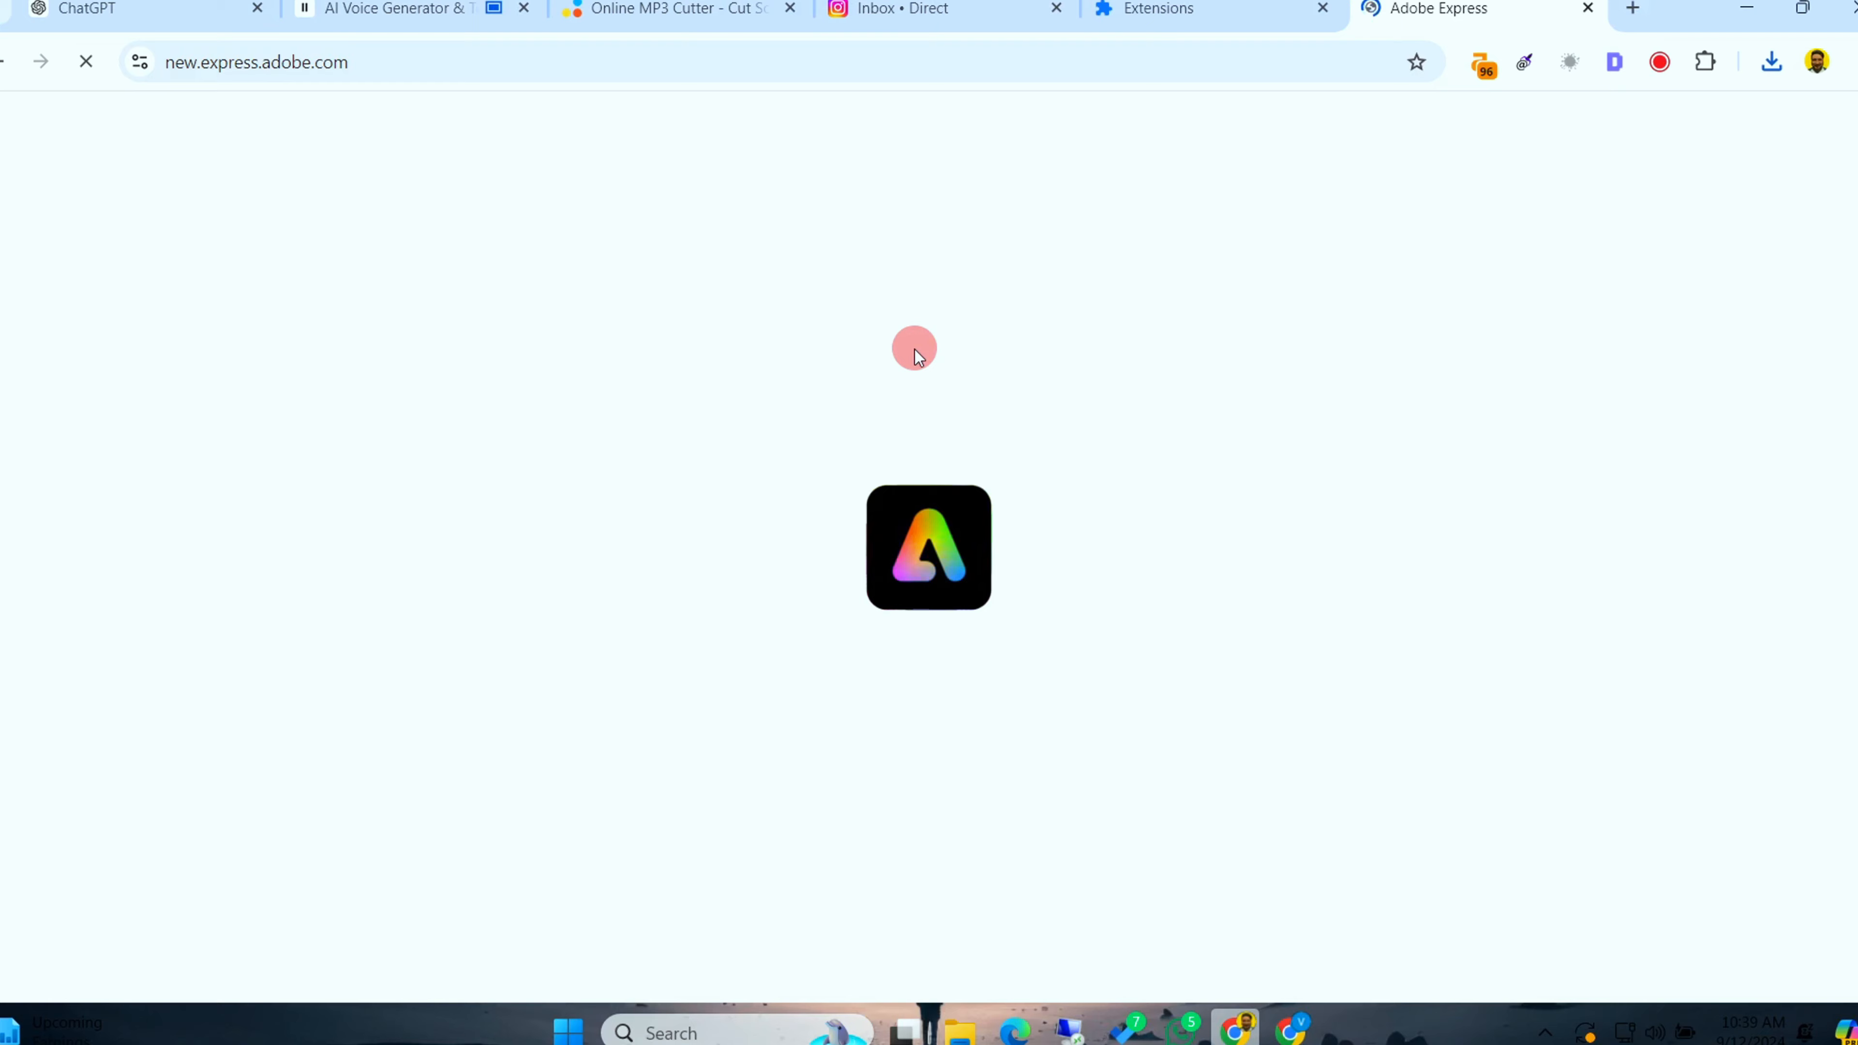
mouse_move(1255, 913)
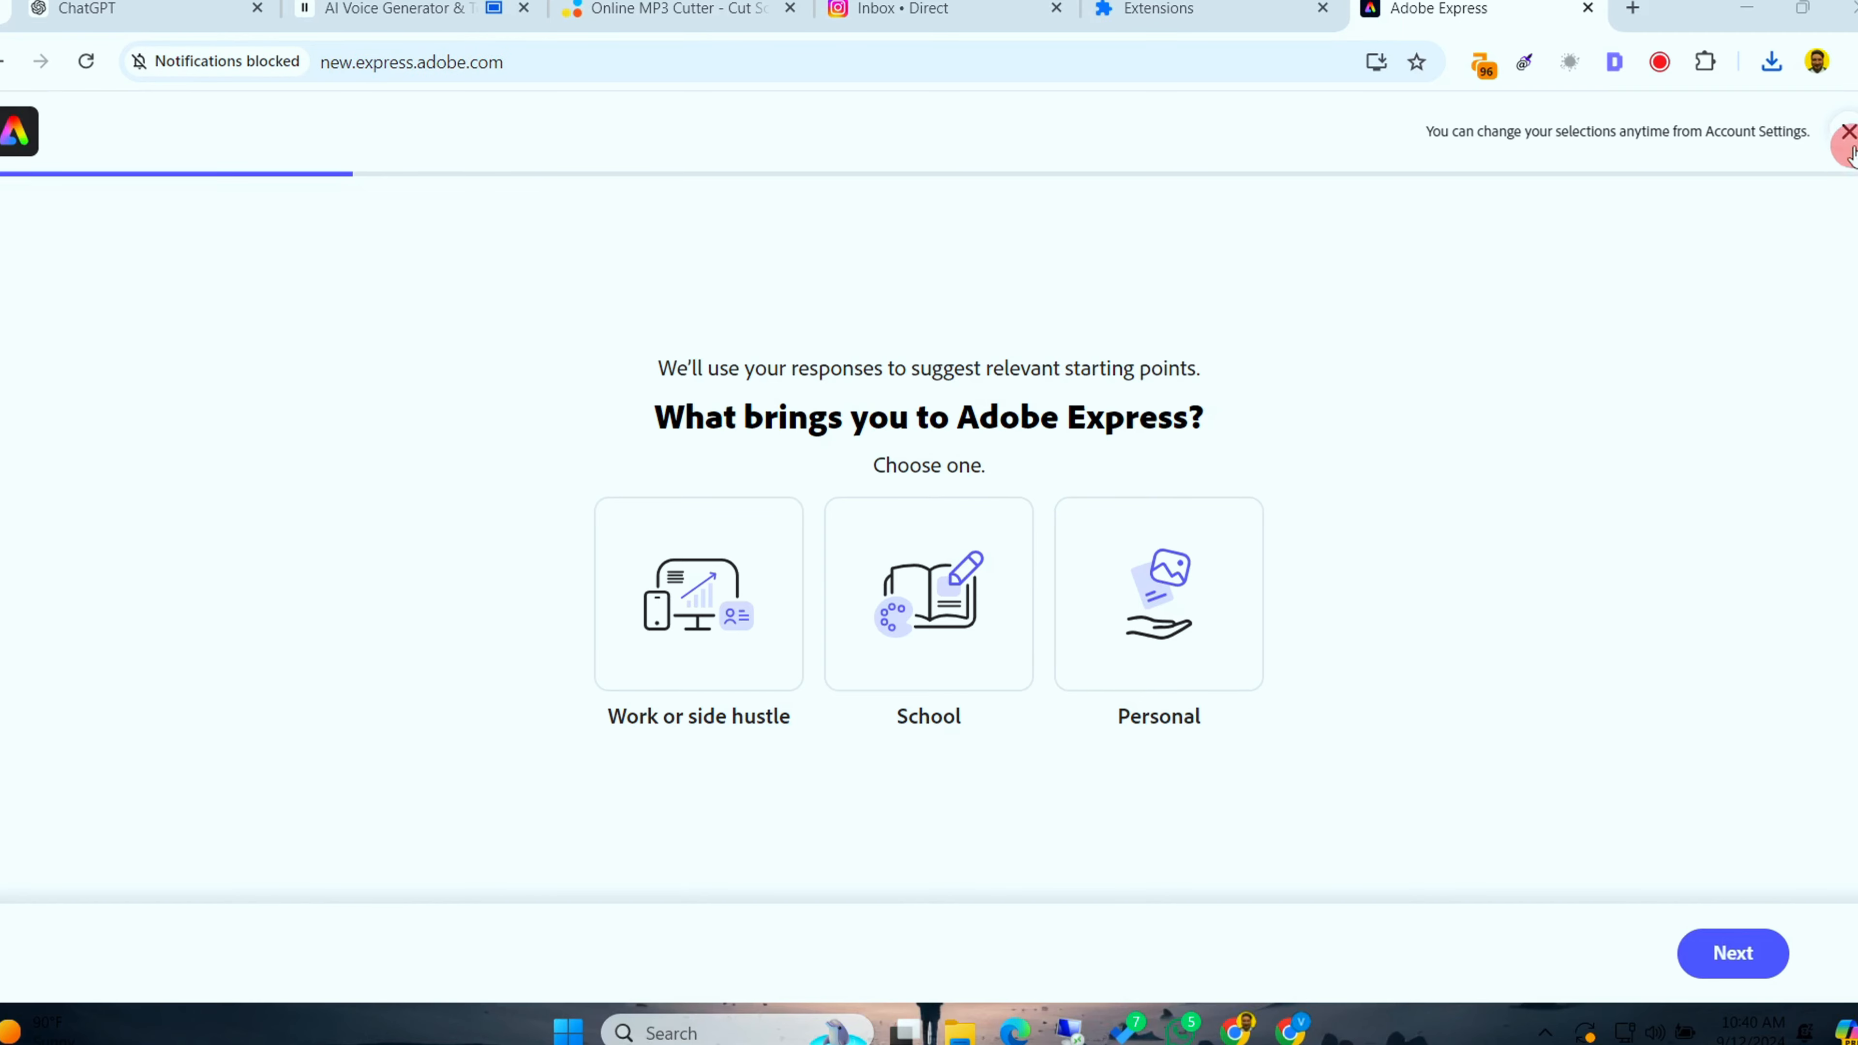
left_click(1844, 130)
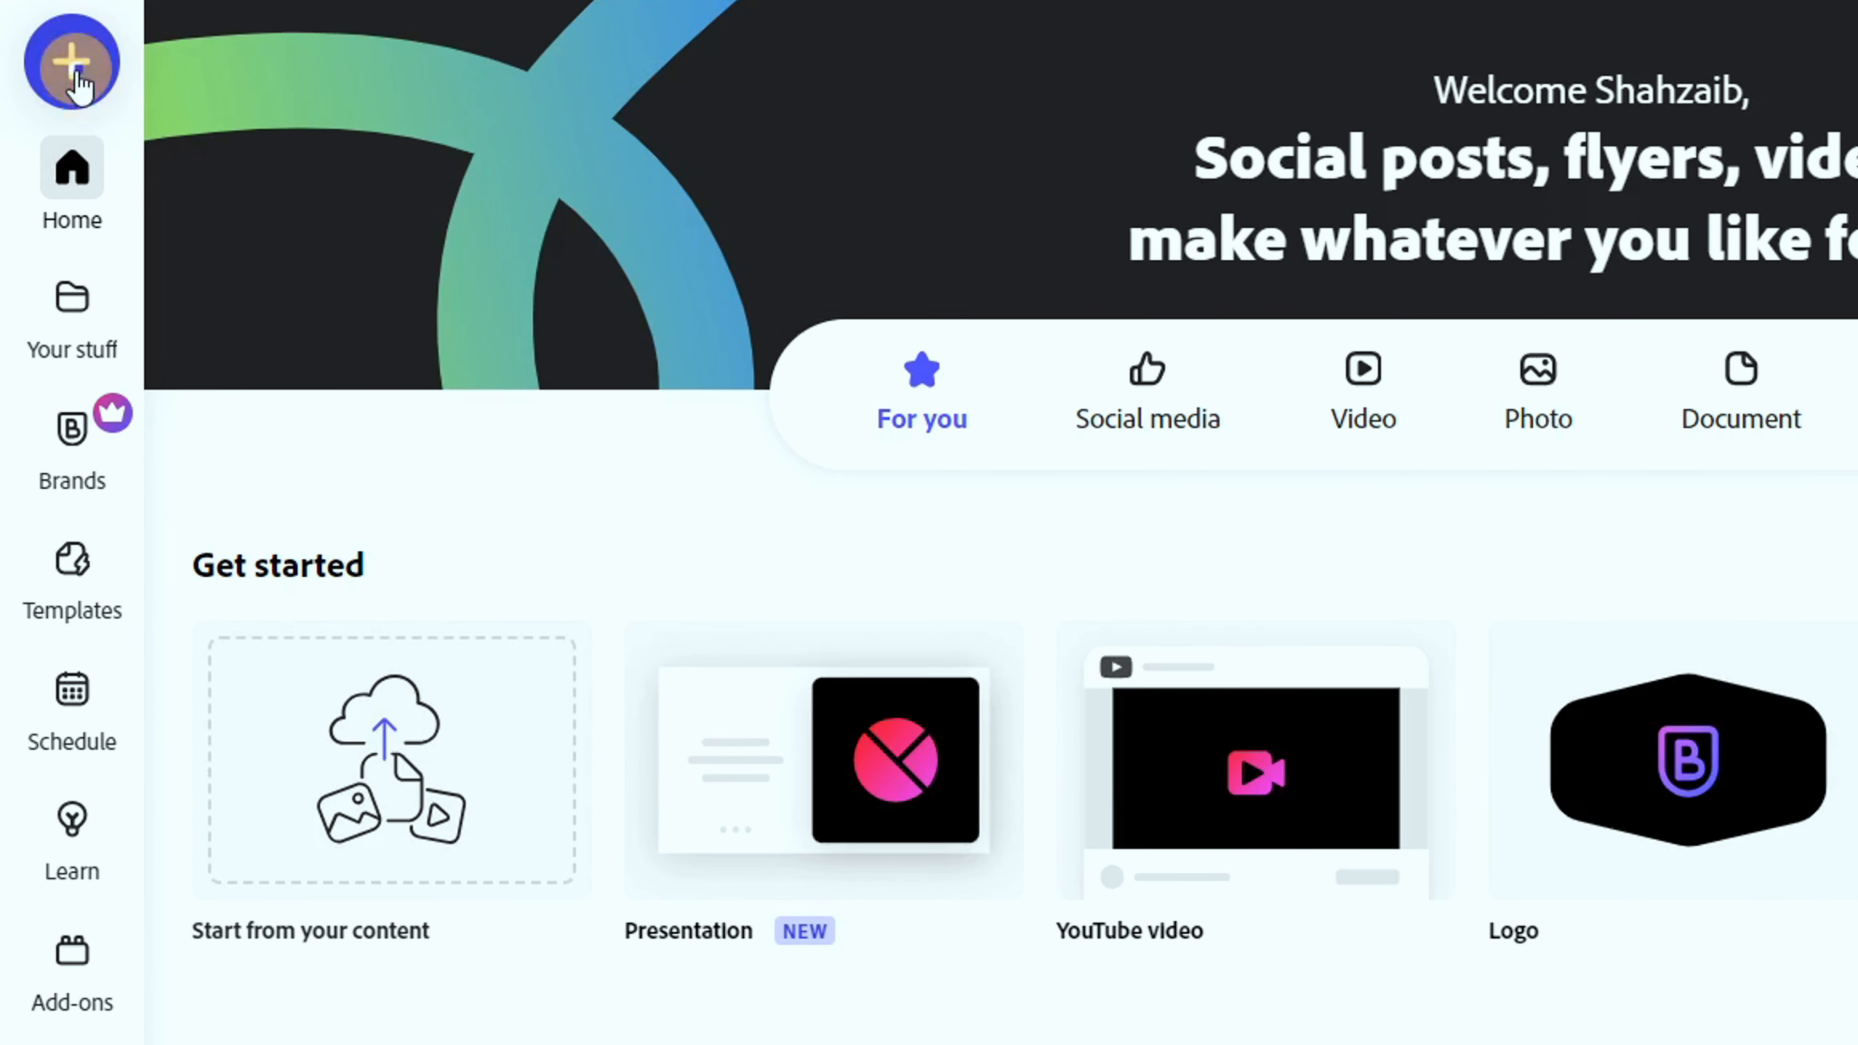
Start the Animate characters quick action from the + creation menu
left_click(69, 62)
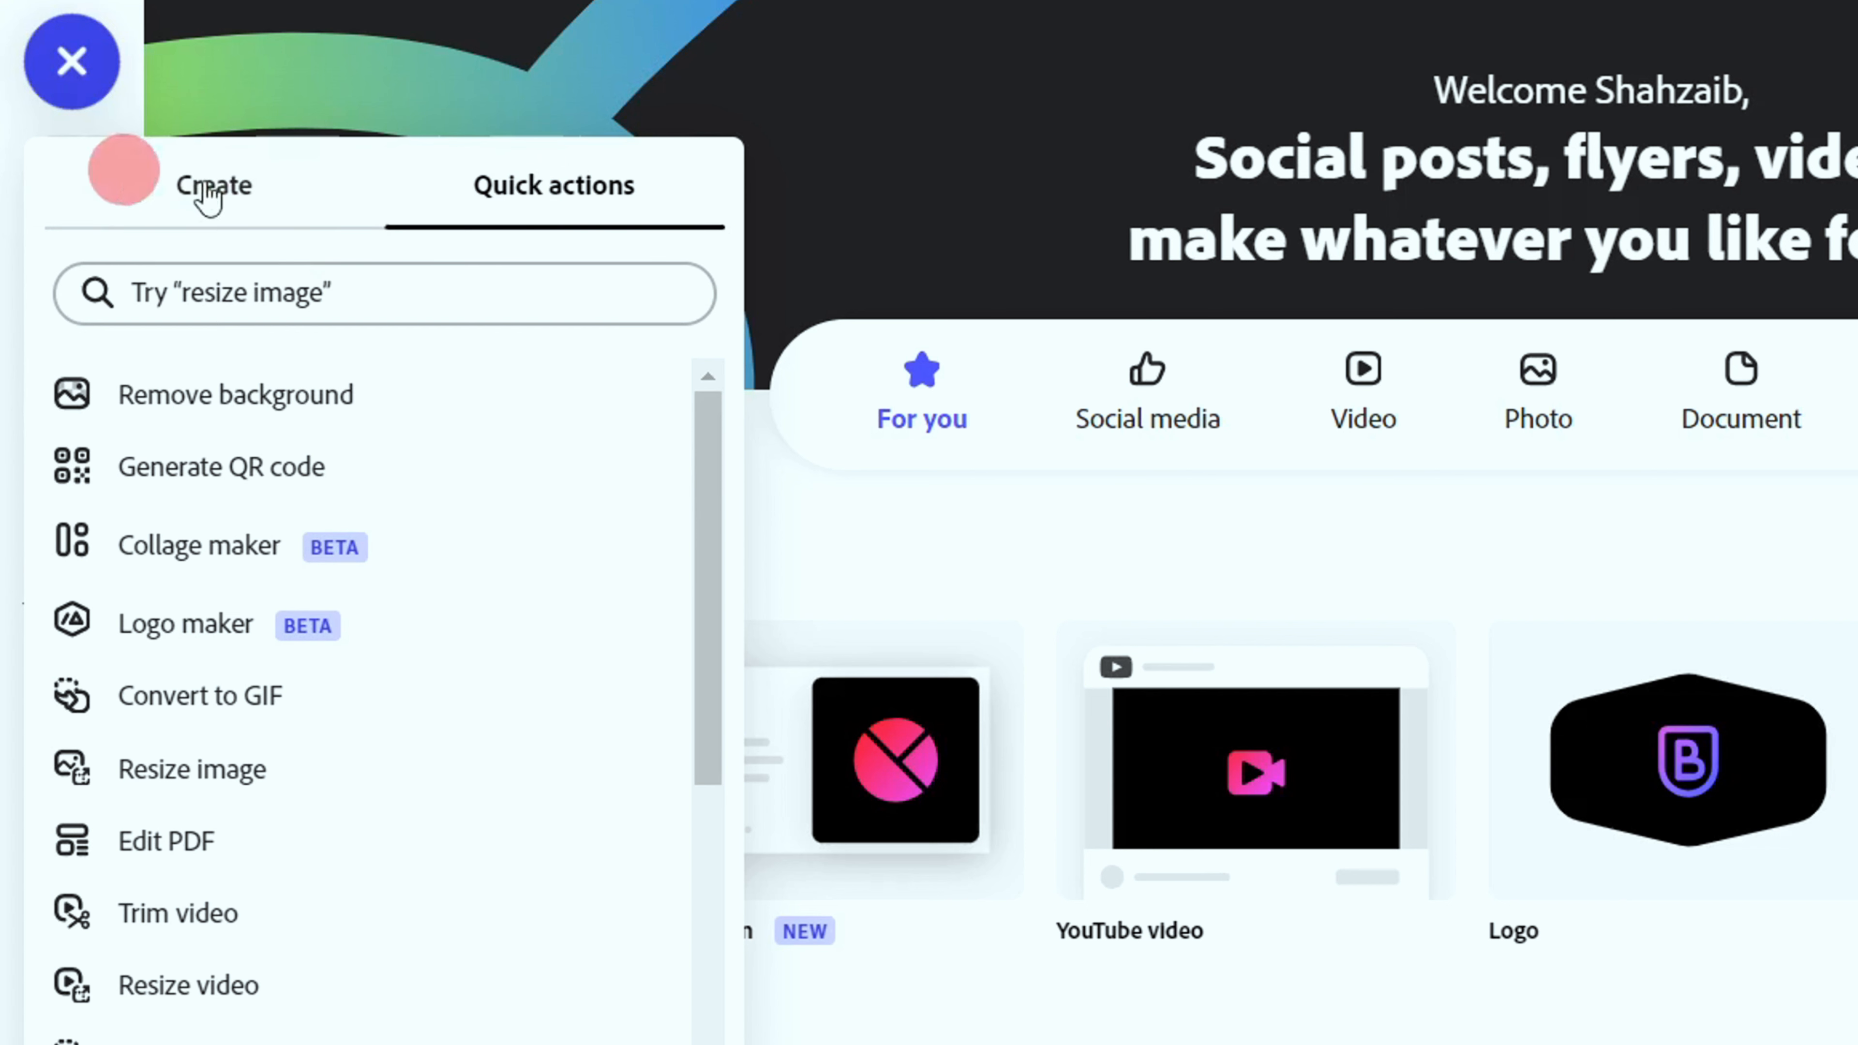
scroll("down", 3)
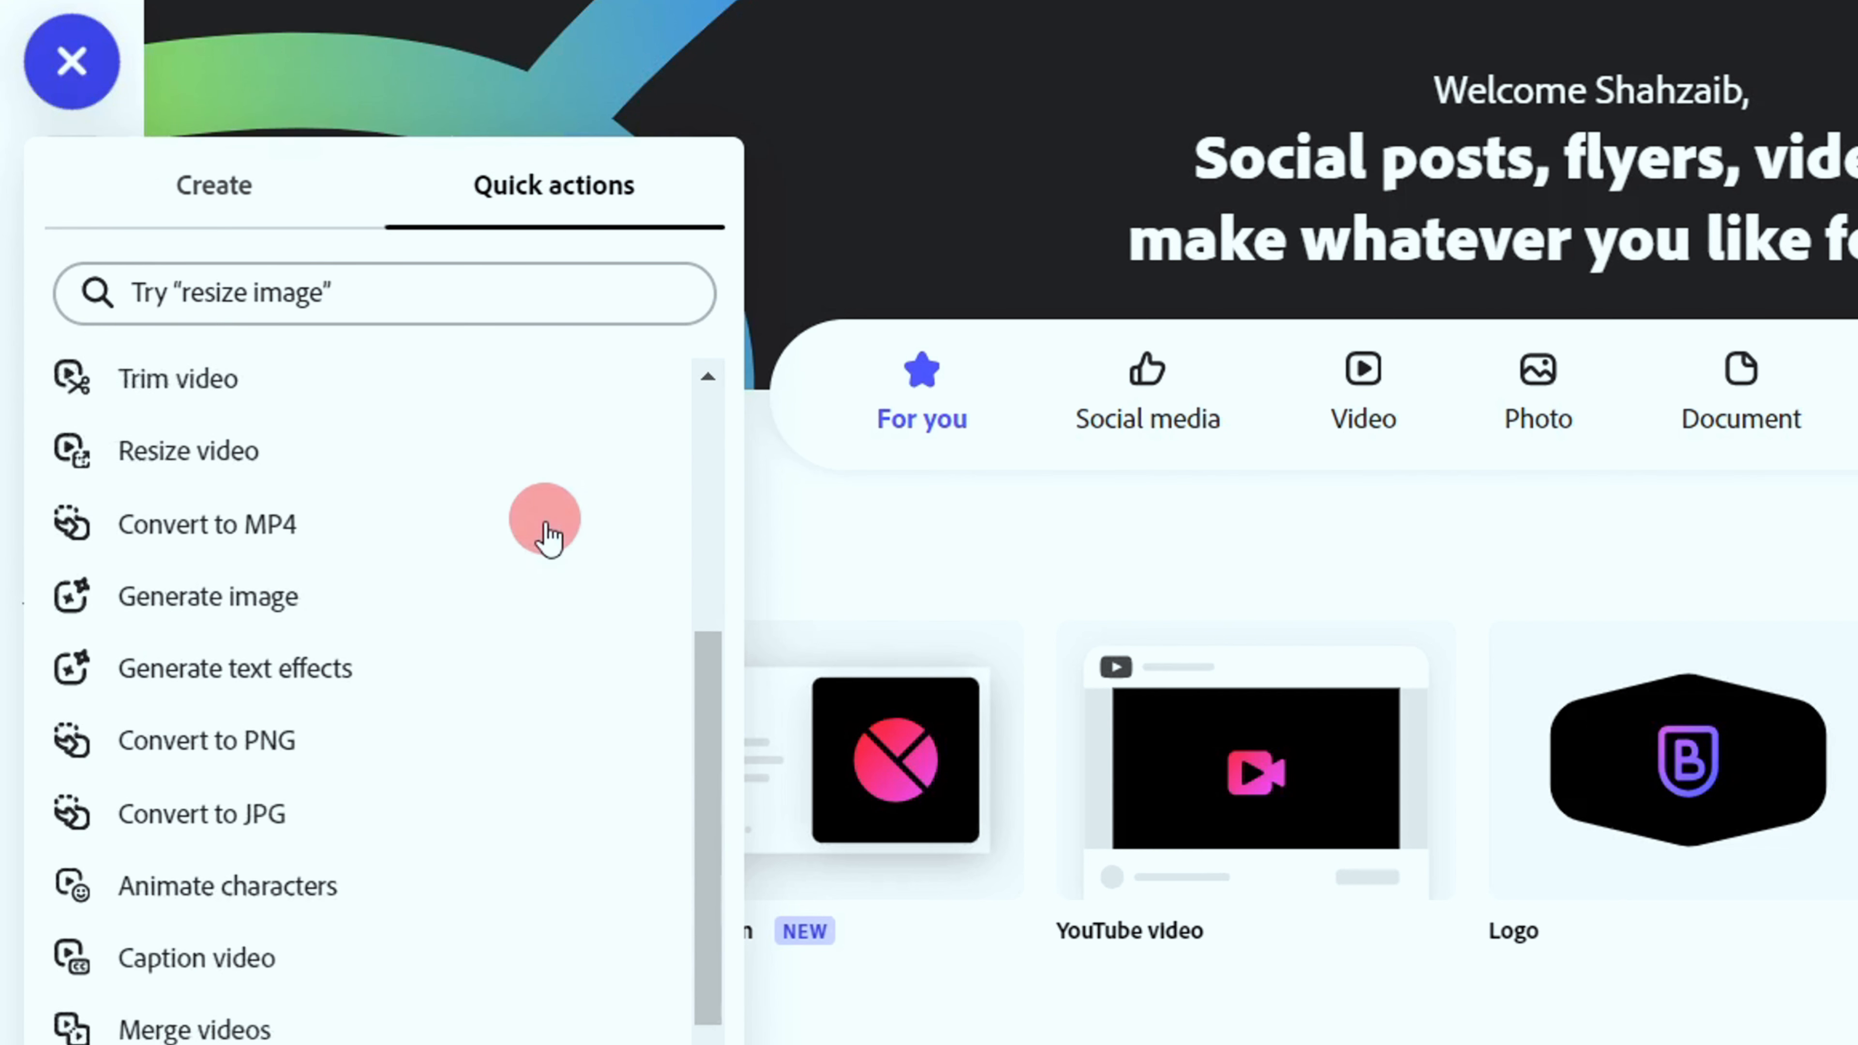
scroll("down", 3)
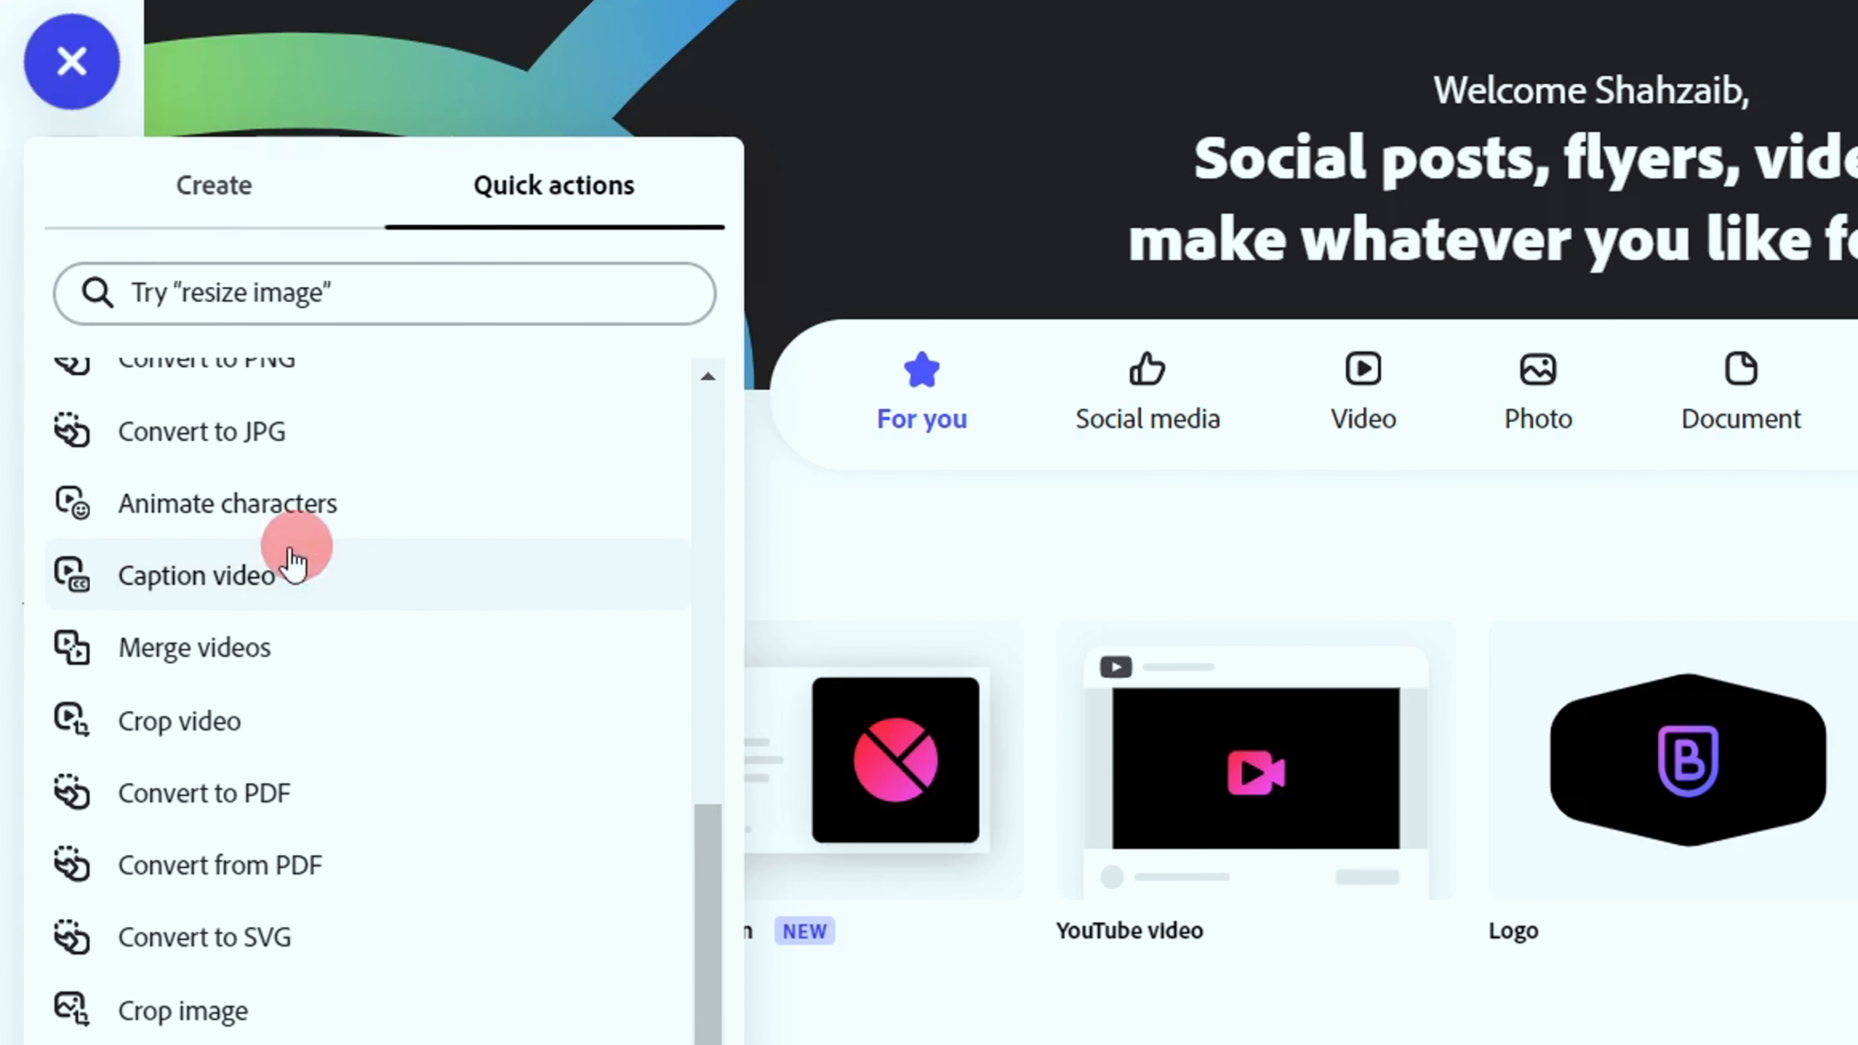
left_click(226, 503)
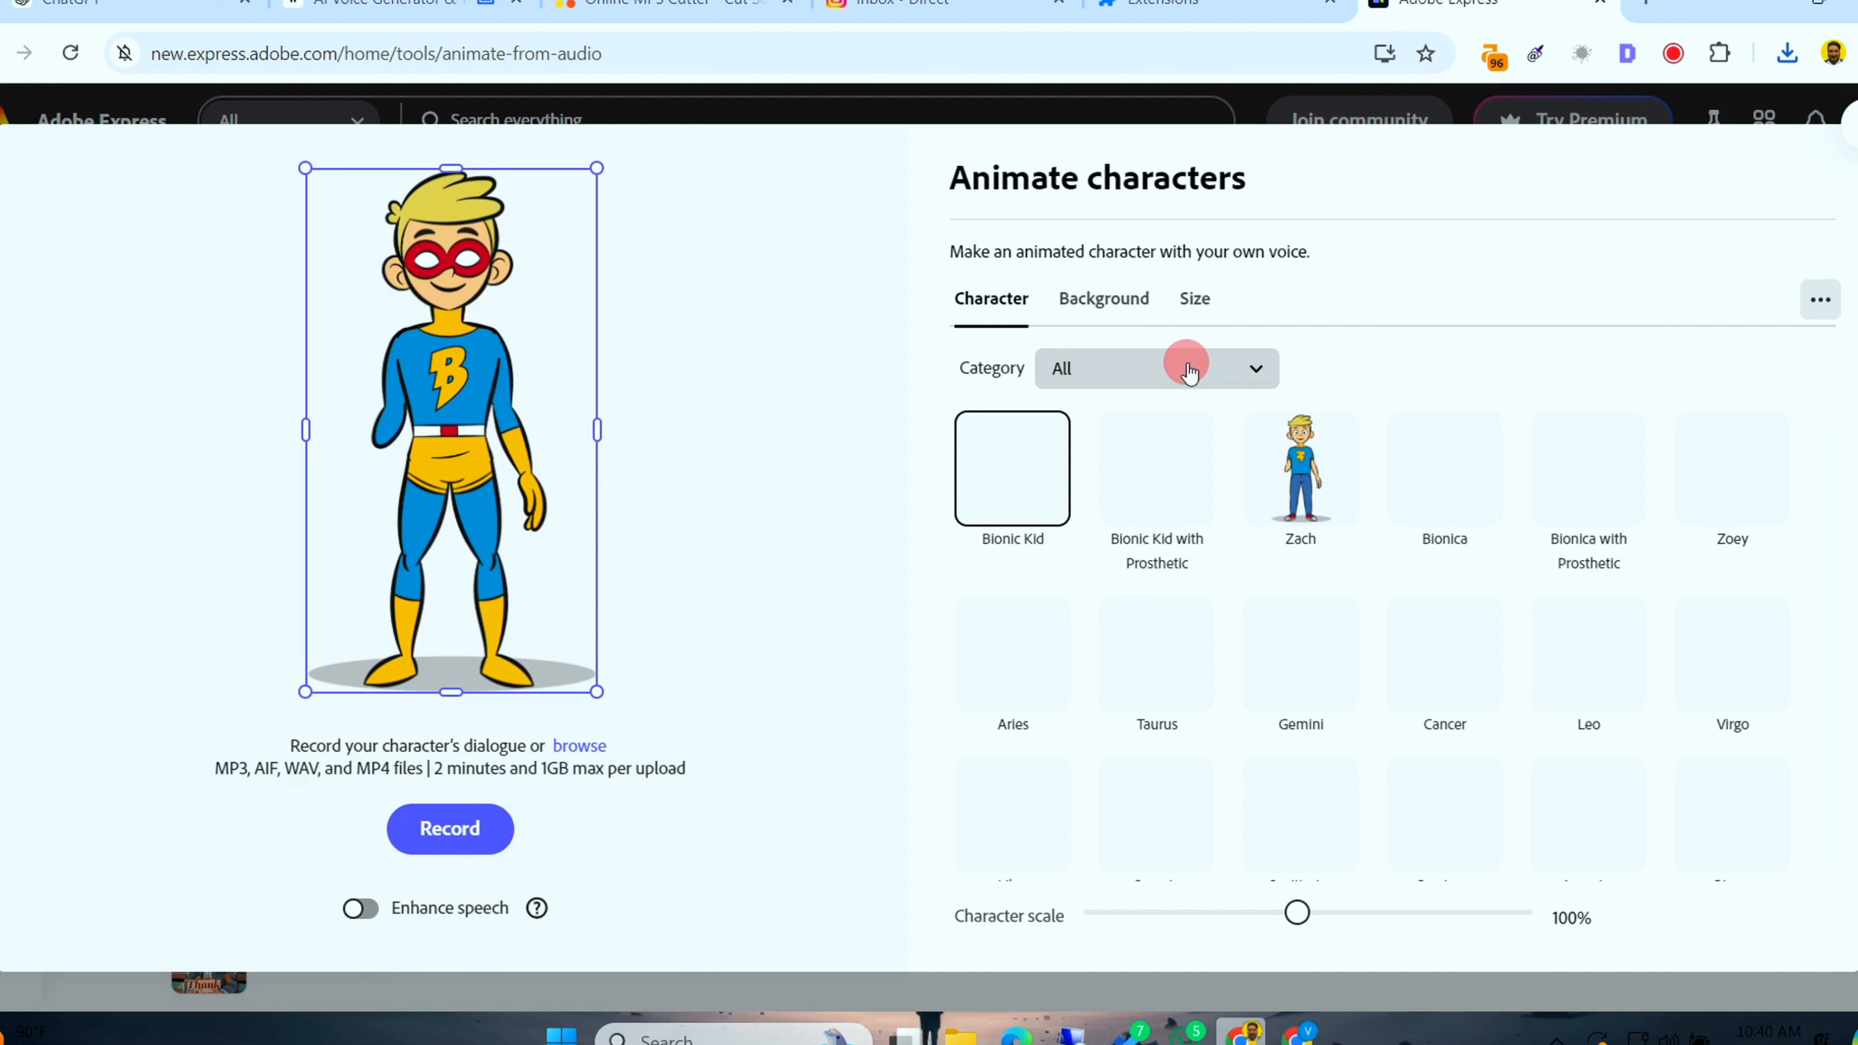
Browse Professional People and try Bill as the animated character
left_click(1156, 368)
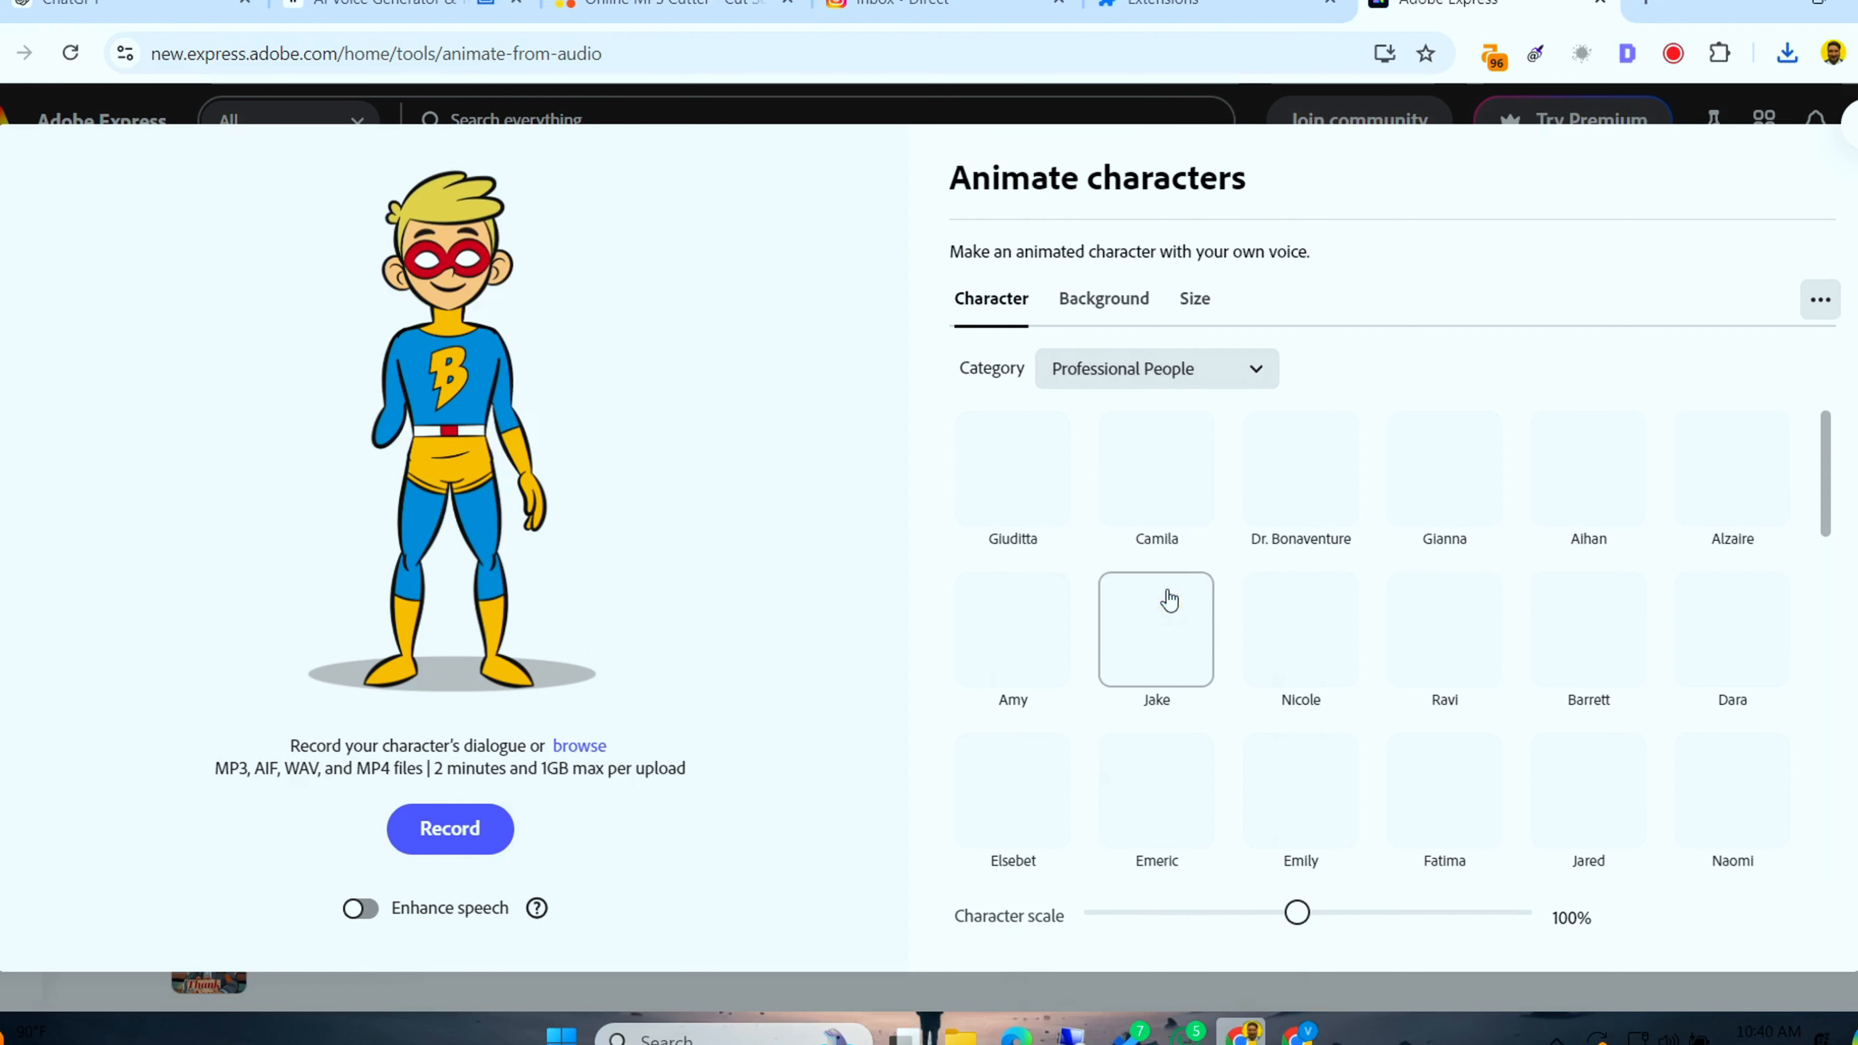
left_click(1156, 598)
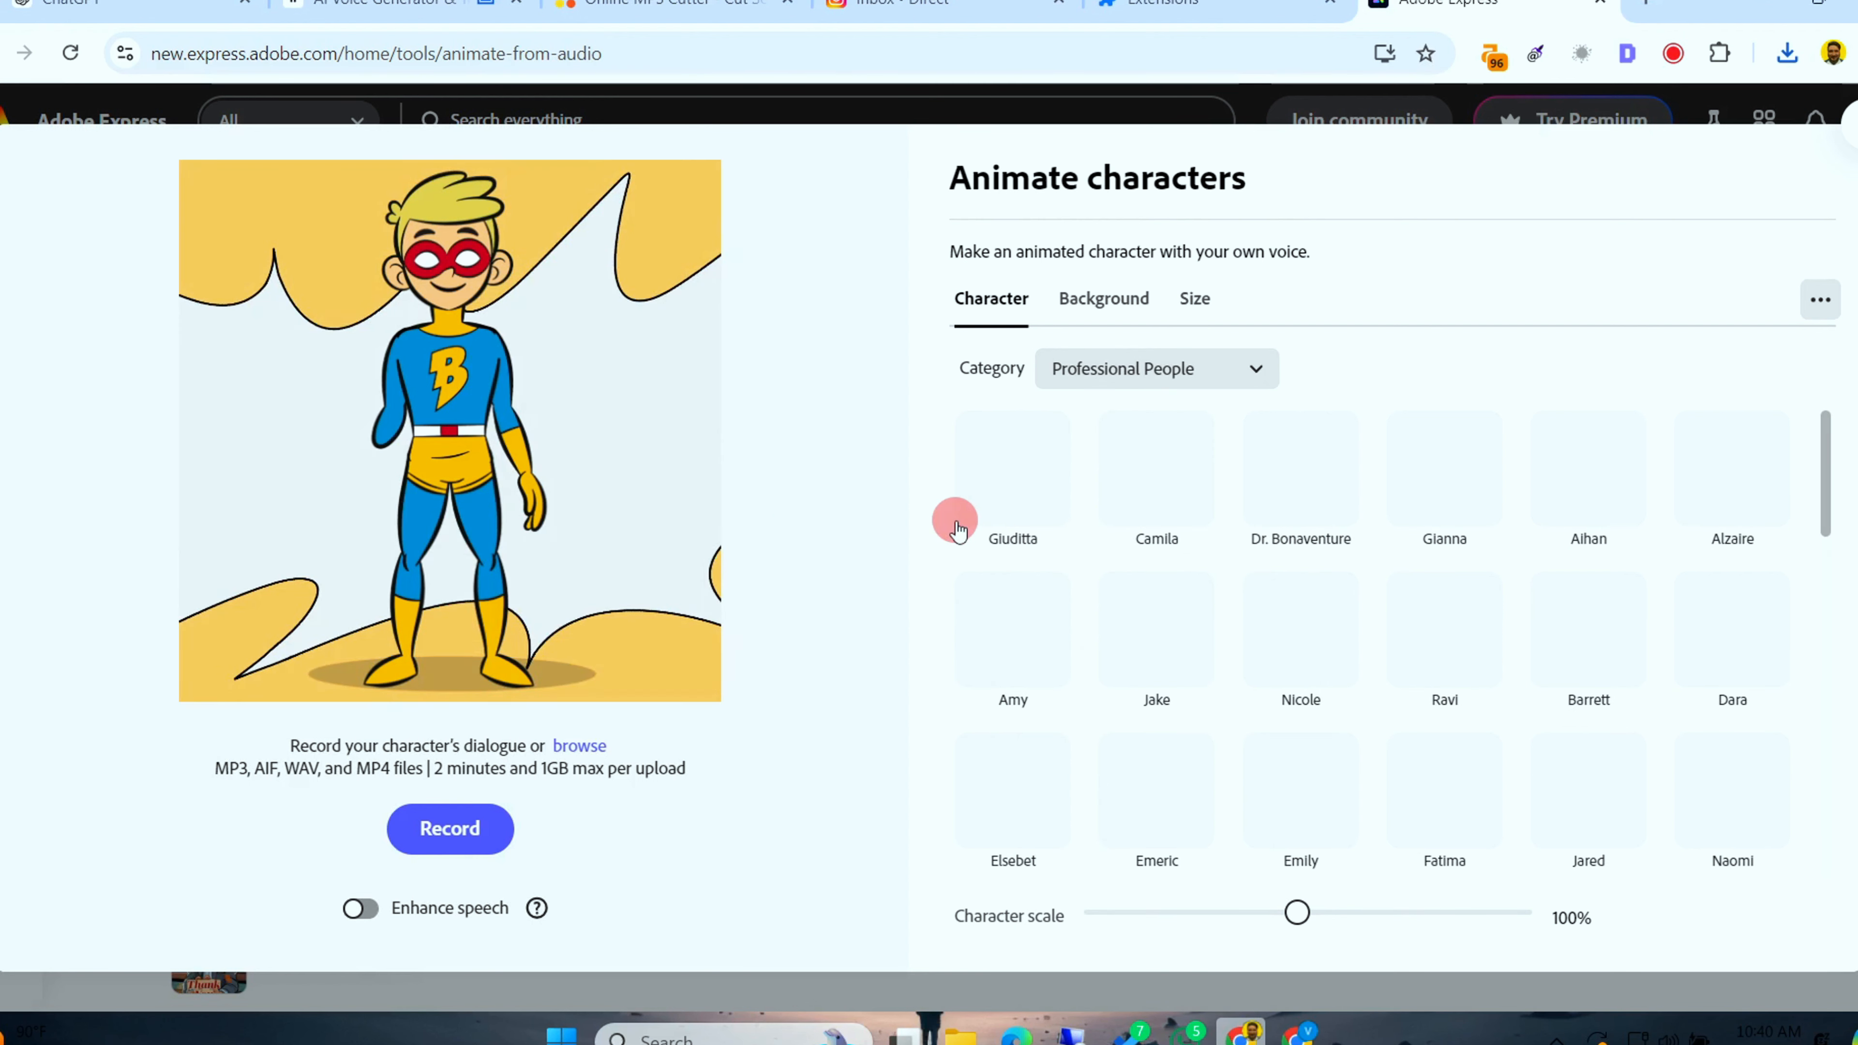
left_click(1434, 637)
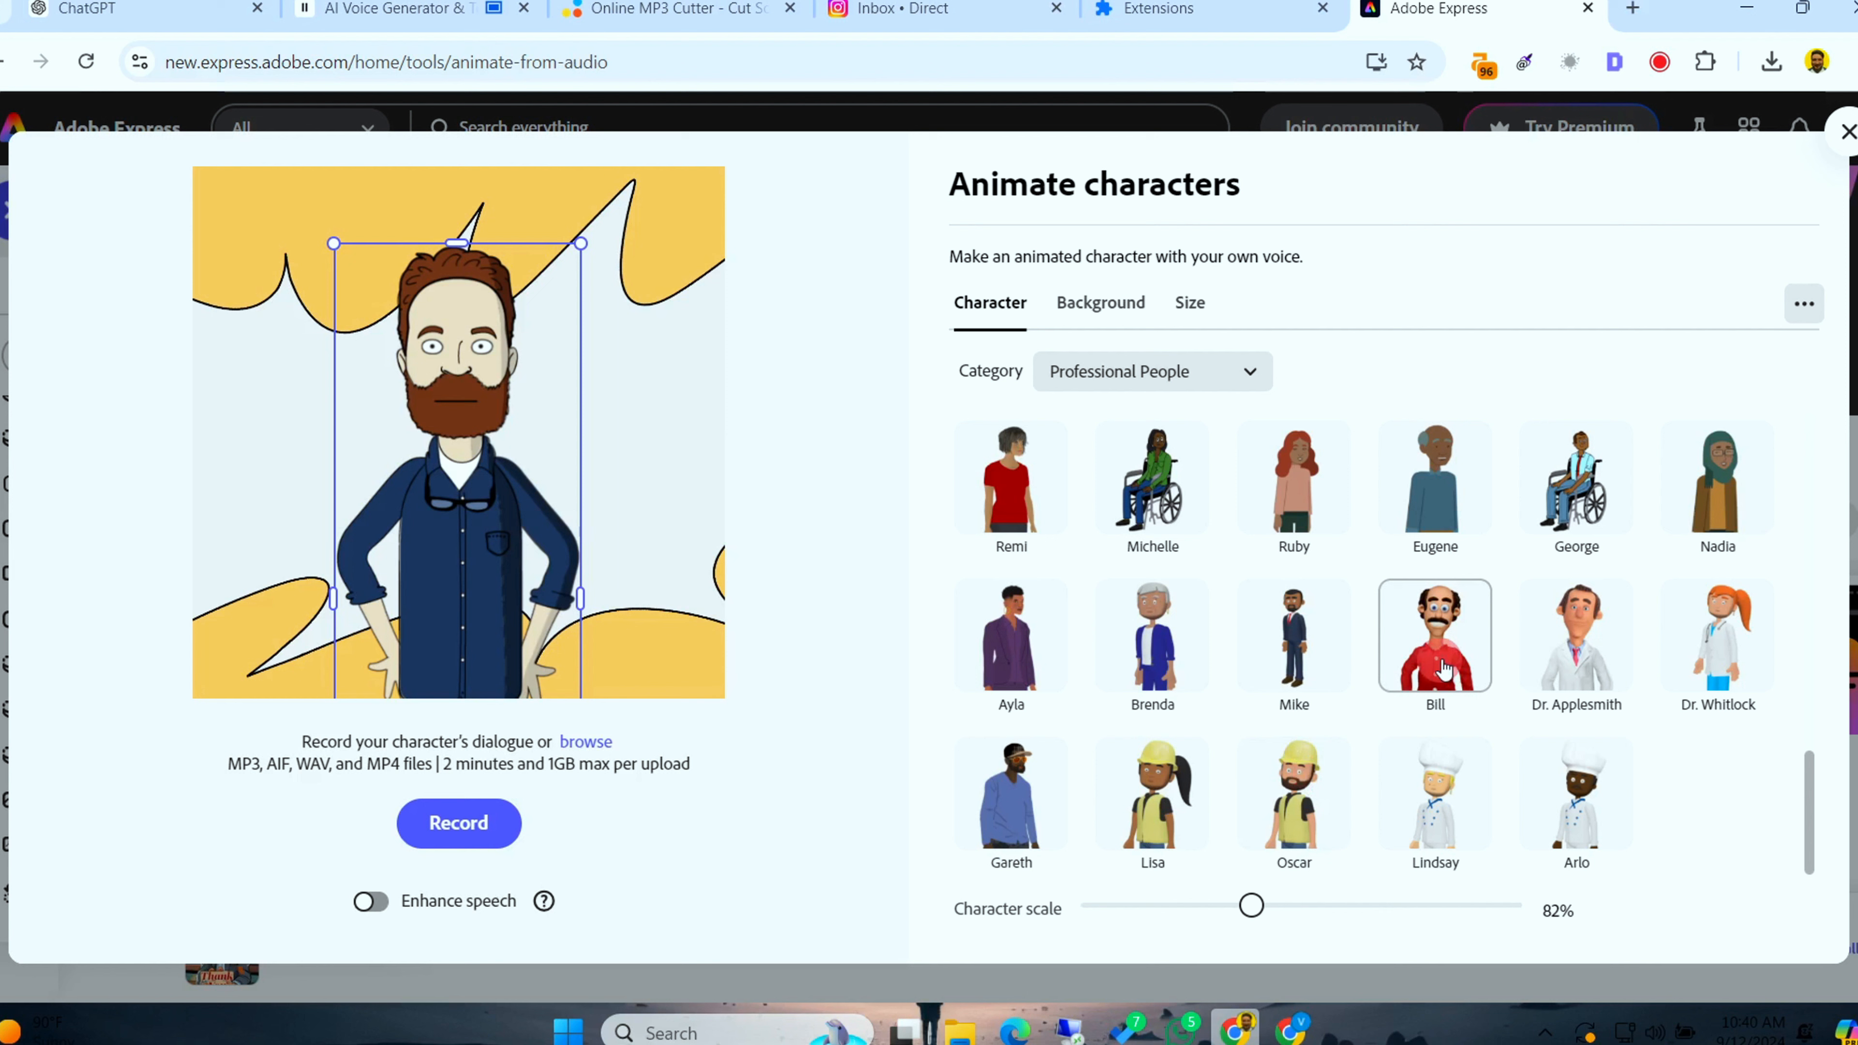
left_click(1434, 637)
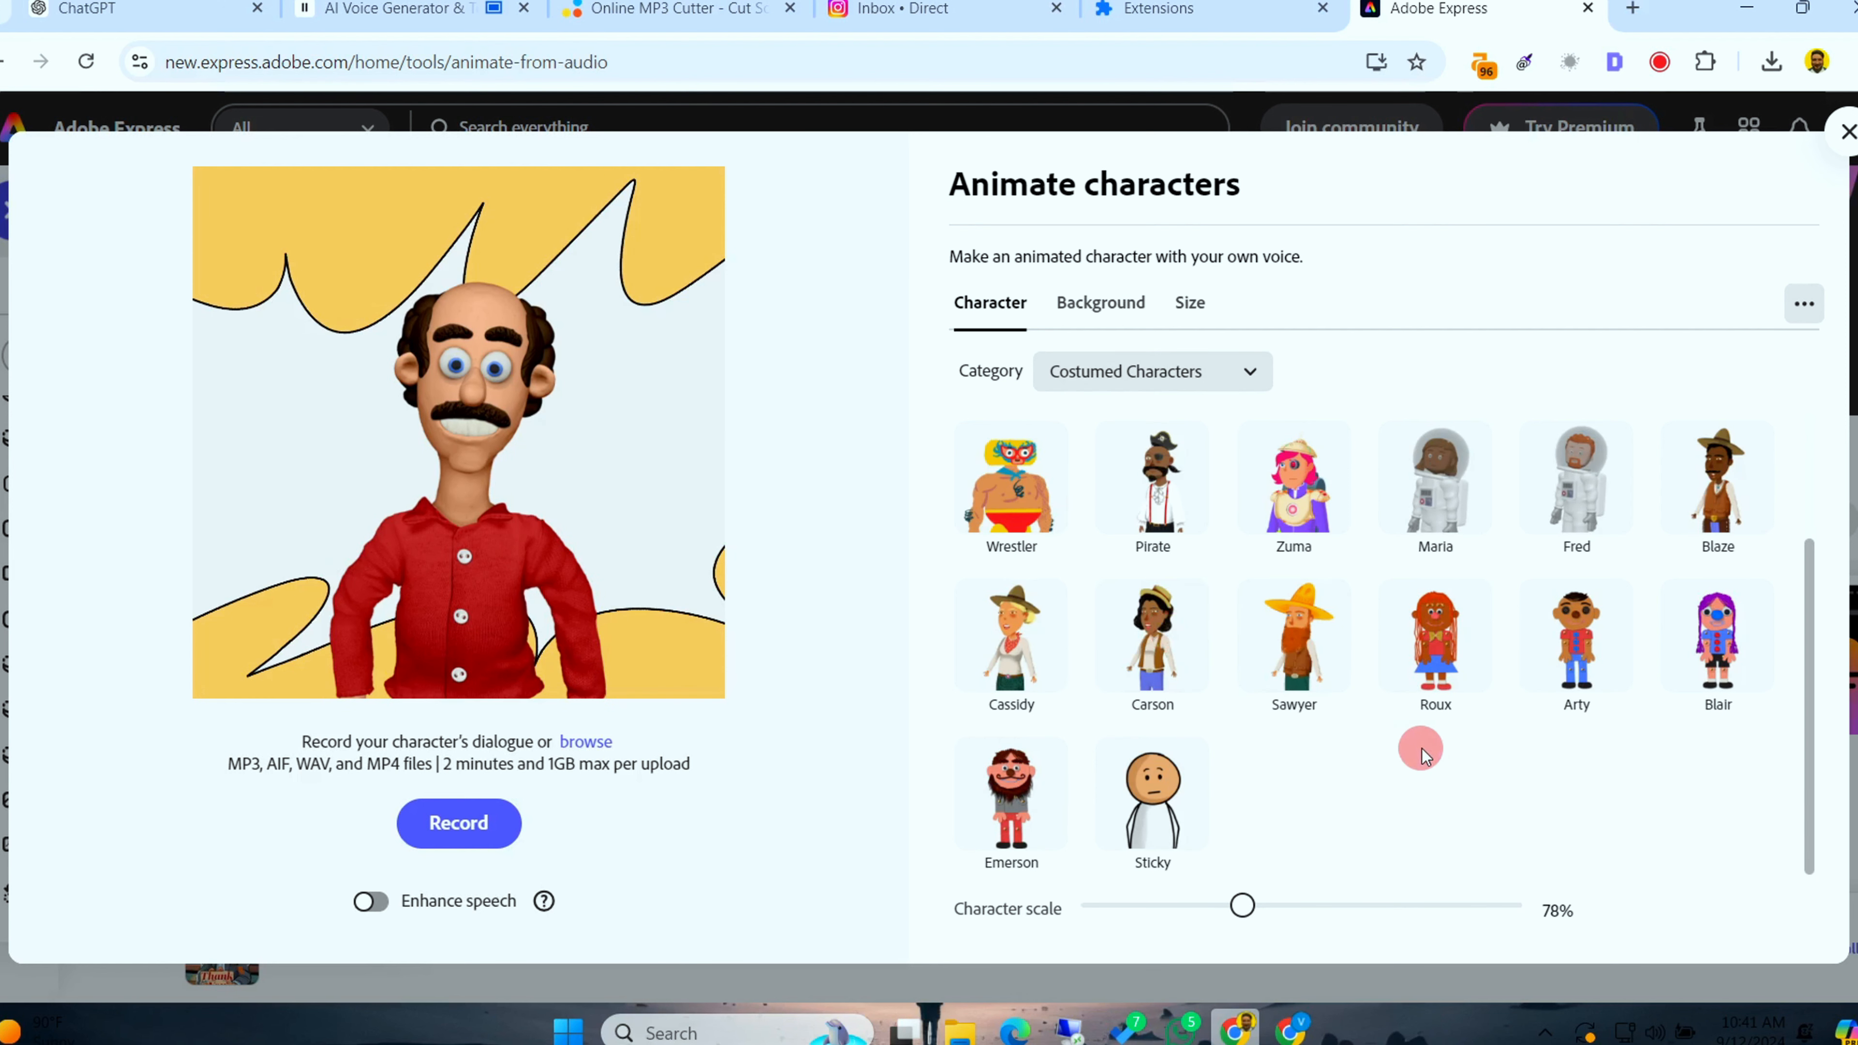
Browse other categories like Animals and GOAT before settling on Sticky at 45% on green dots
left_click(1151, 370)
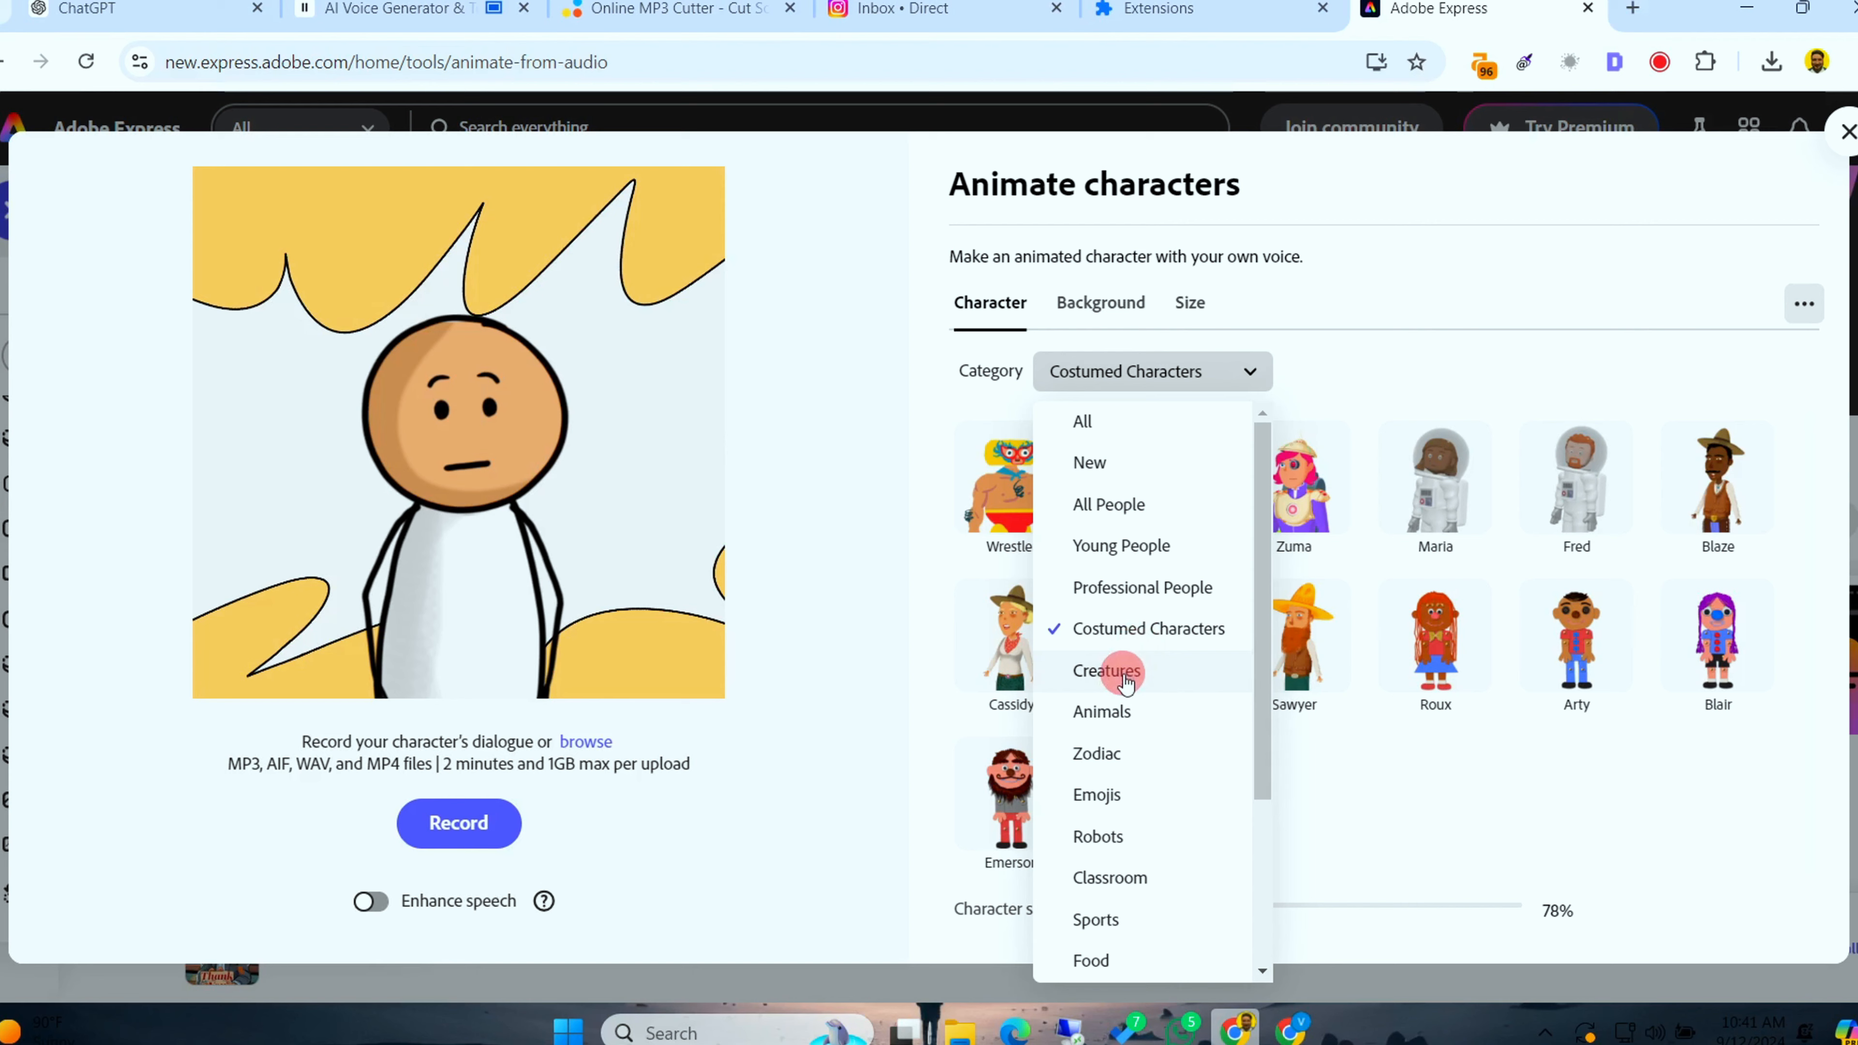
left_click(1107, 671)
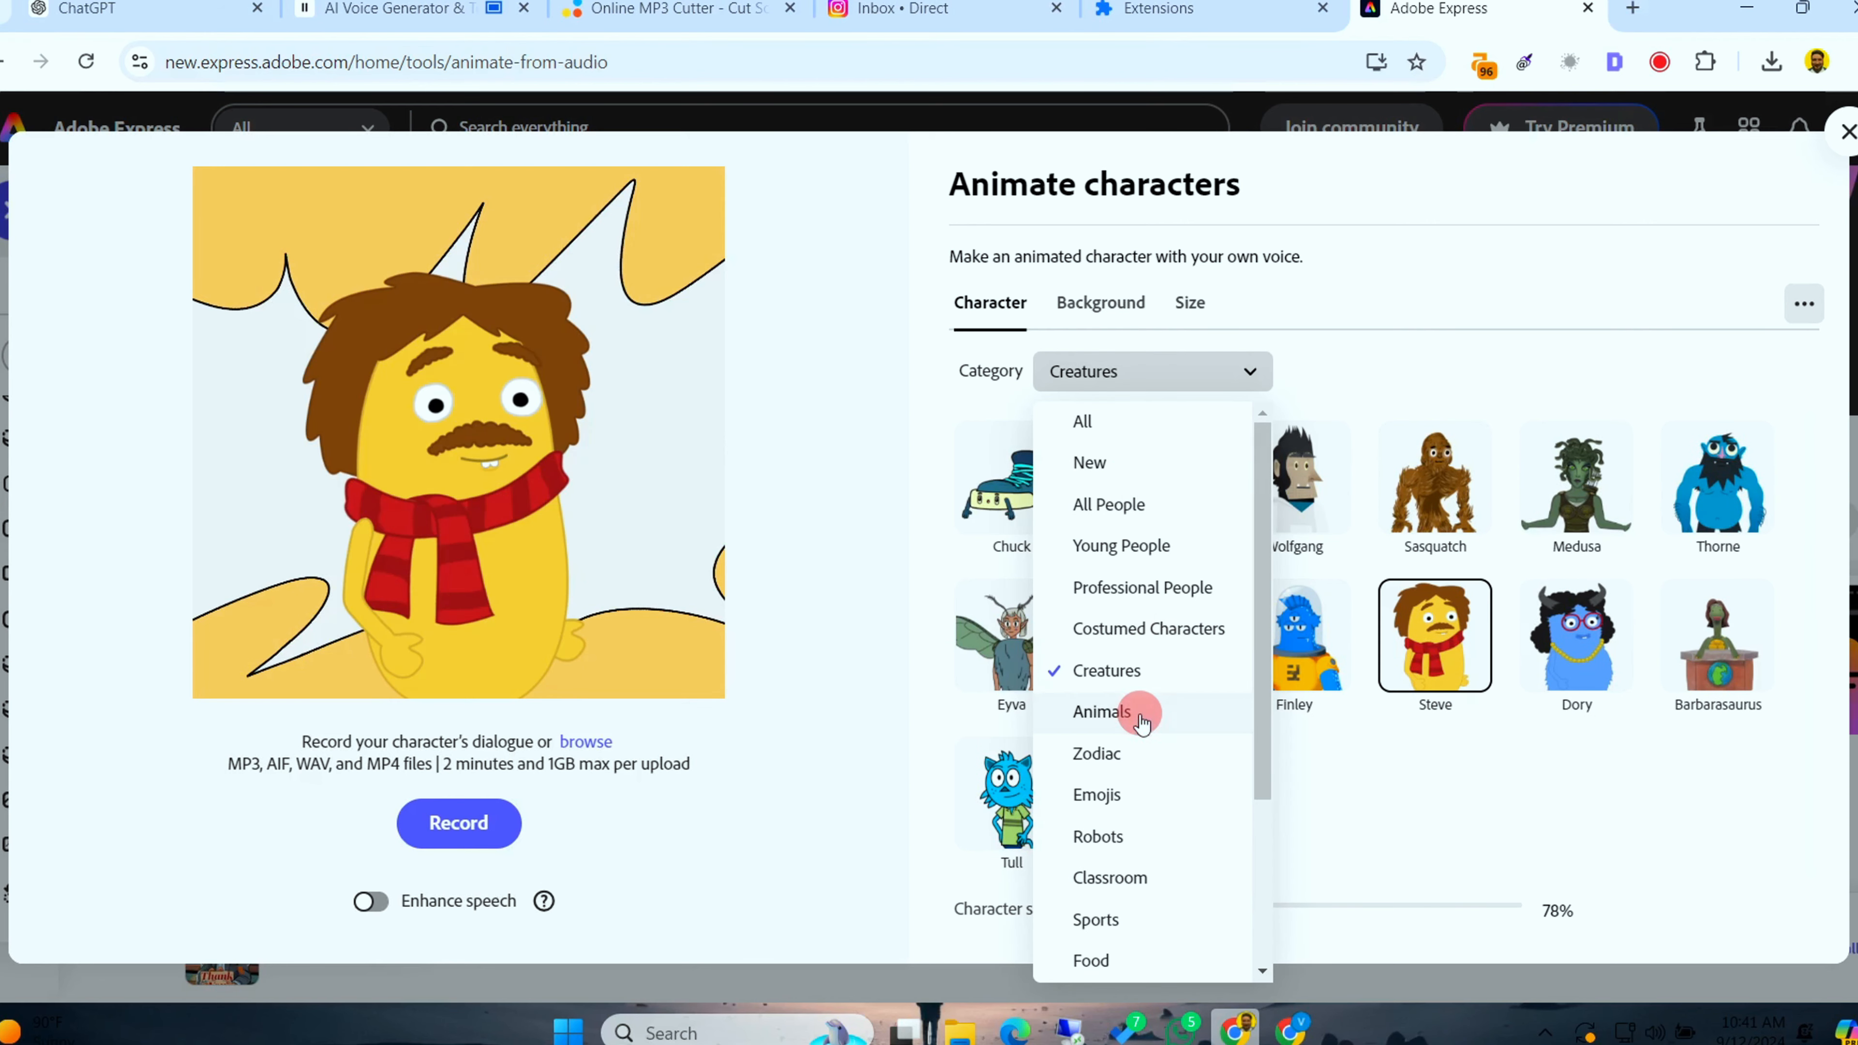
left_click(1099, 711)
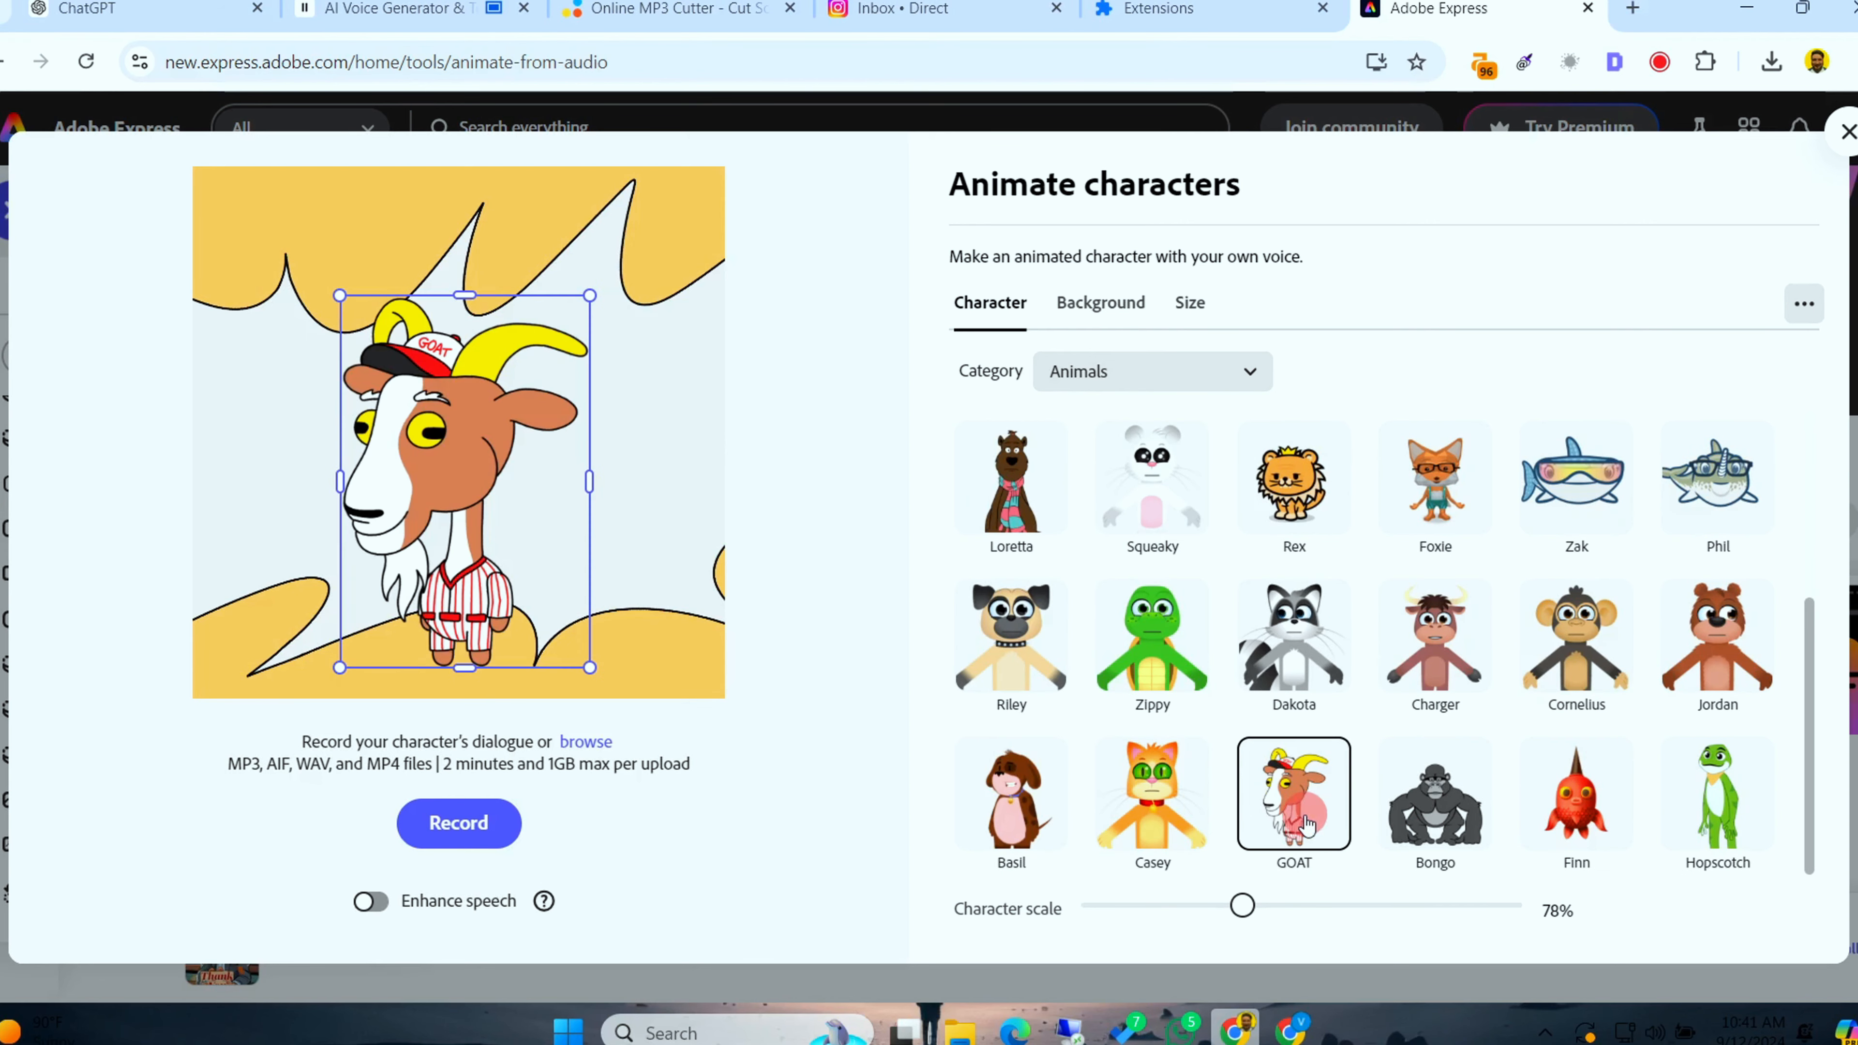
left_click(1150, 371)
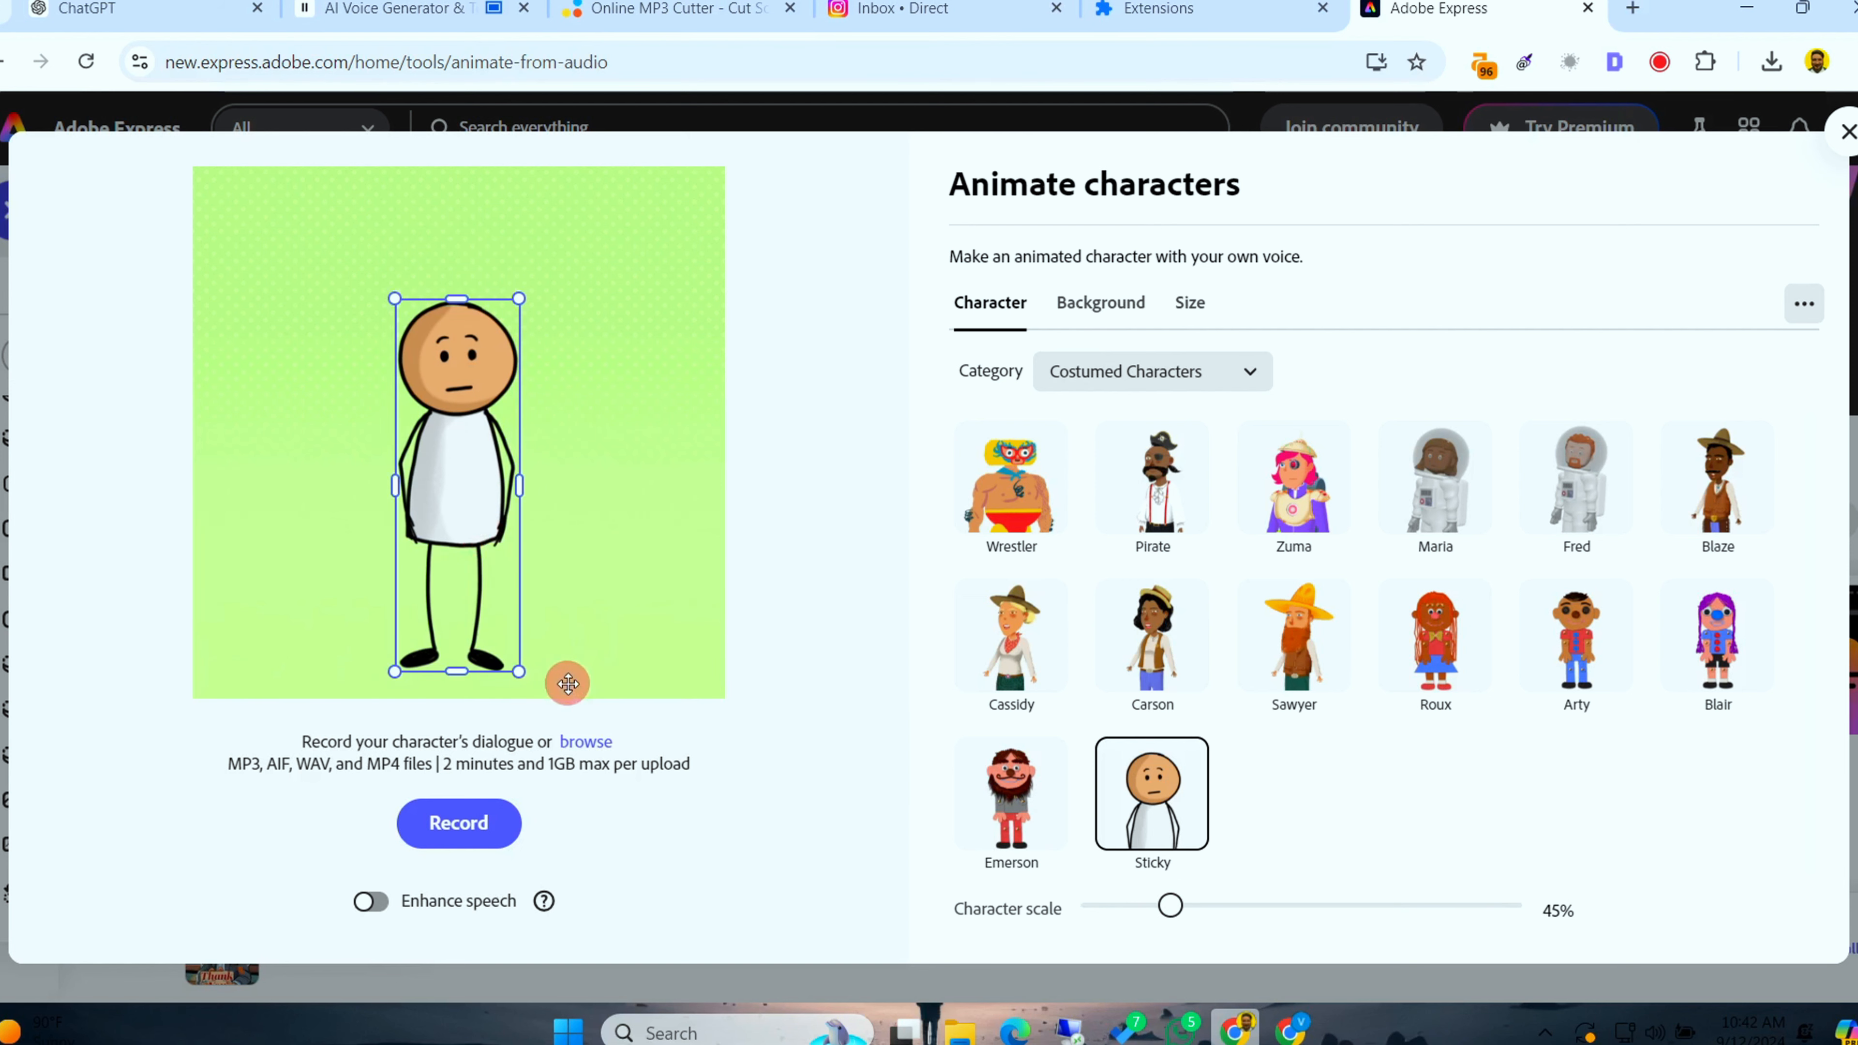
Upload the Milo voiceover file so Sticky's 6.4-second lip-synced animation is generated
left_click(585, 742)
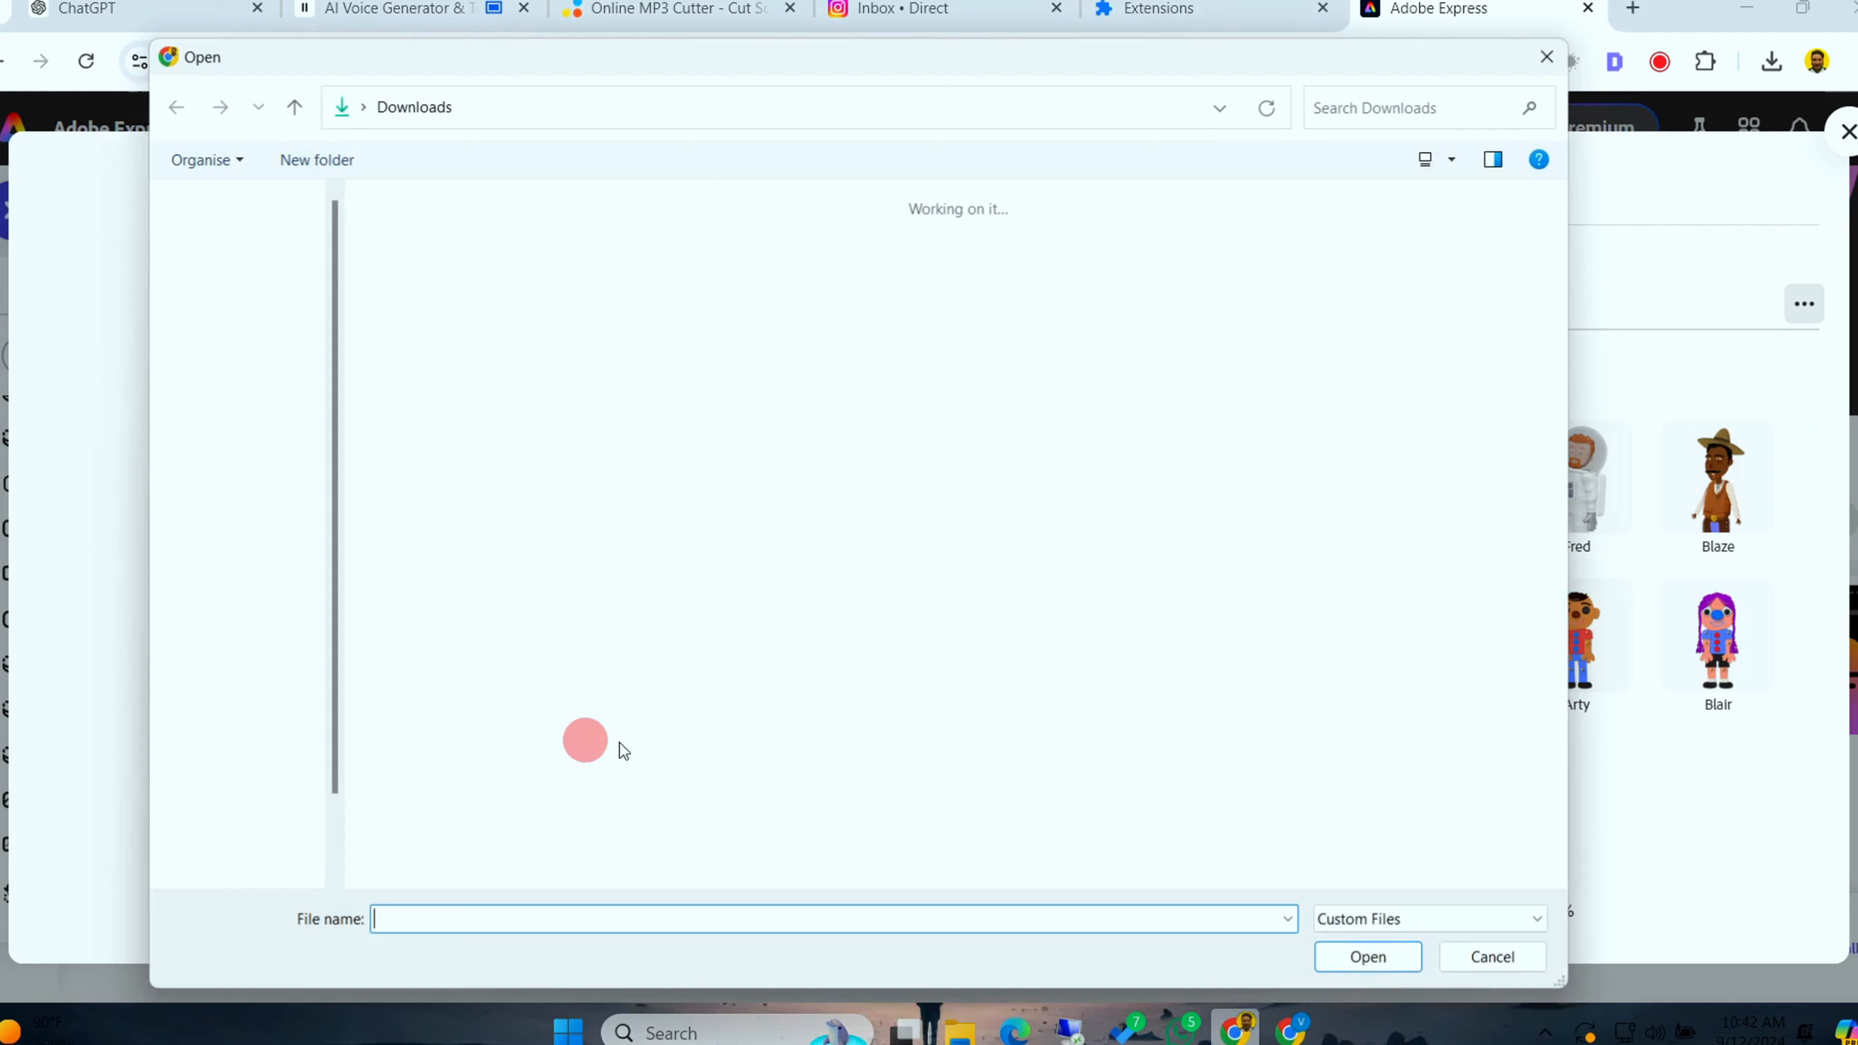
left_click(1367, 956)
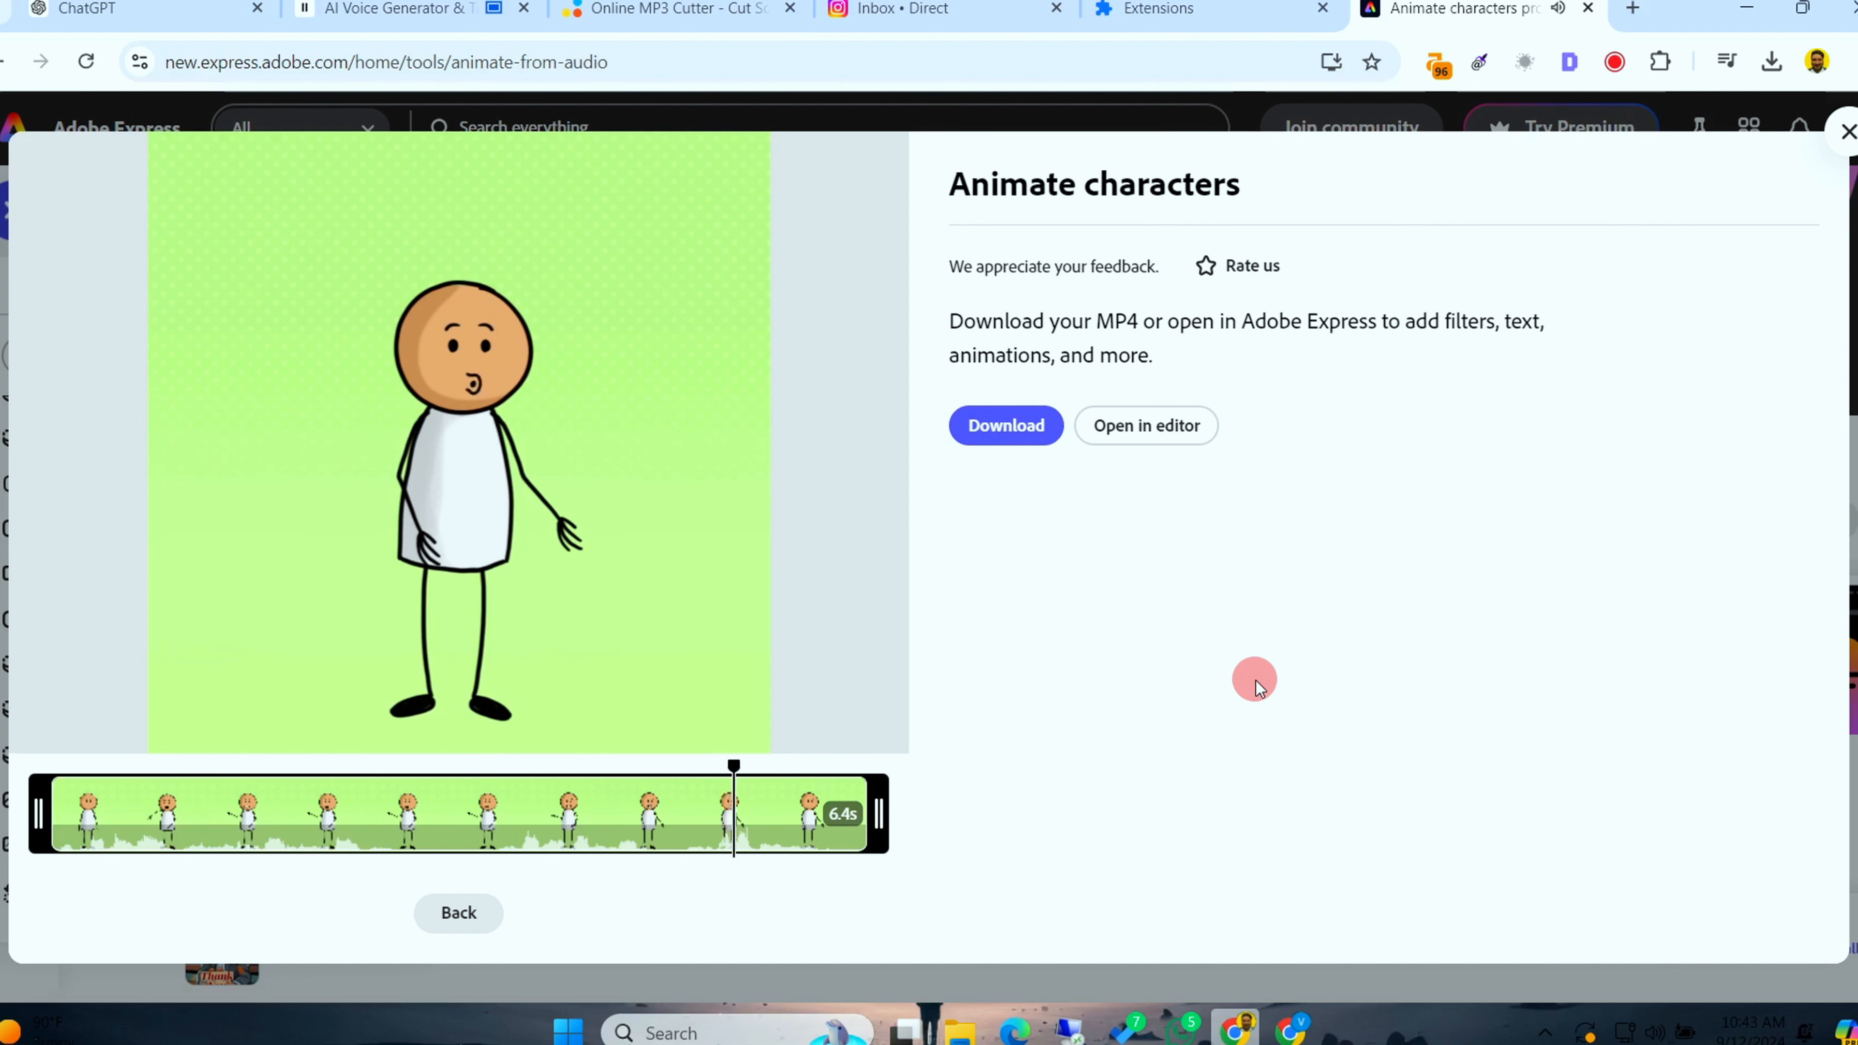
Download the animated Sticky MP4 via the Download File Info window's Start Download
left_click(1004, 425)
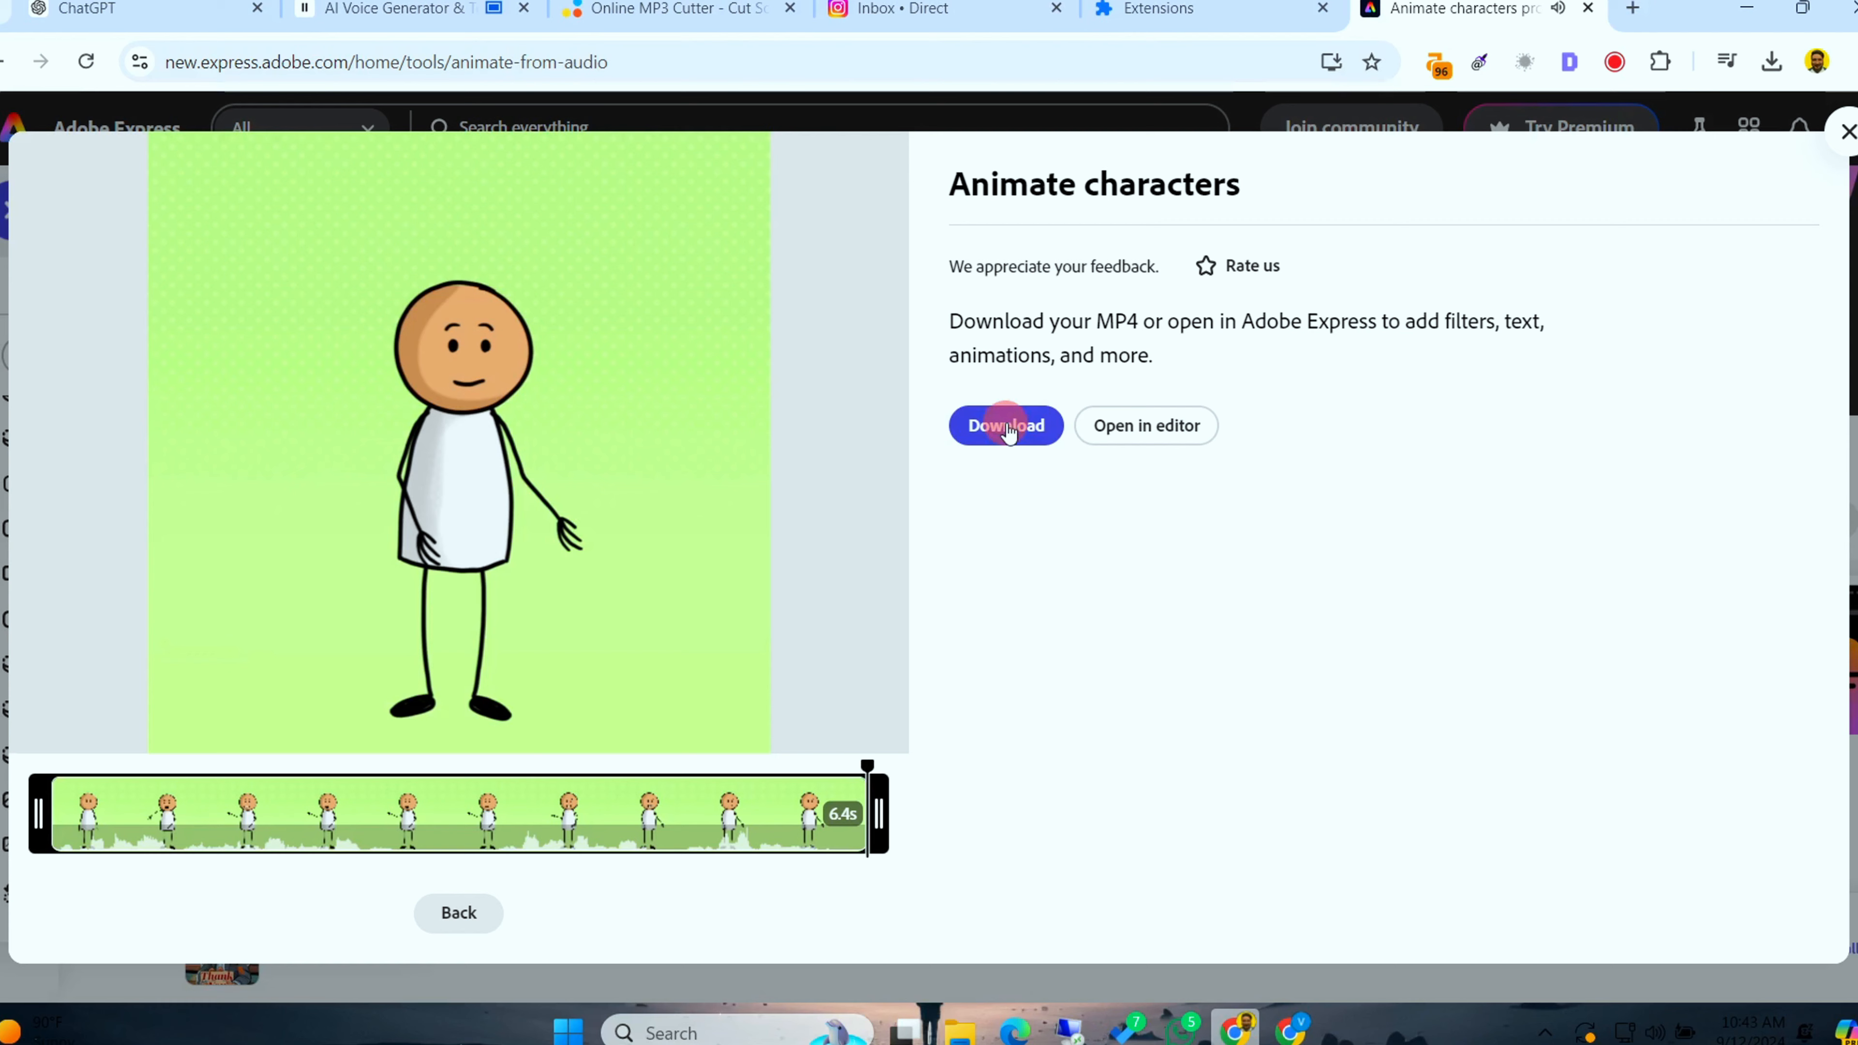
left_click(1004, 426)
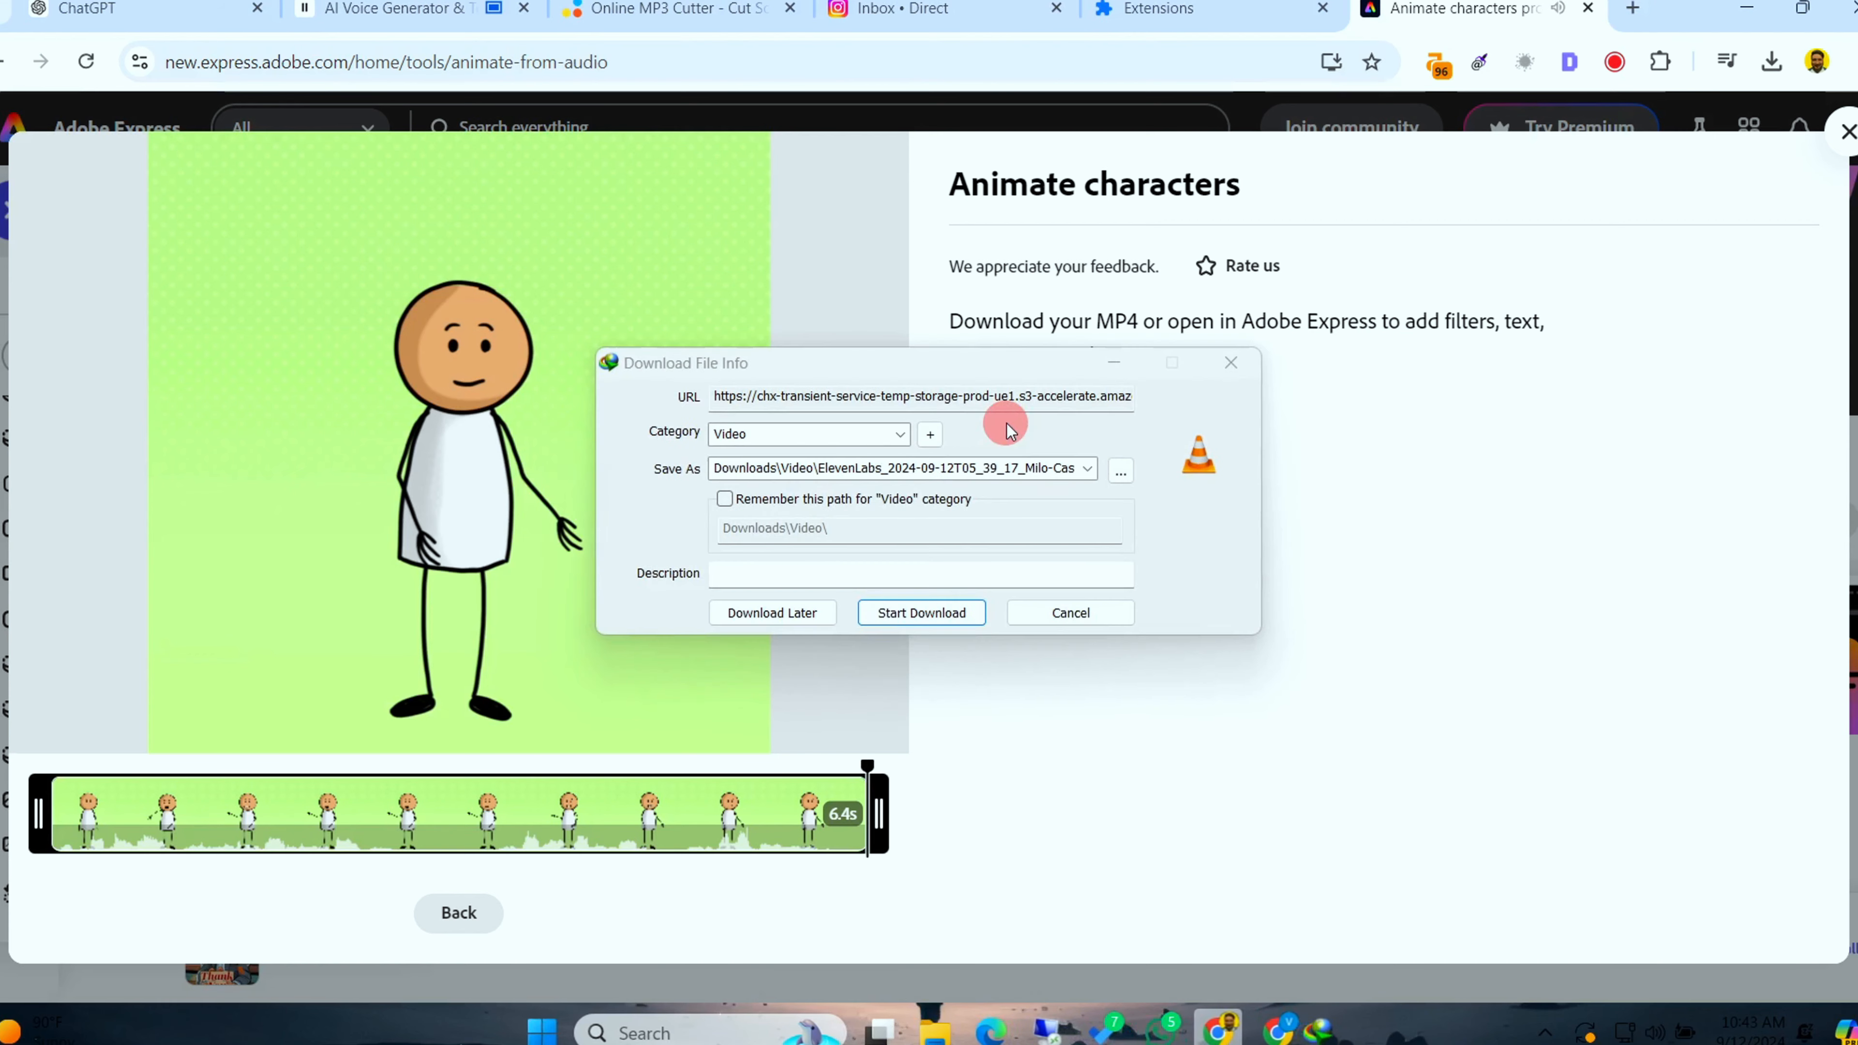
left_click(920, 612)
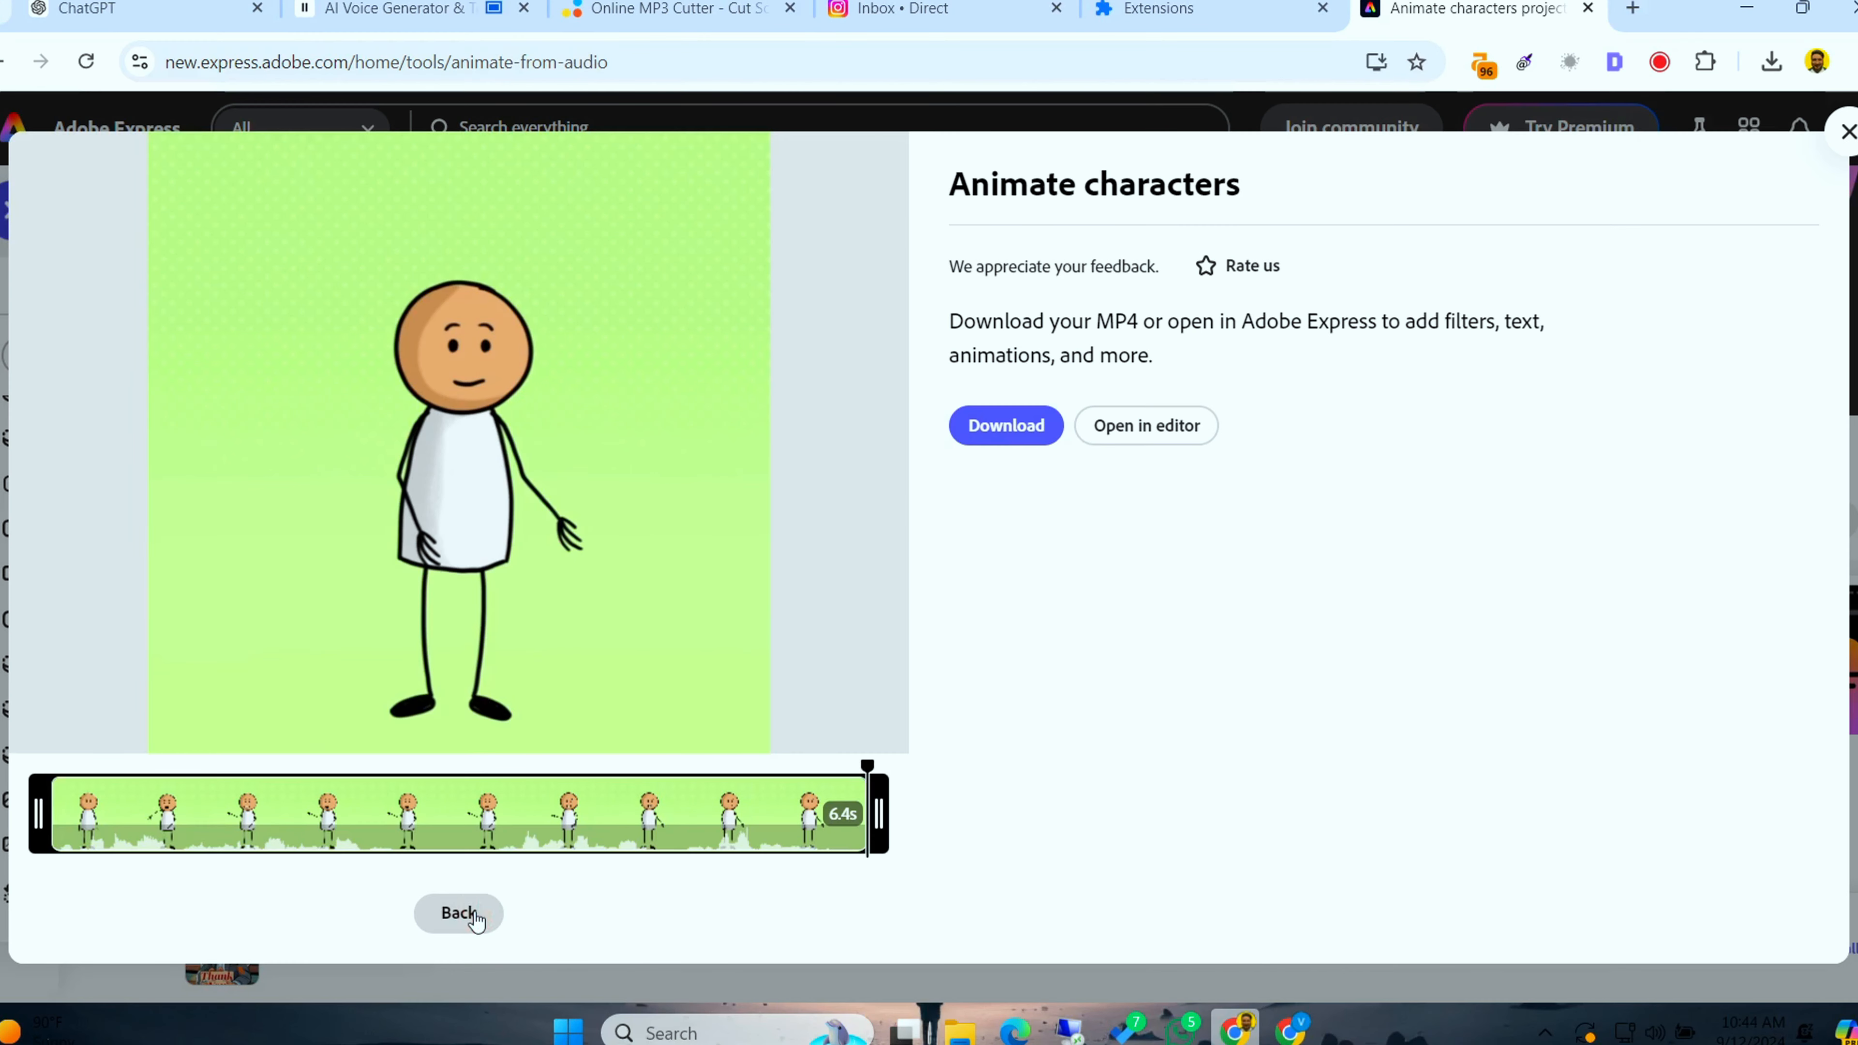
Return to the animation settings and try the square 1:1 Instagram canvas
left_click(458, 912)
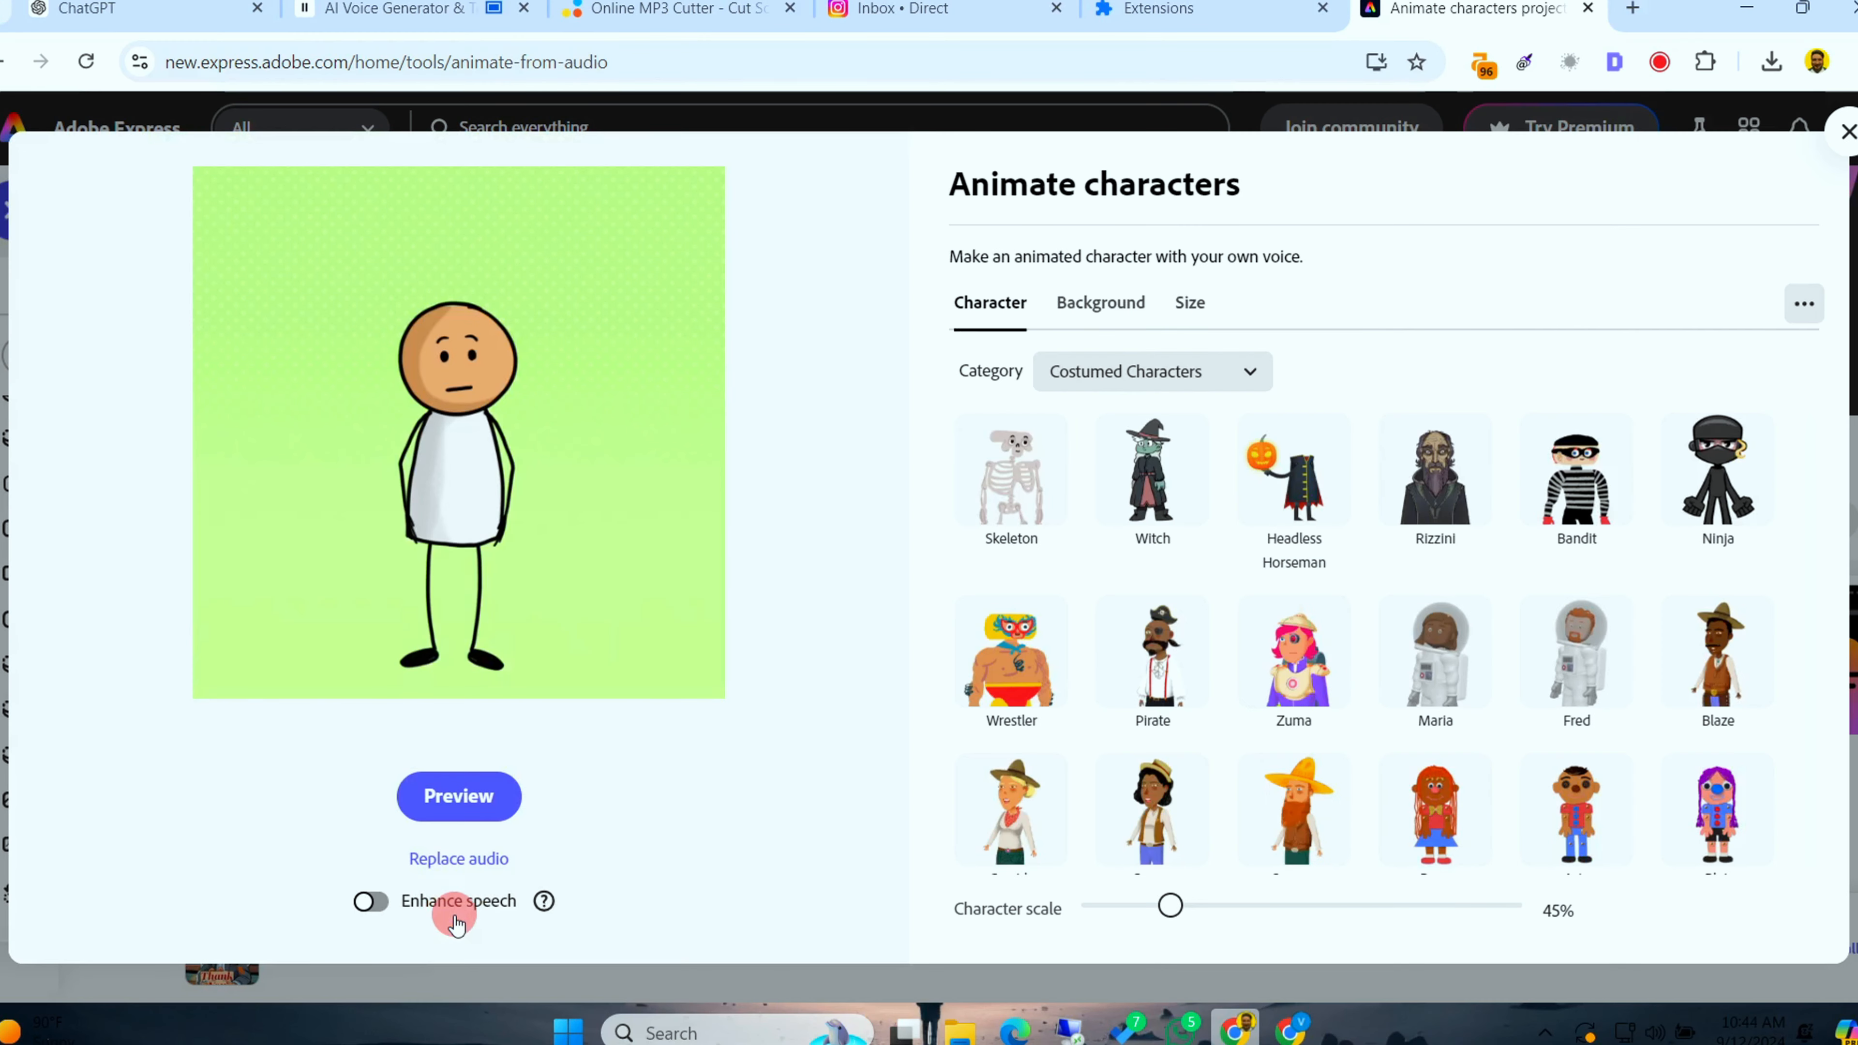
left_click(1150, 370)
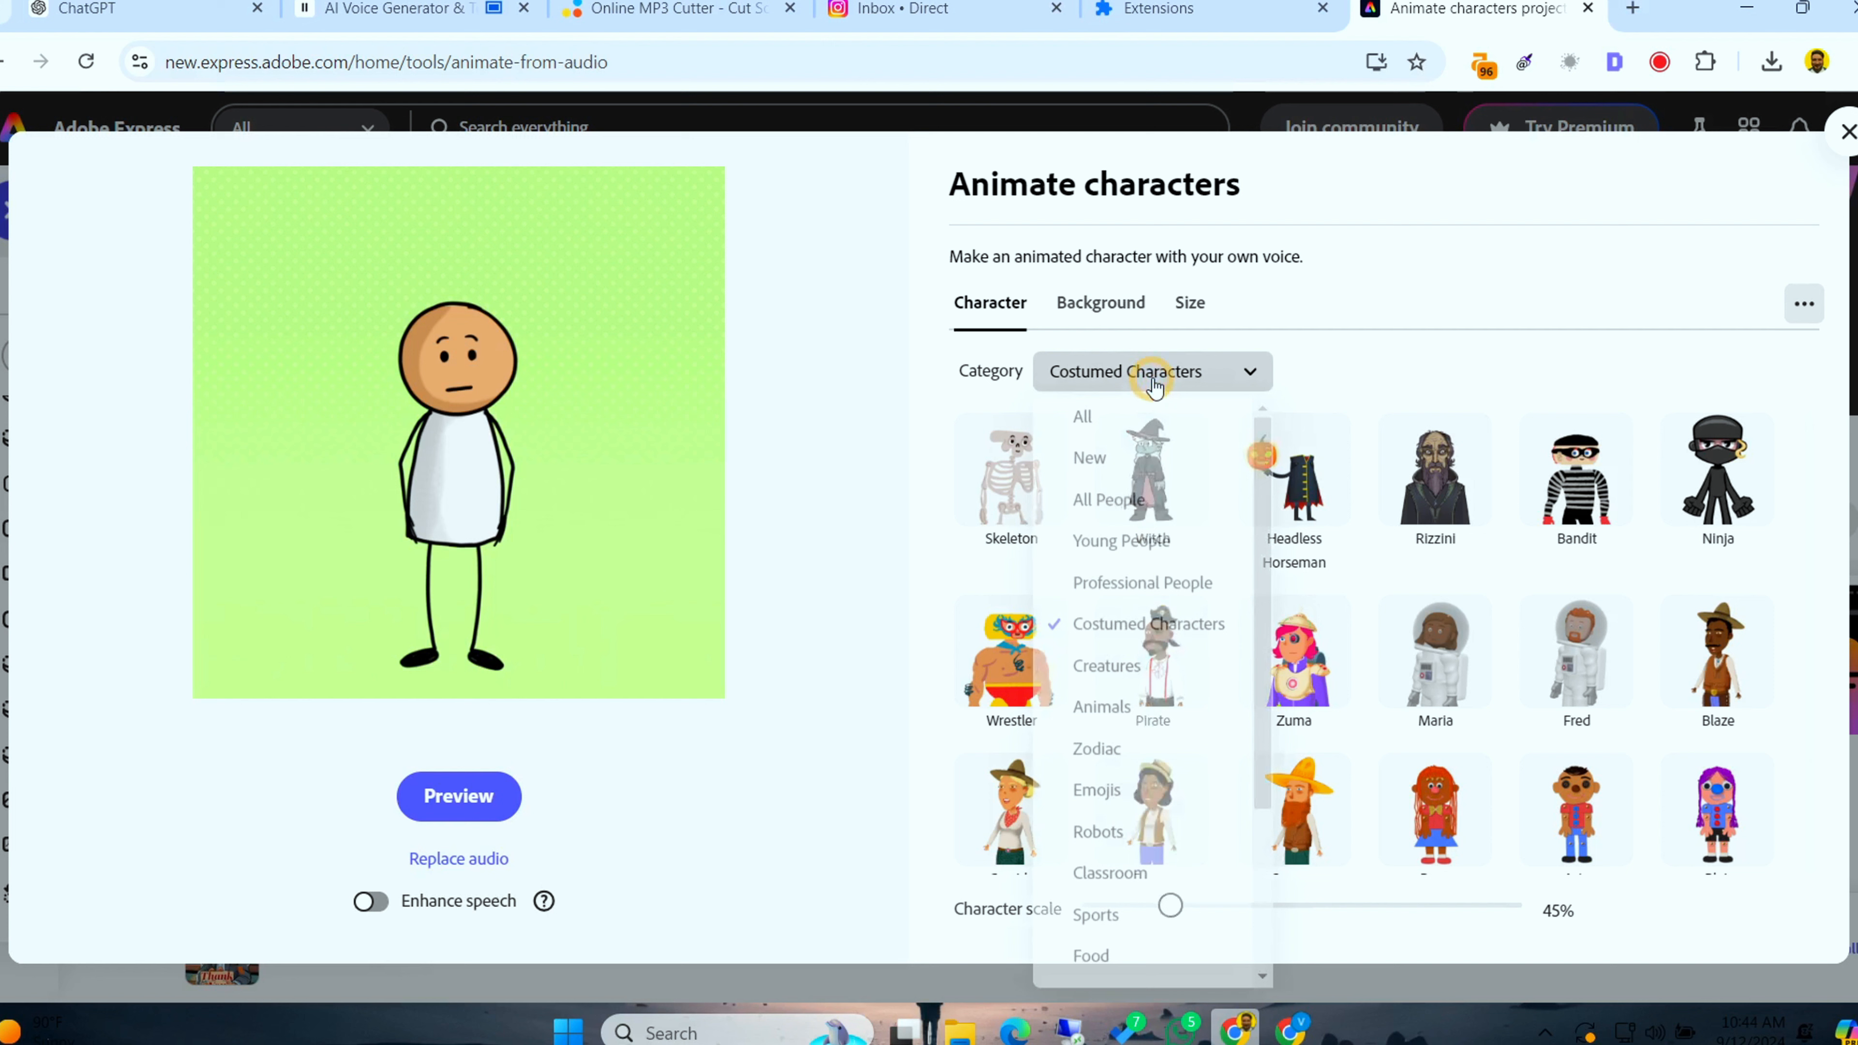
left_click(1189, 302)
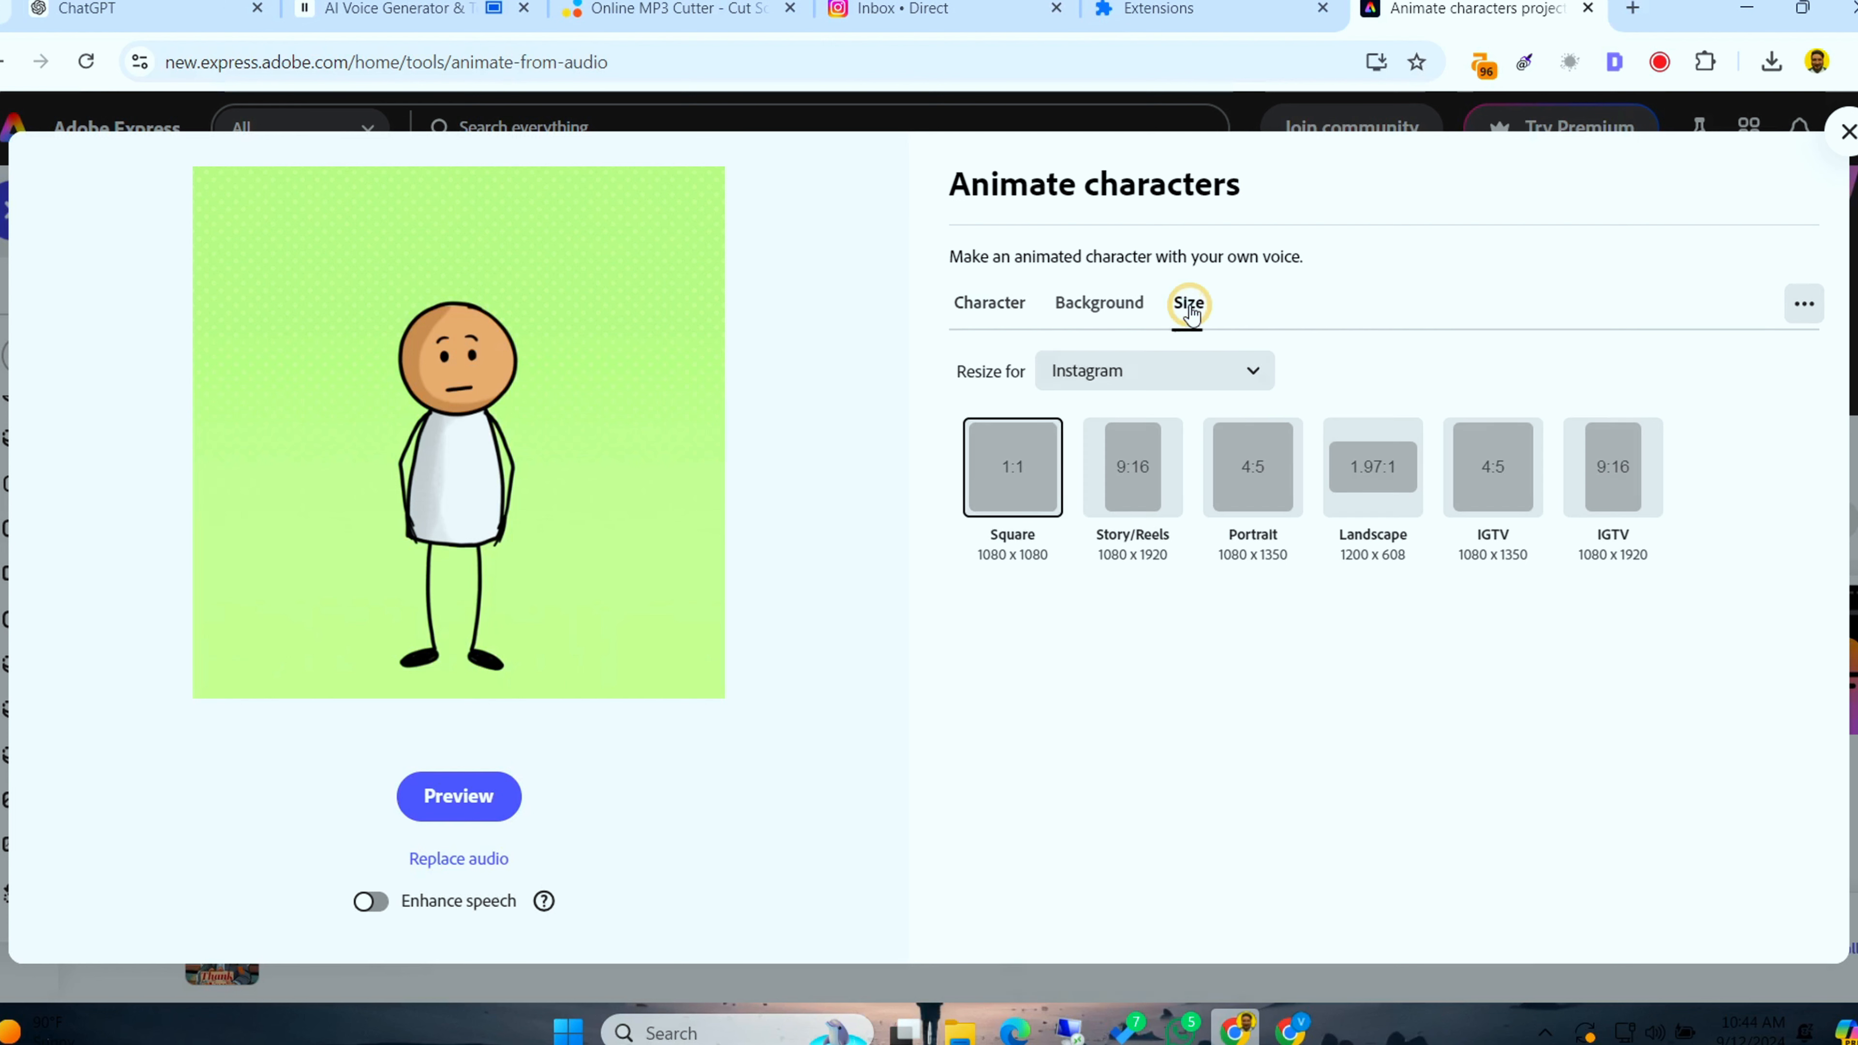
left_click(1012, 466)
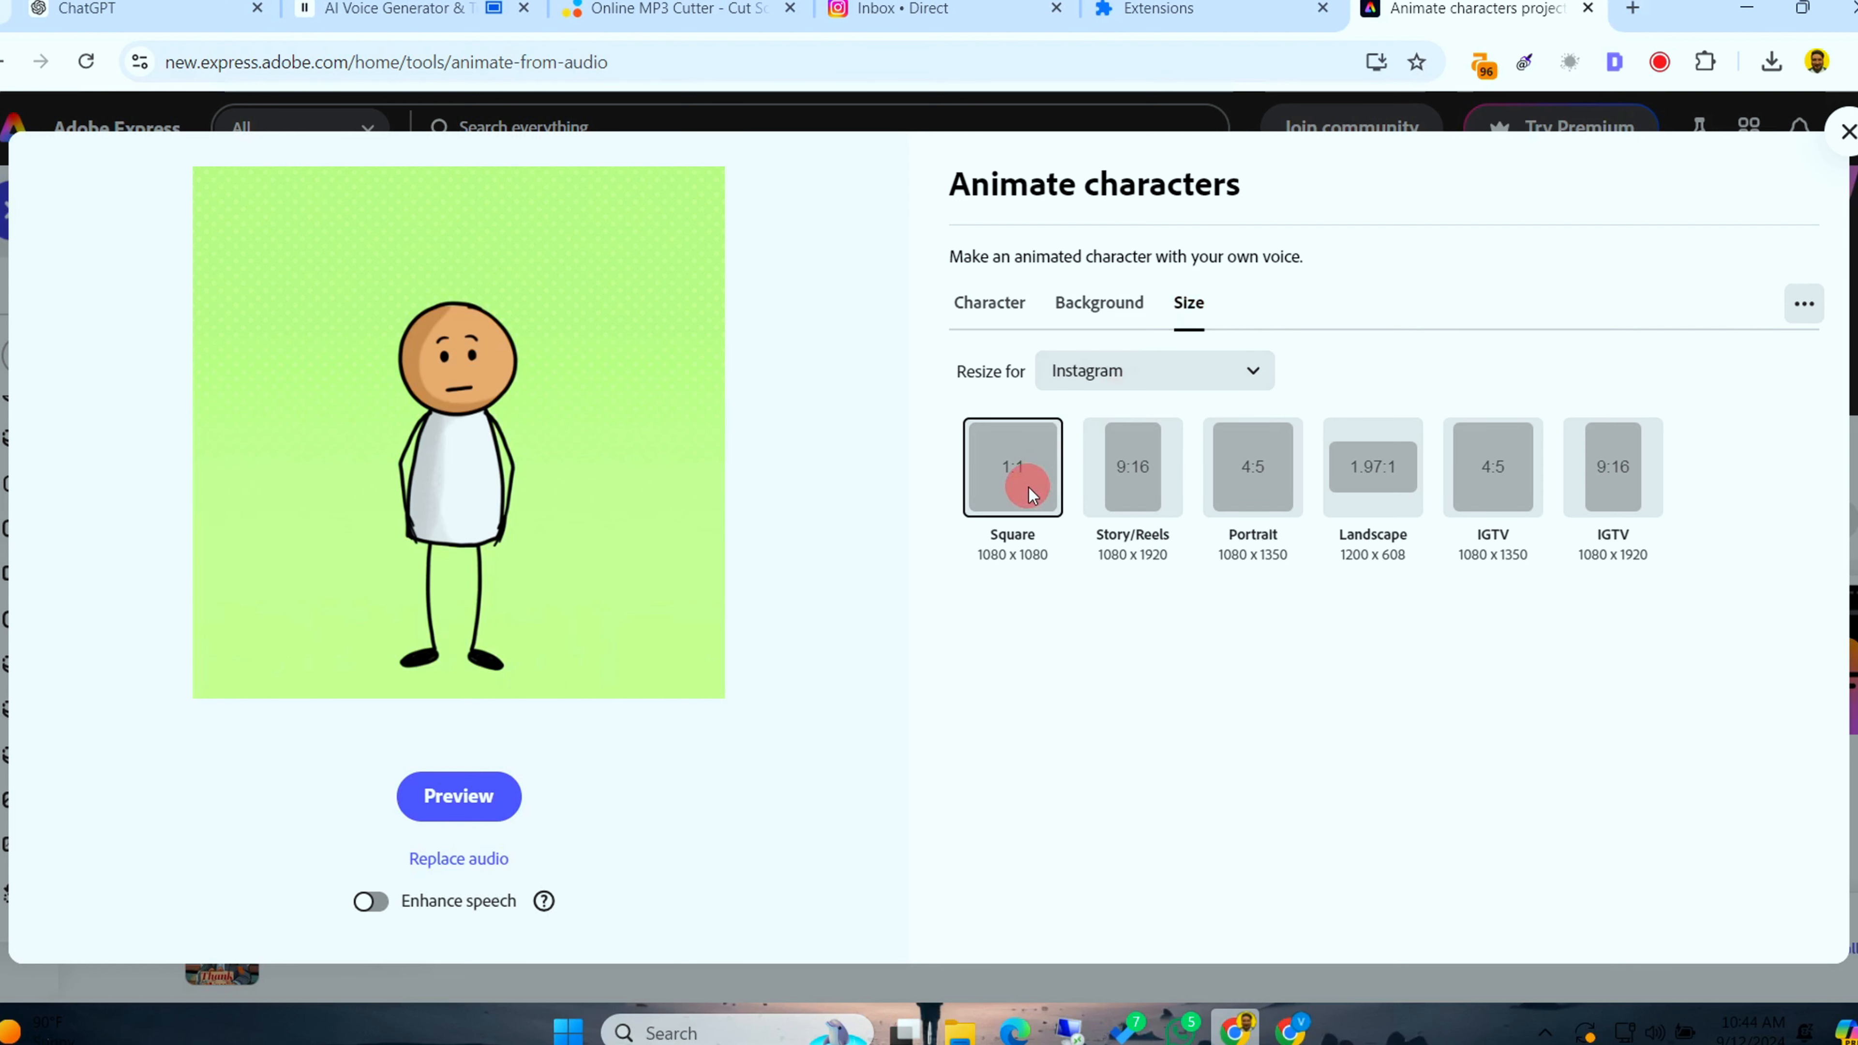
Try 4:5 portrait, then settle on the IGTV 9:16 canvas at 1080 x 1920
left_click(1611, 465)
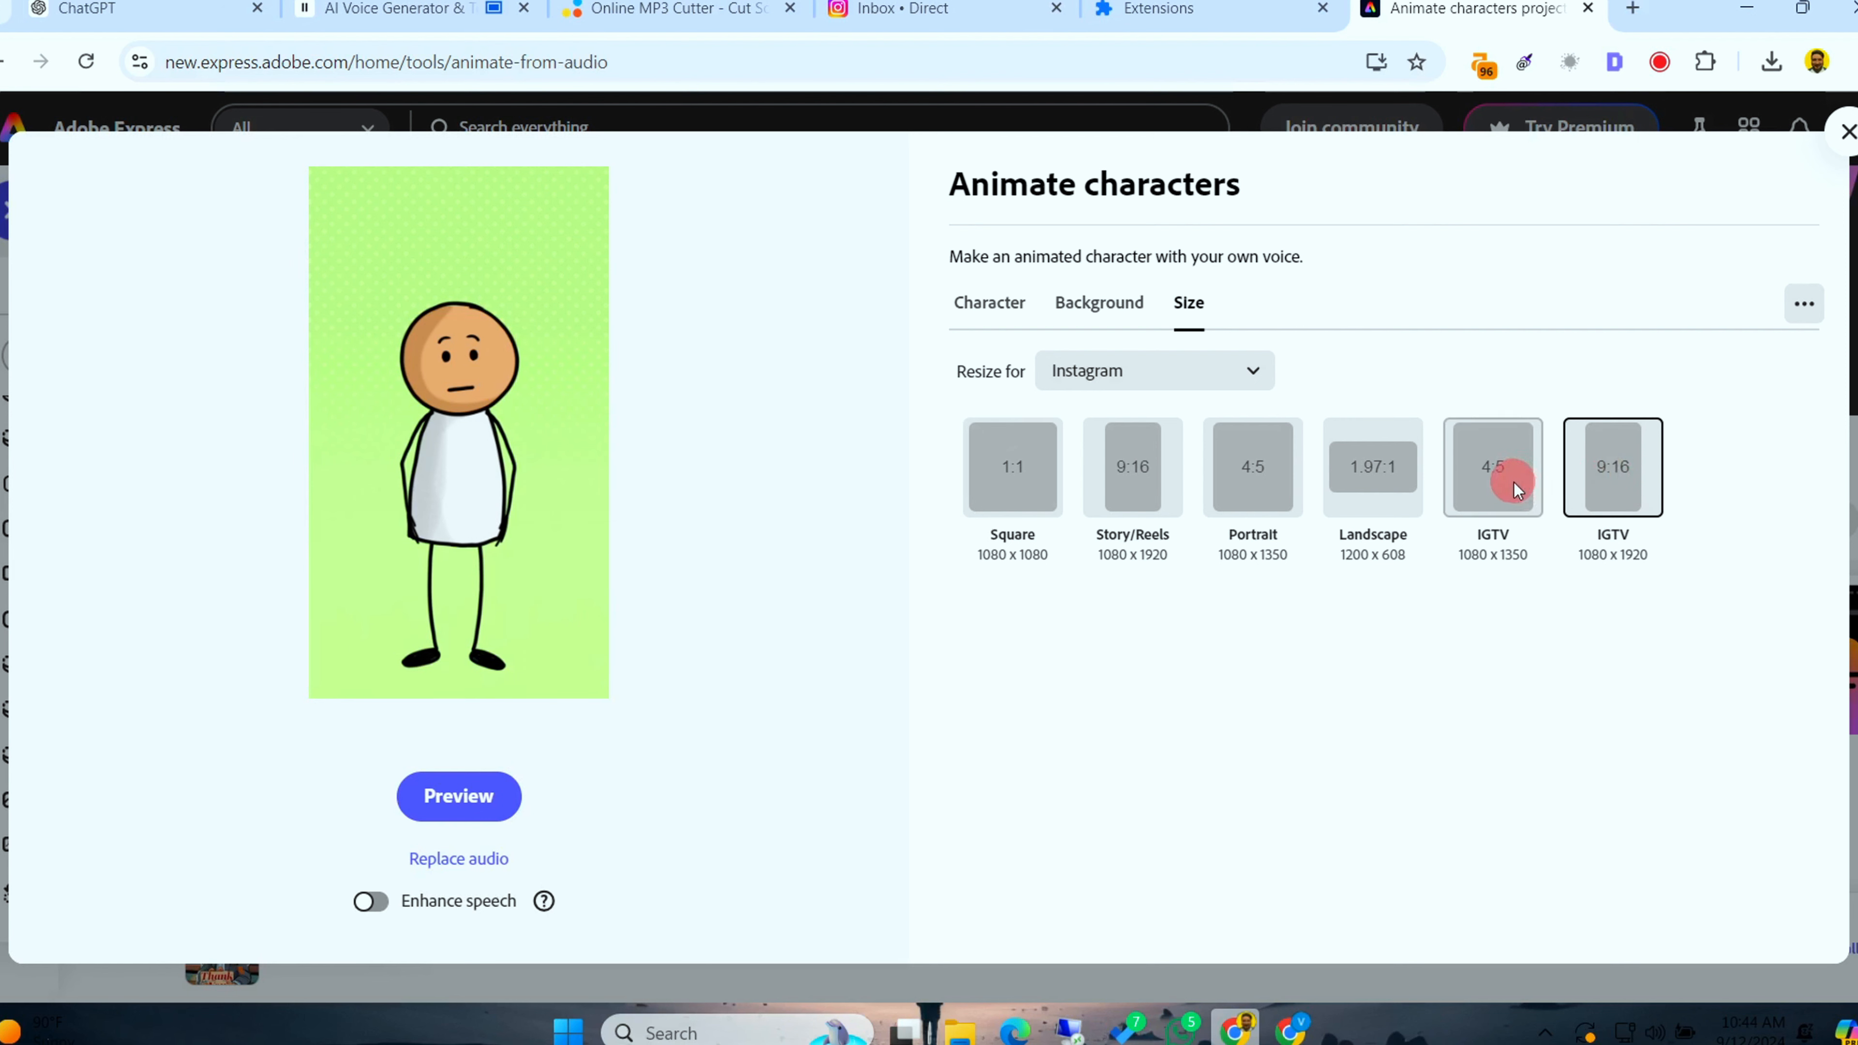
left_click(1253, 466)
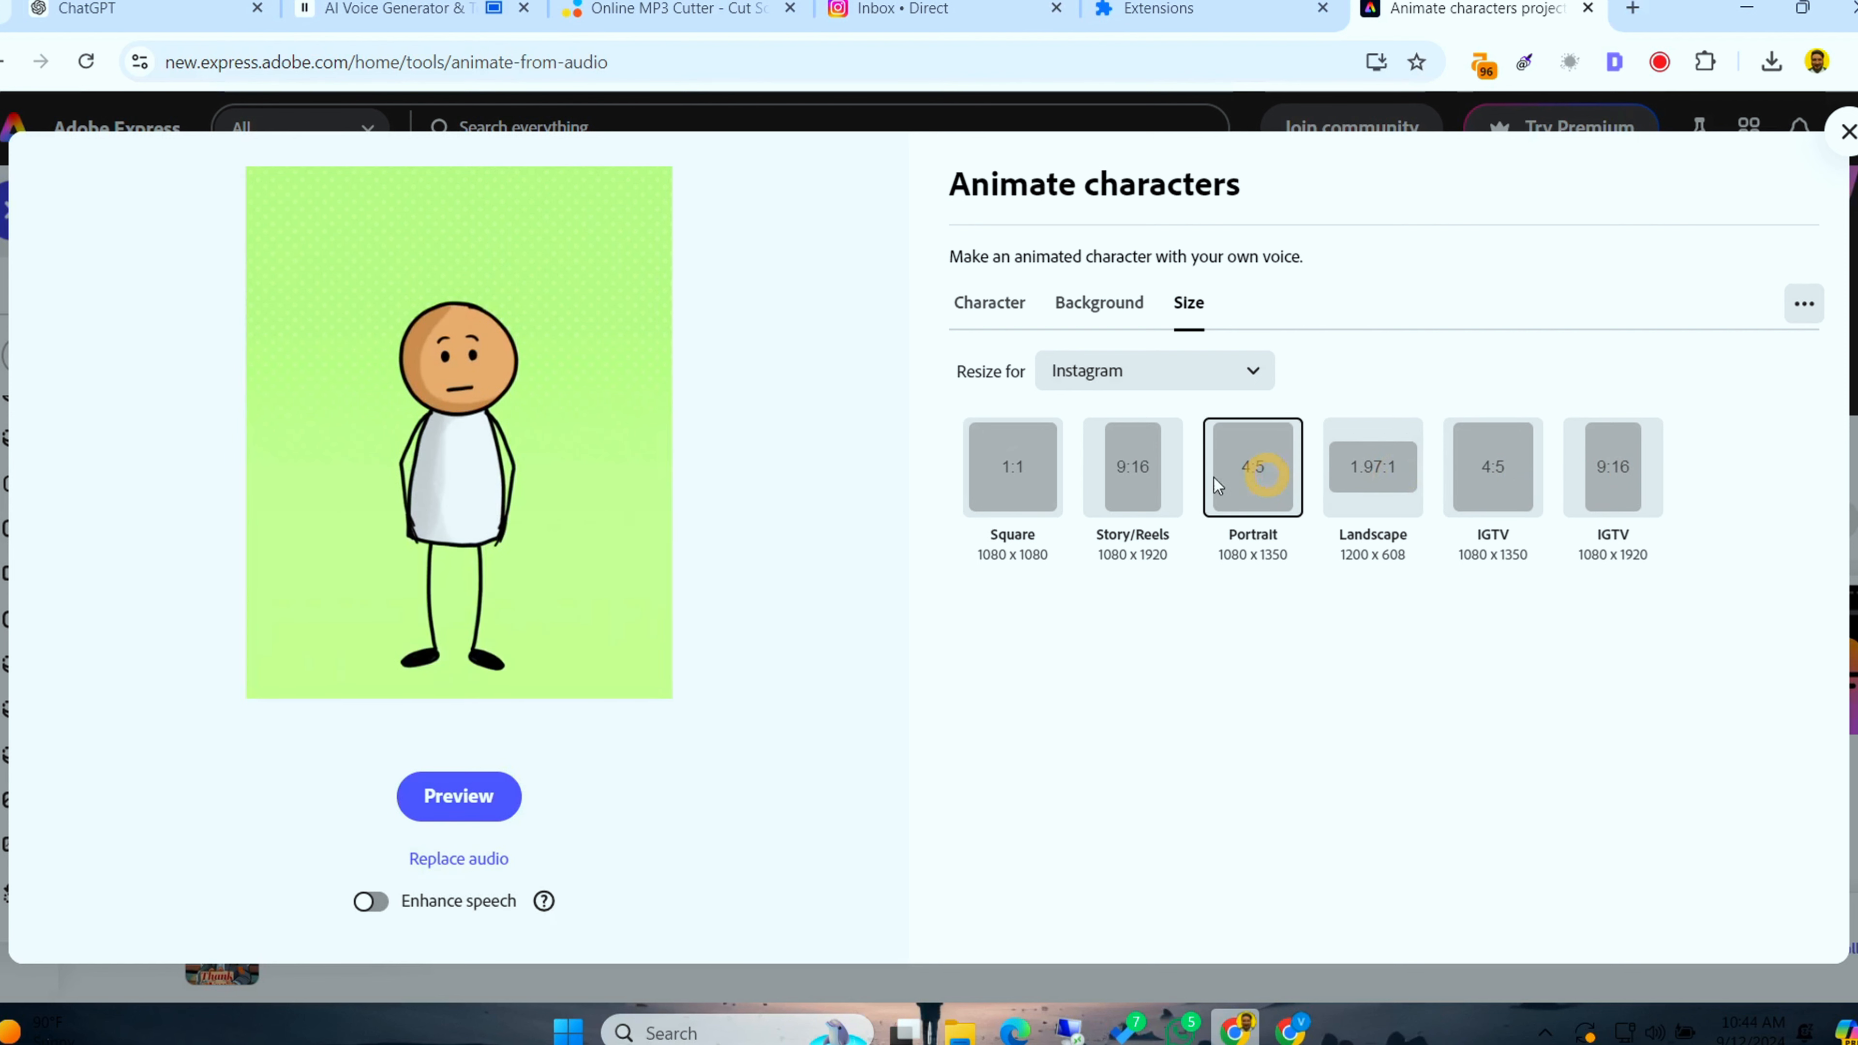
left_click(1611, 465)
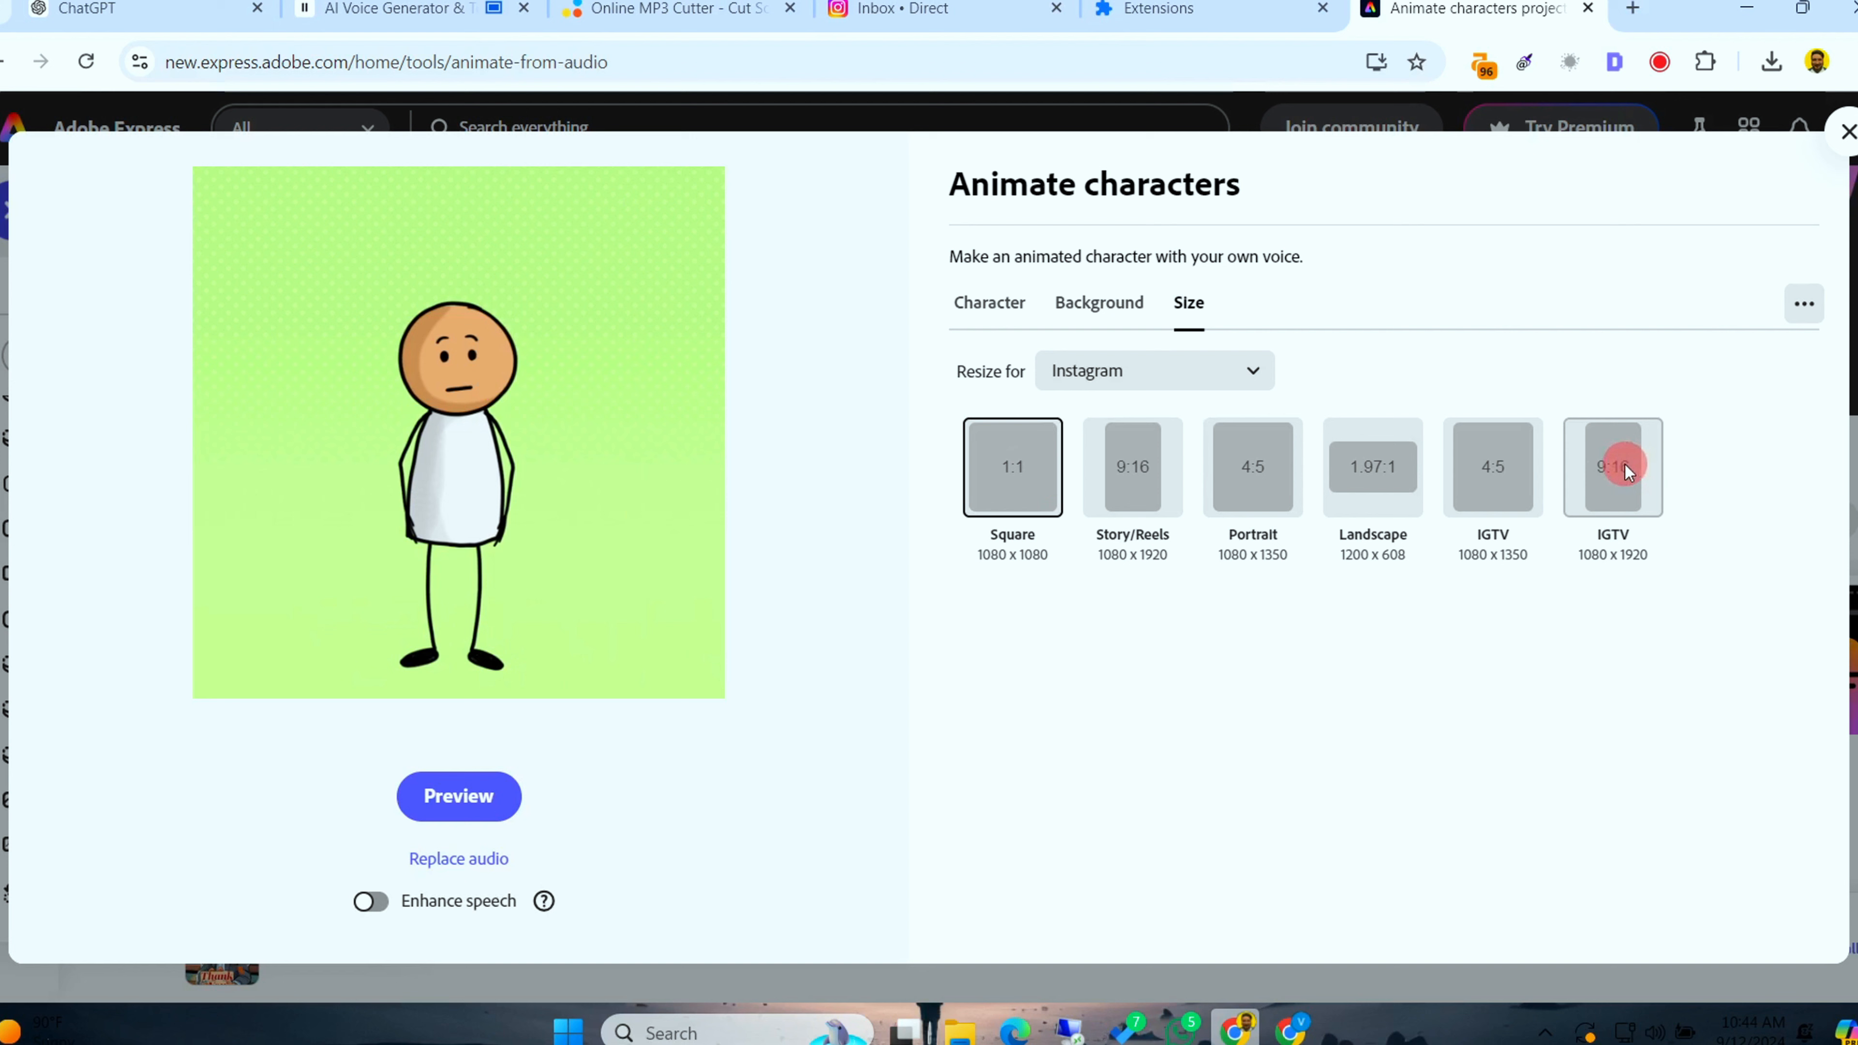
left_click(1612, 466)
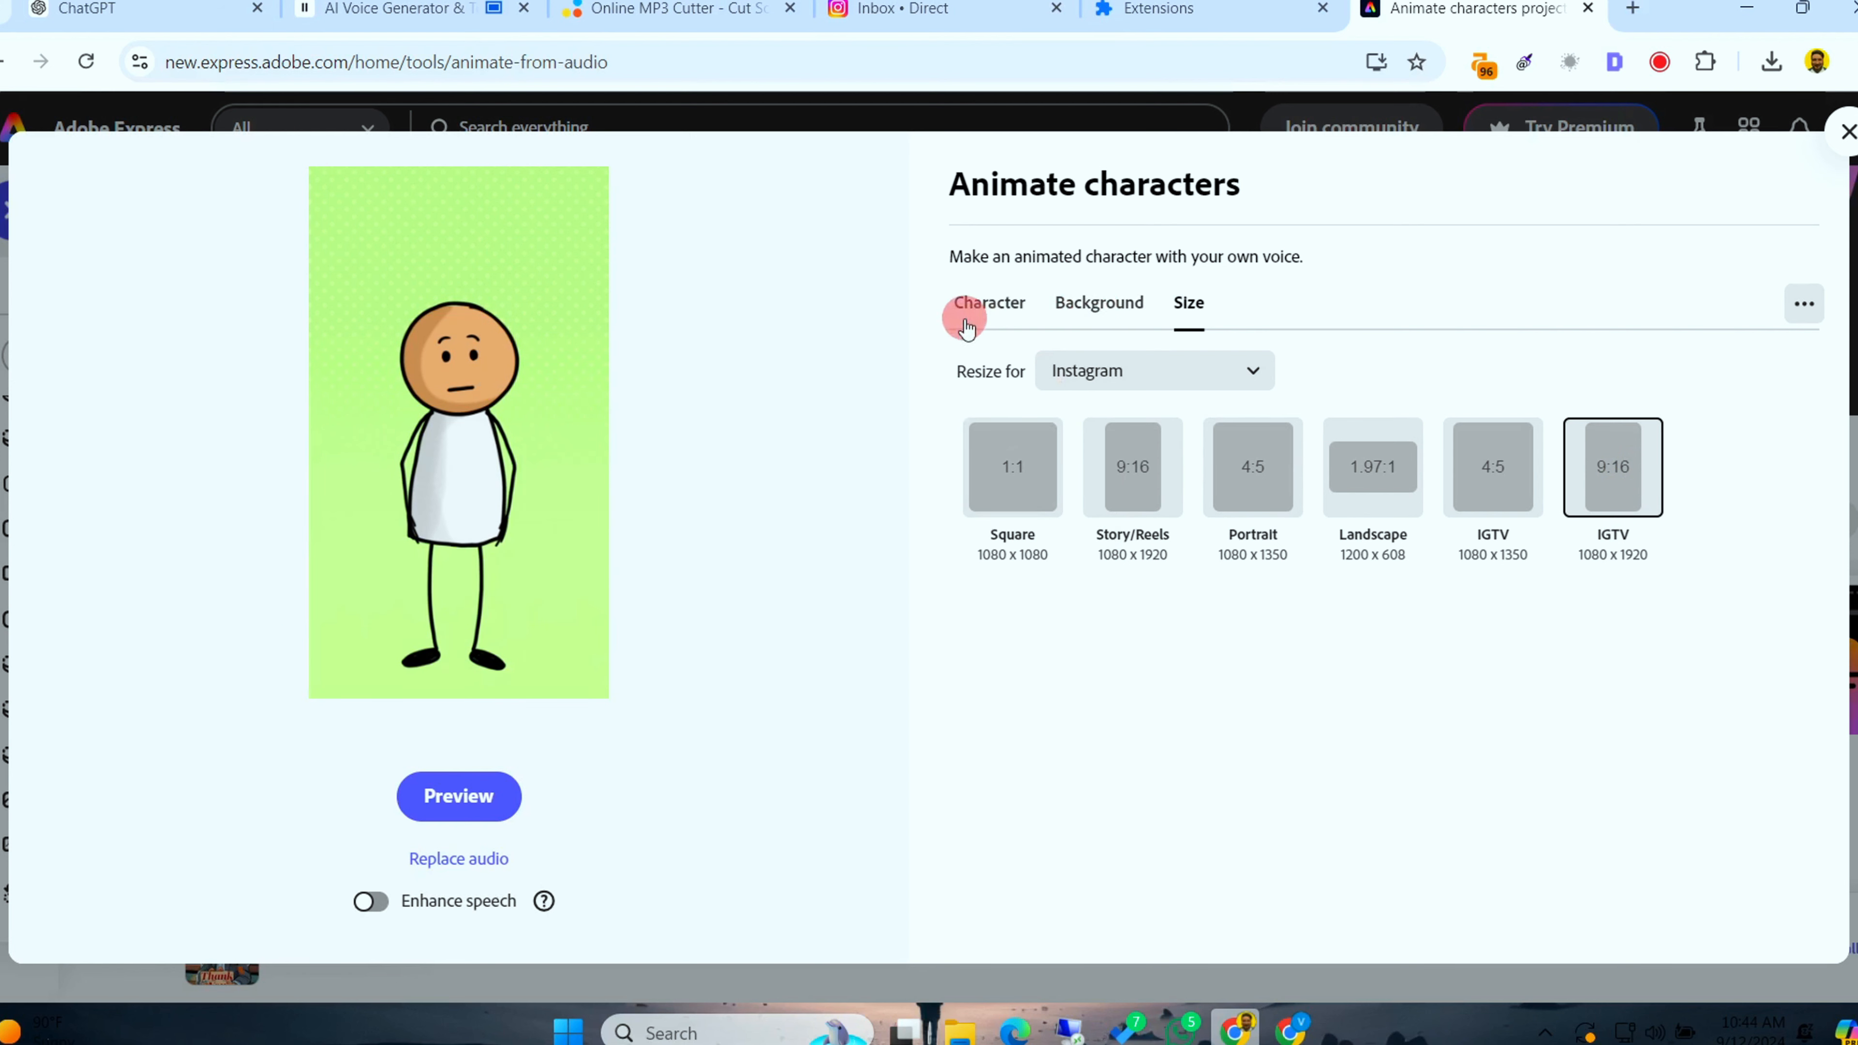
Switch to Springtime characters, try Carrot, then settle on the Truffles bunny
left_click(988, 302)
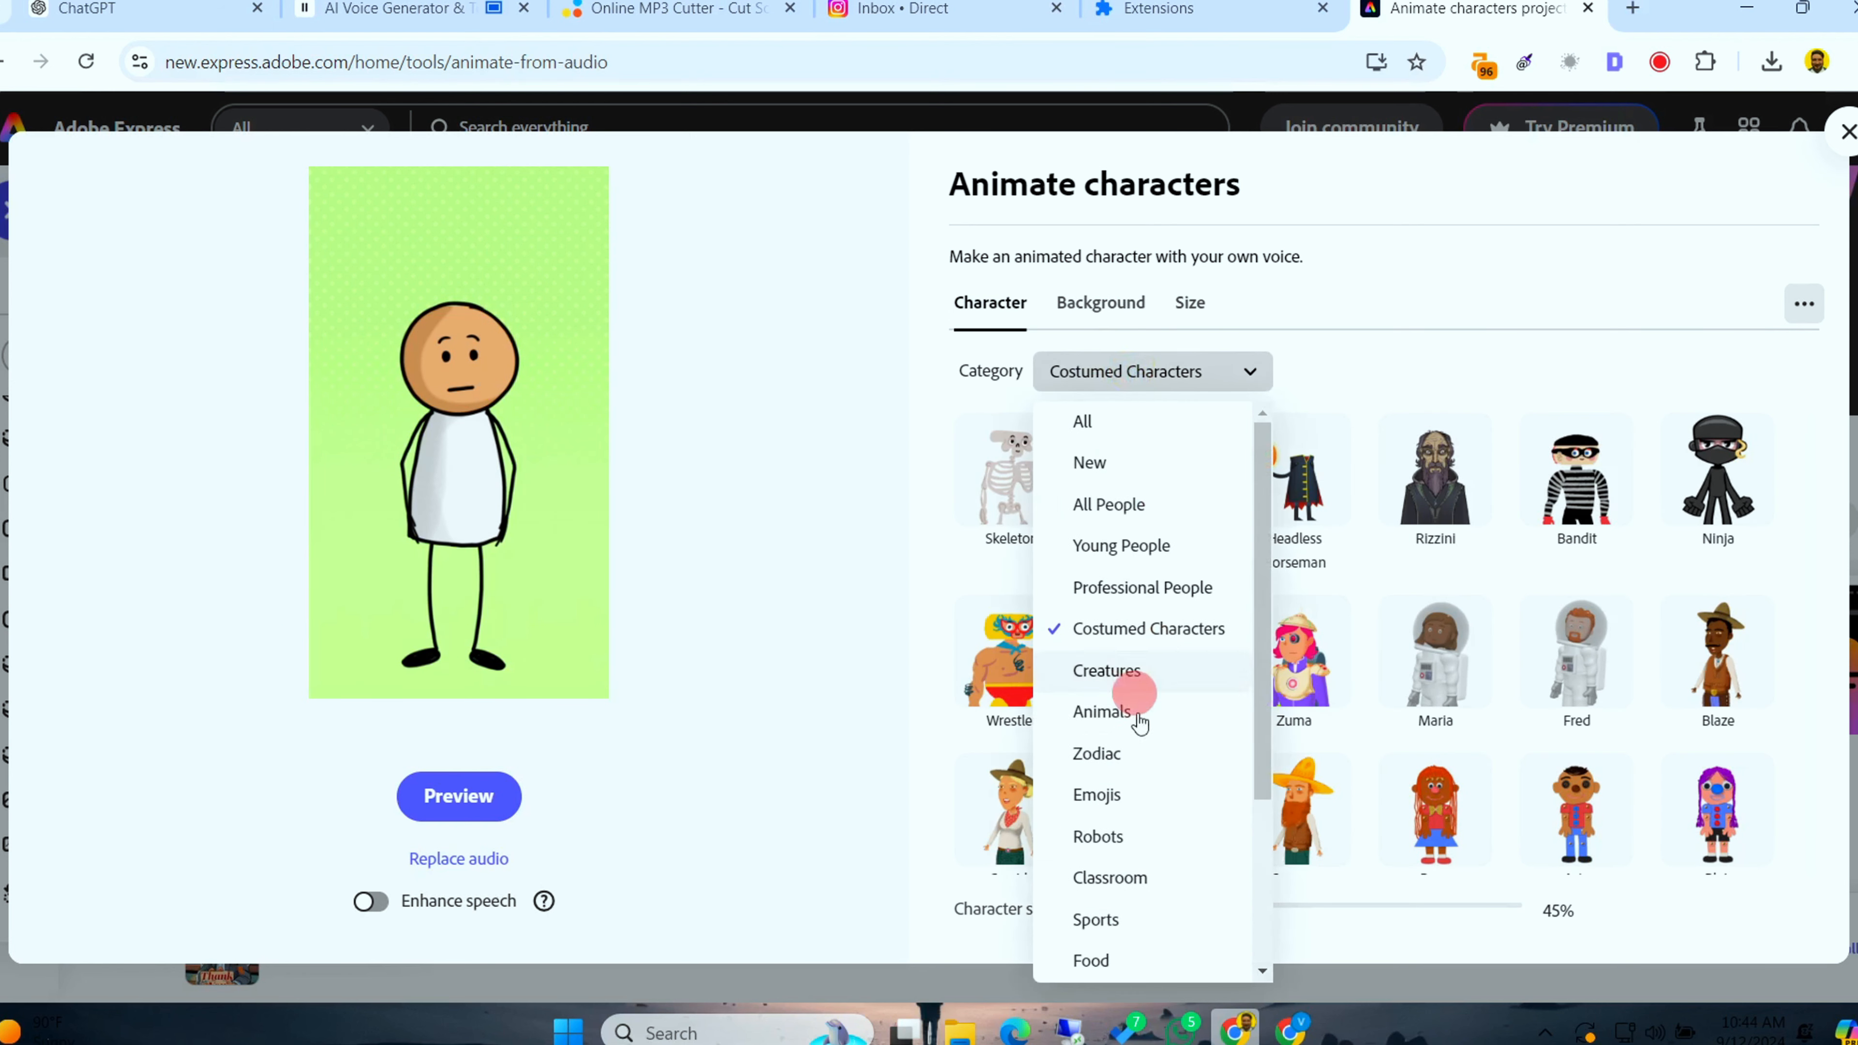
scroll("down", 3)
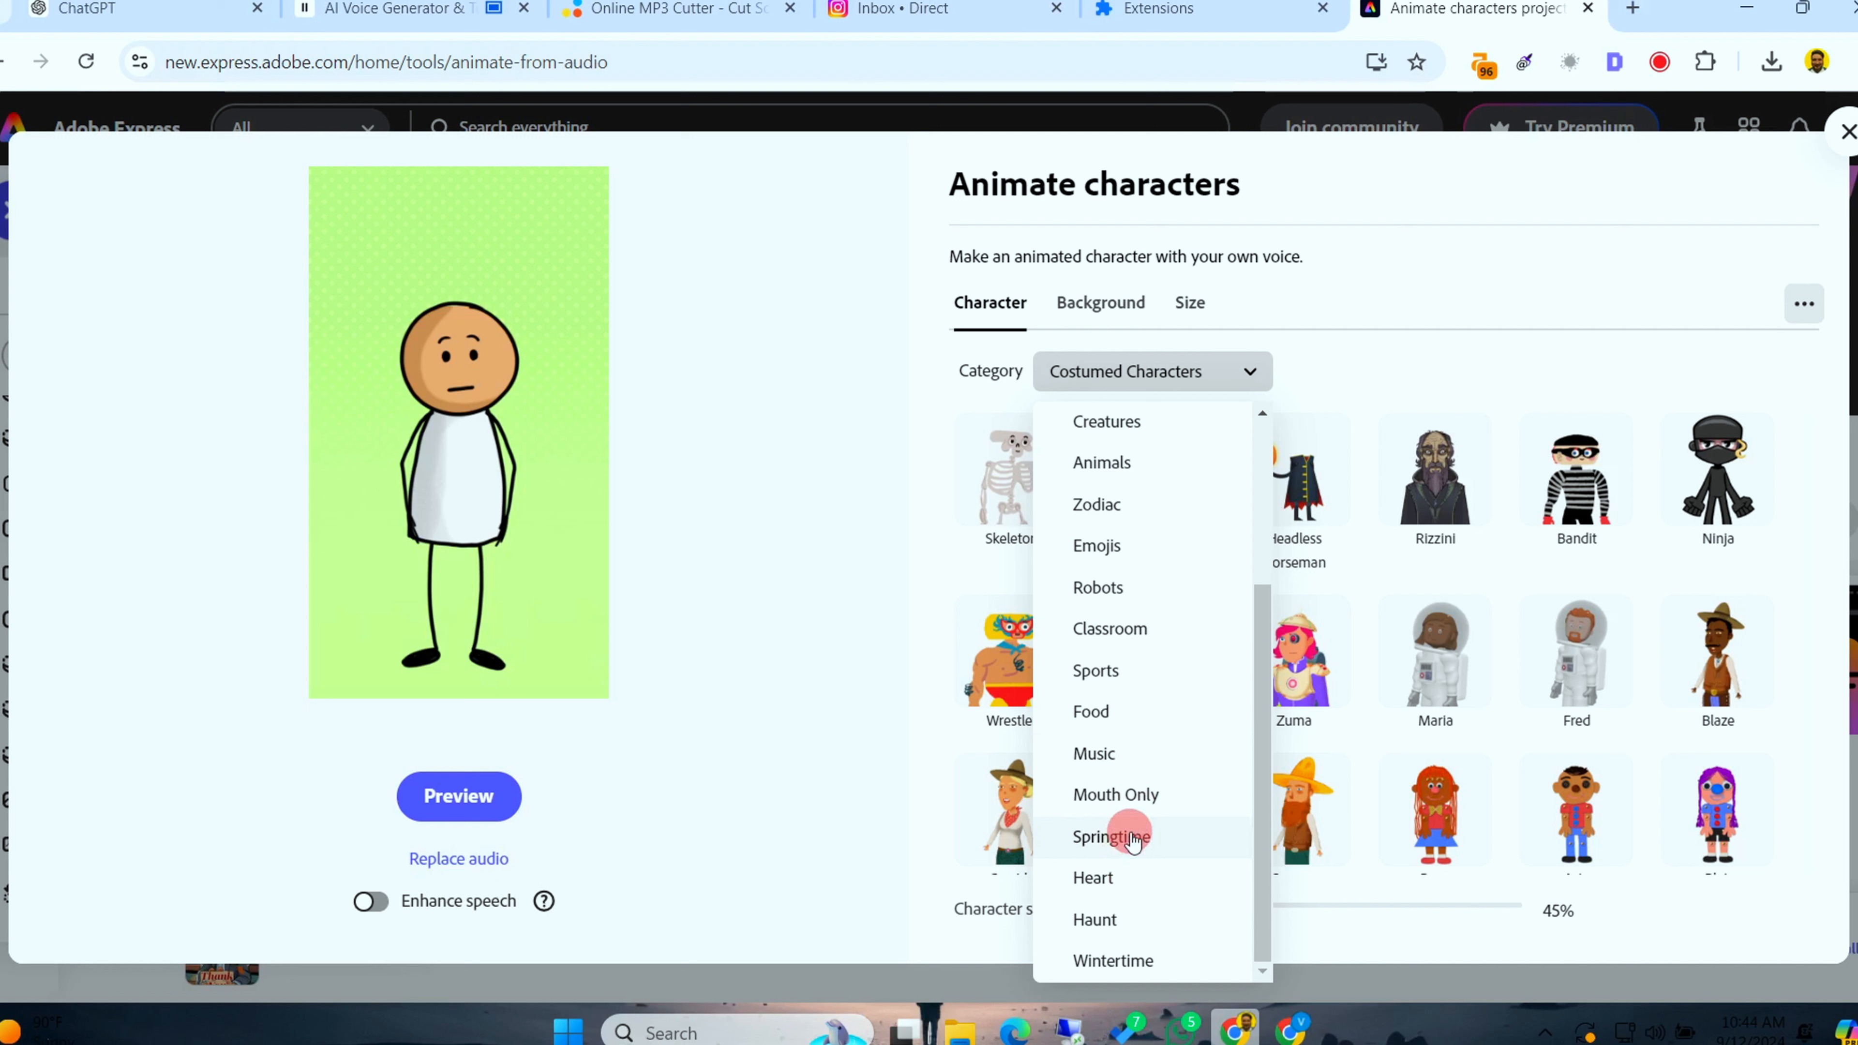
left_click(1110, 836)
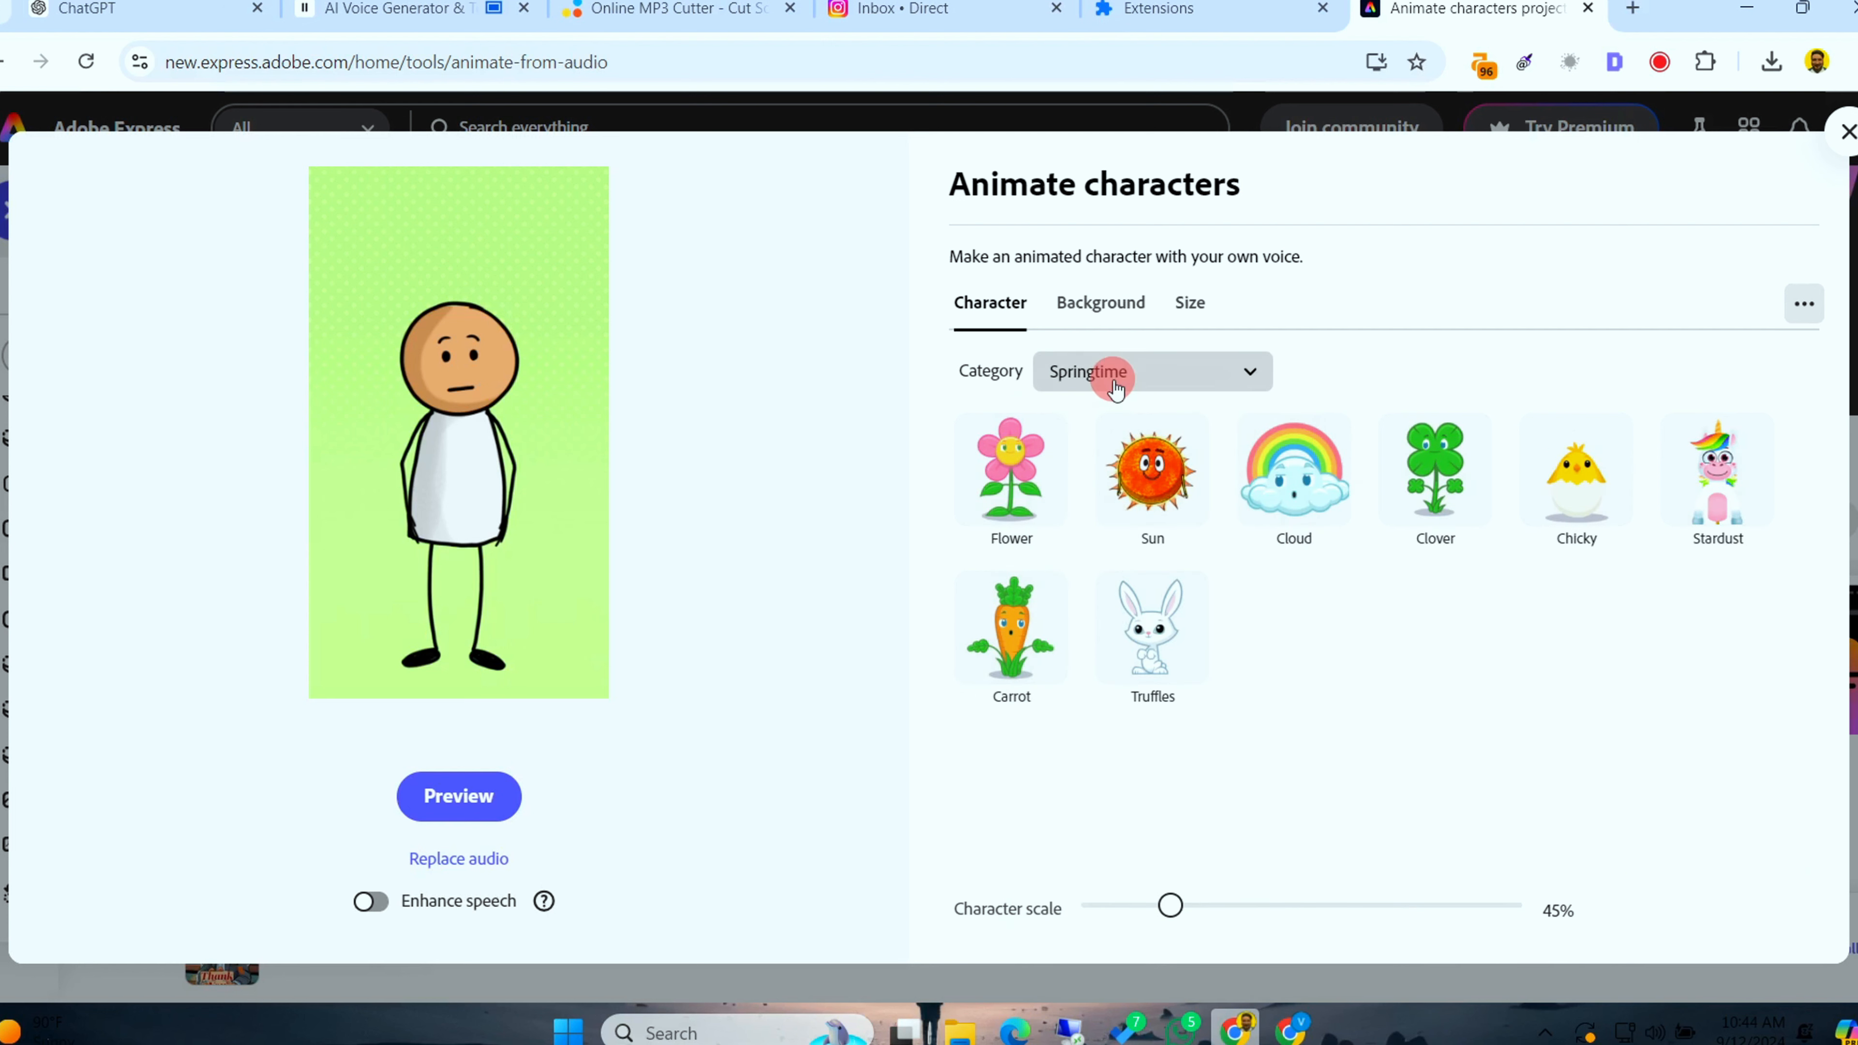
left_click(1010, 628)
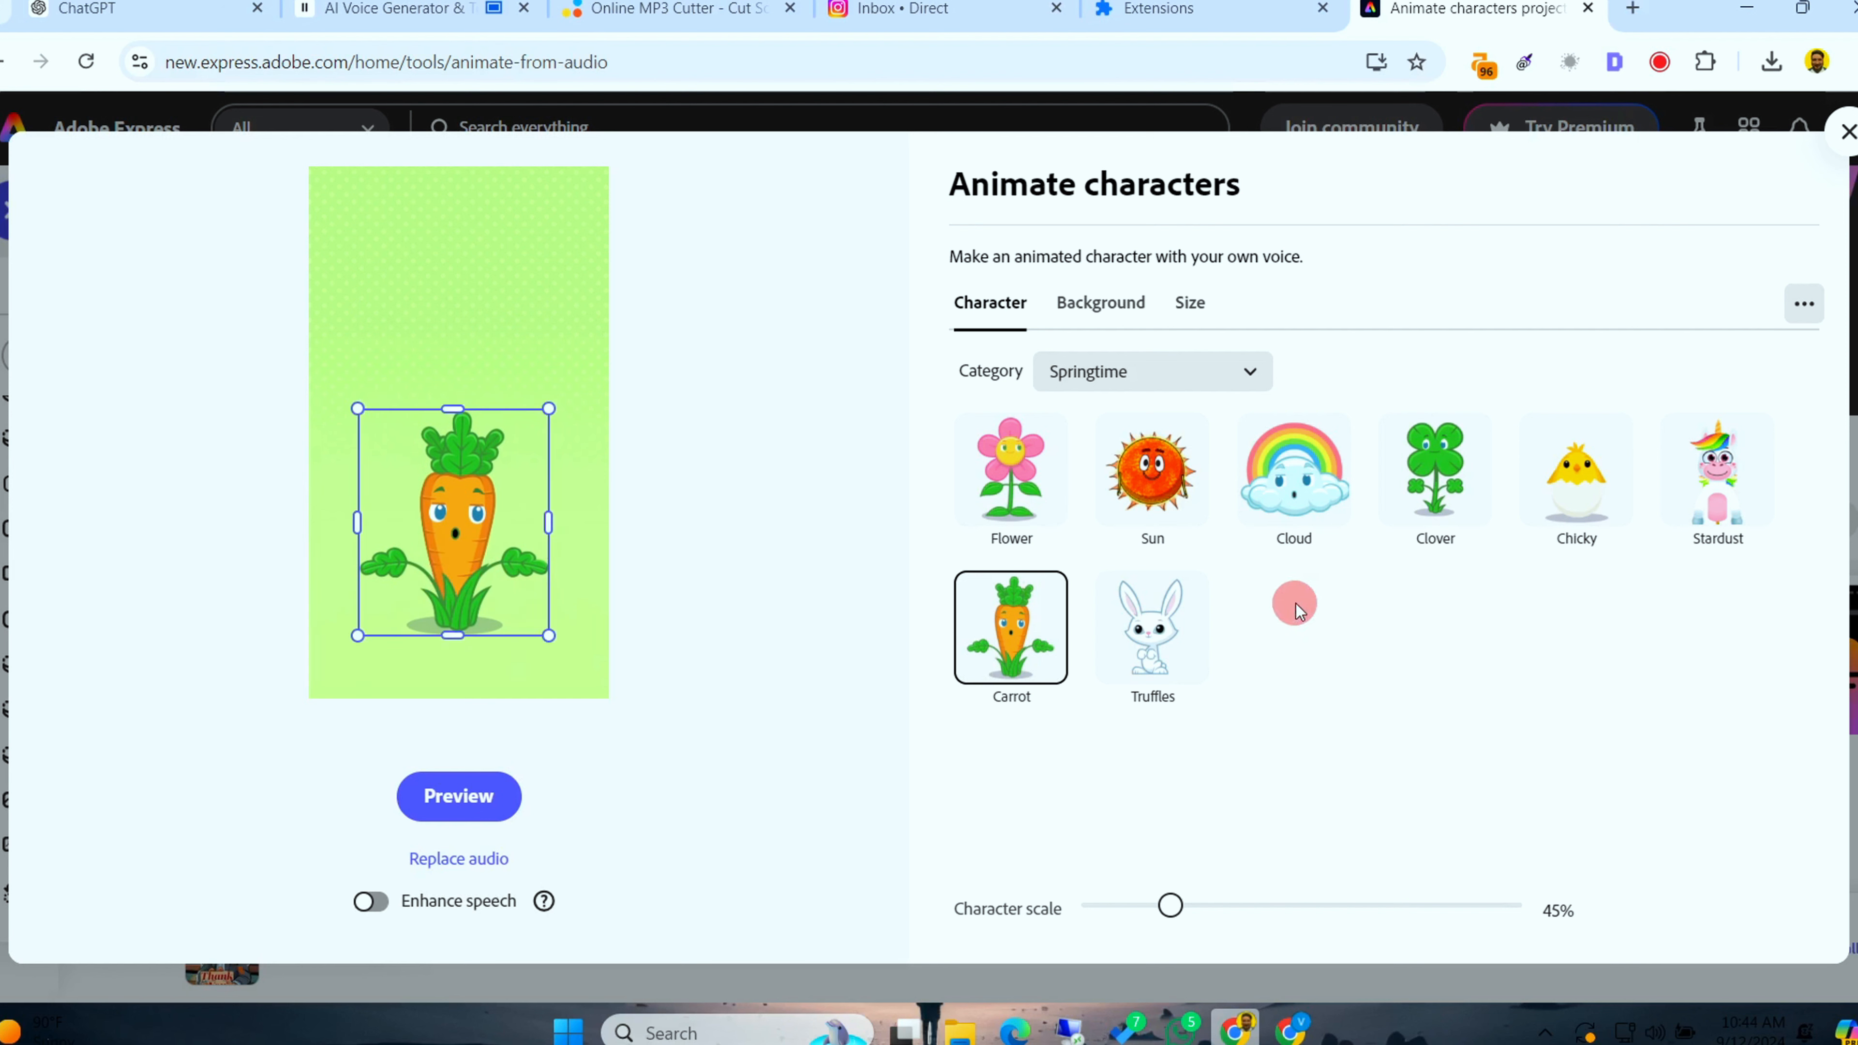
left_click(1152, 628)
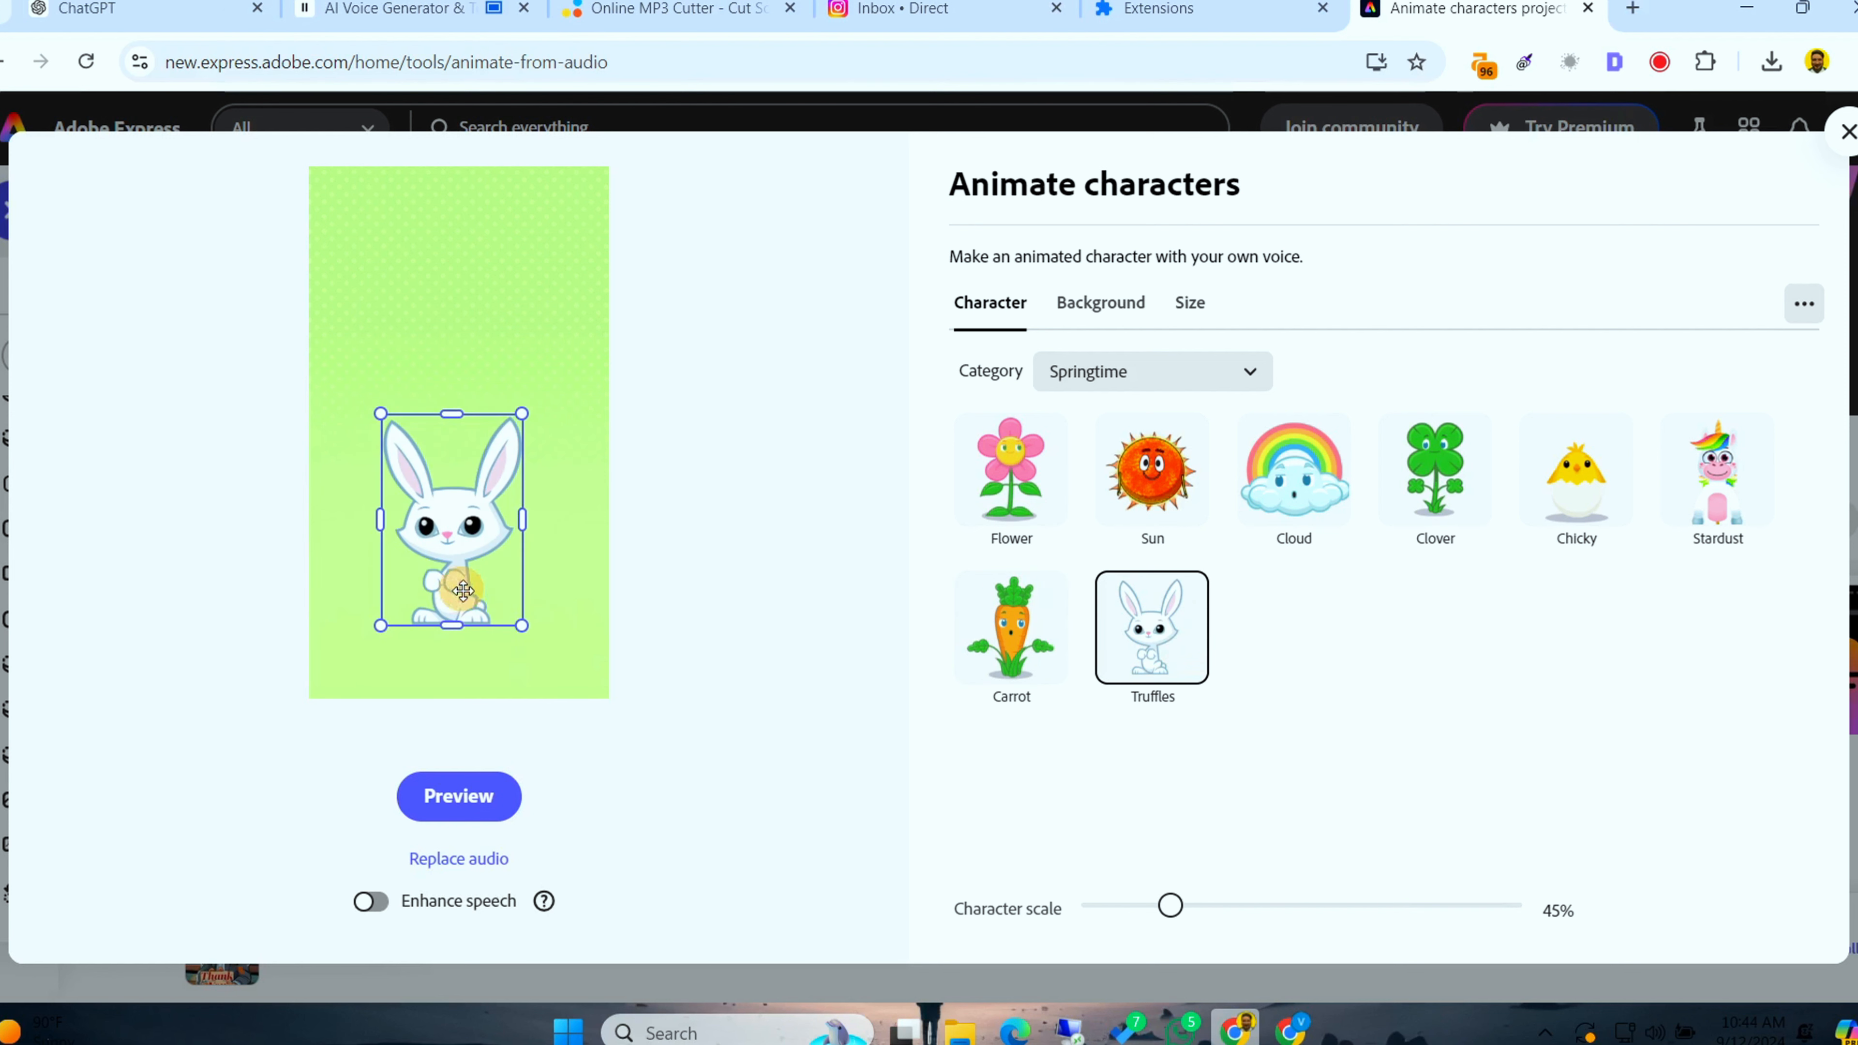